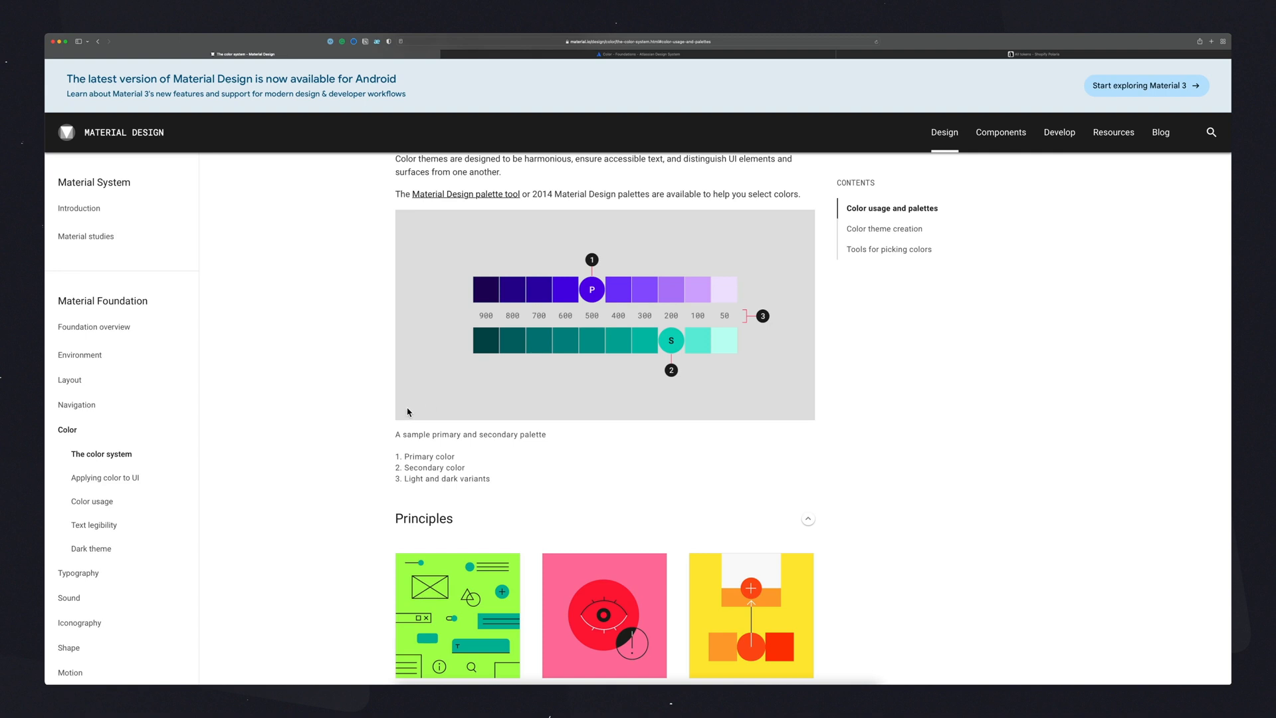
pyautogui.moveTo(388, 320)
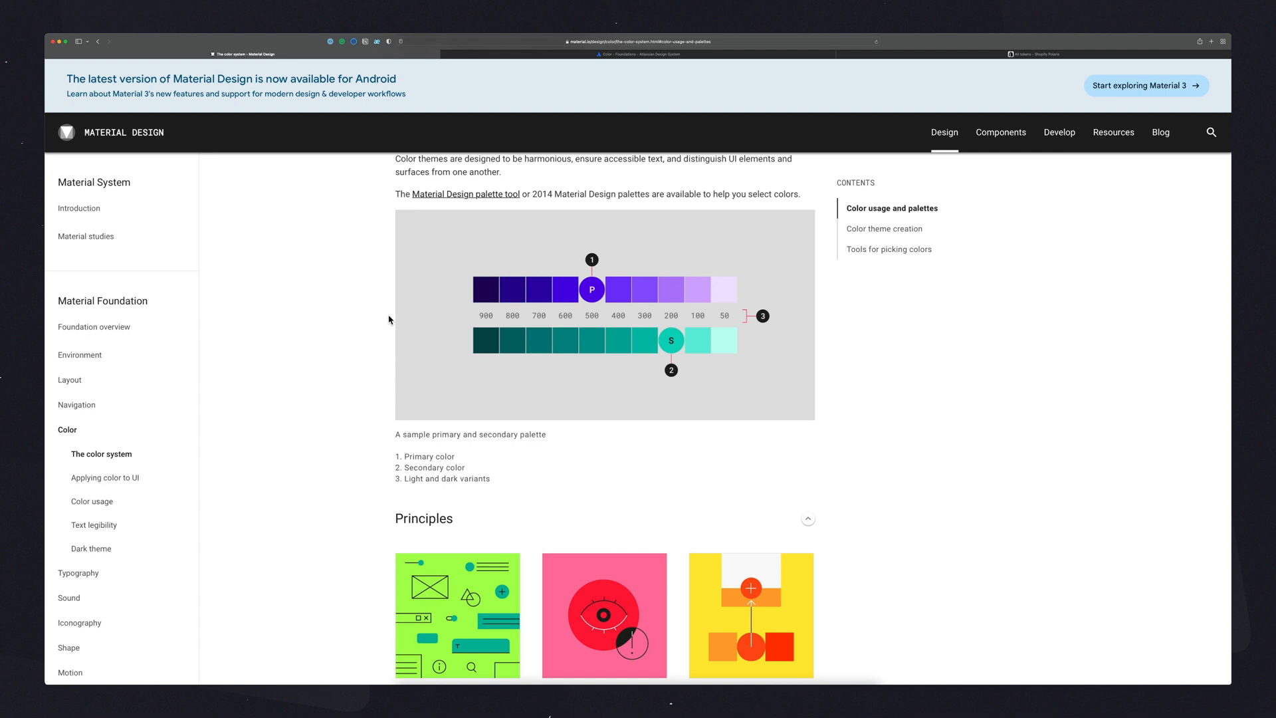
pyautogui.moveTo(475, 325)
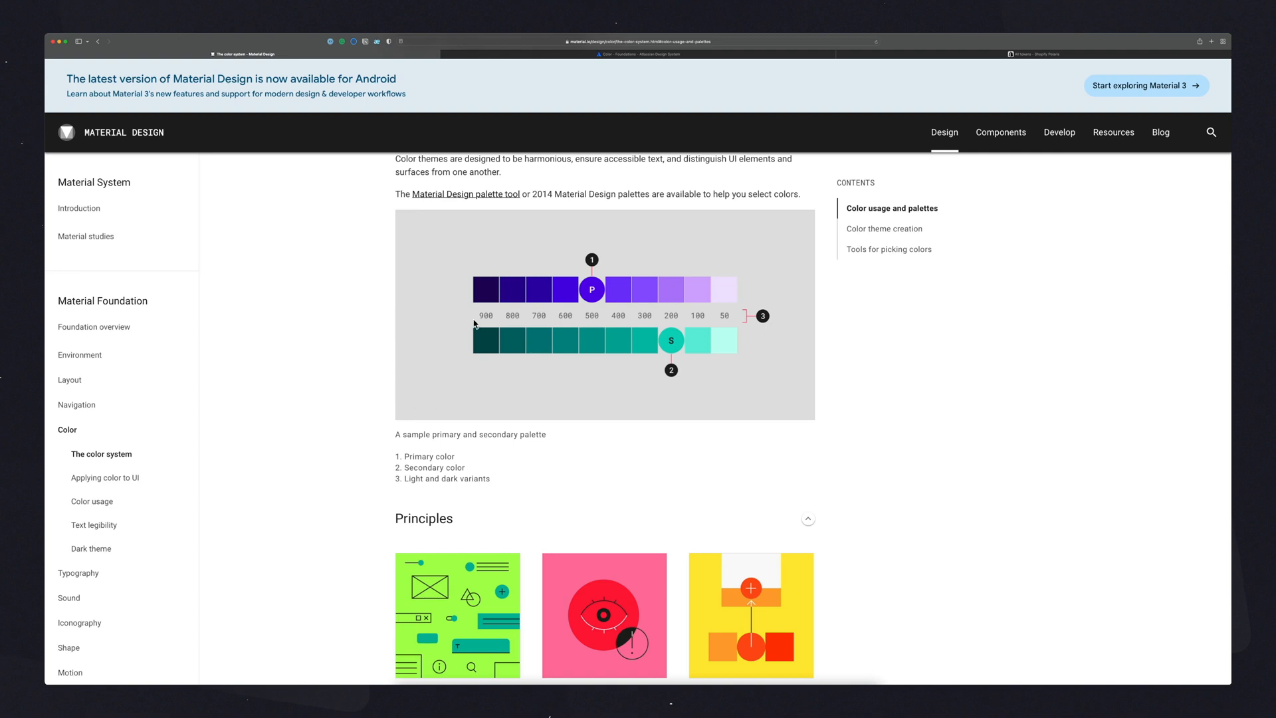
pyautogui.moveTo(246, 187)
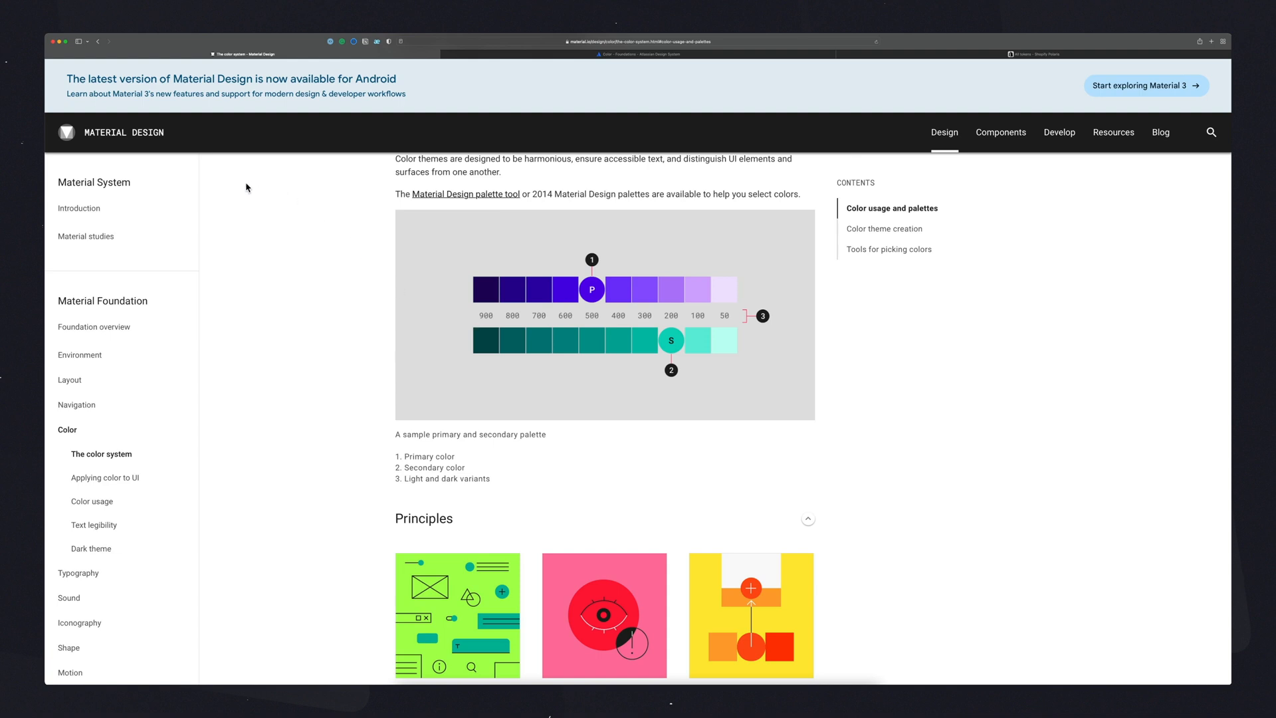
pyautogui.moveTo(294, 235)
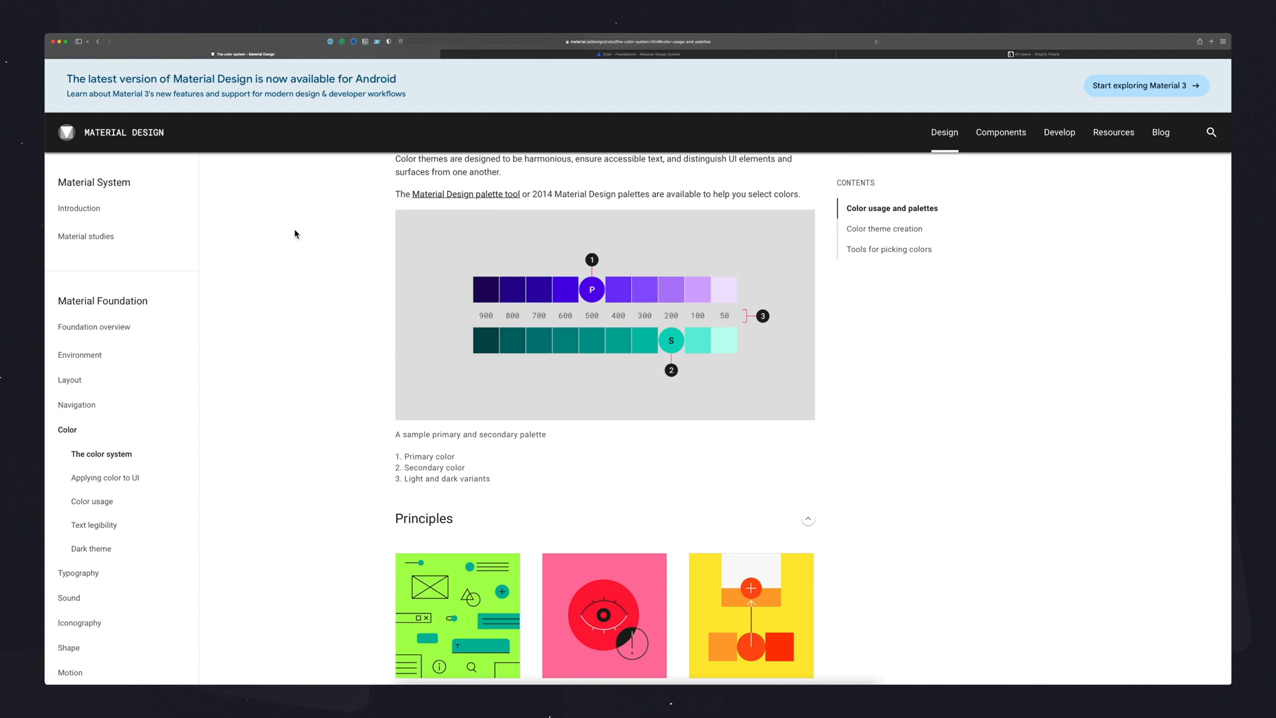
pyautogui.moveTo(422, 318)
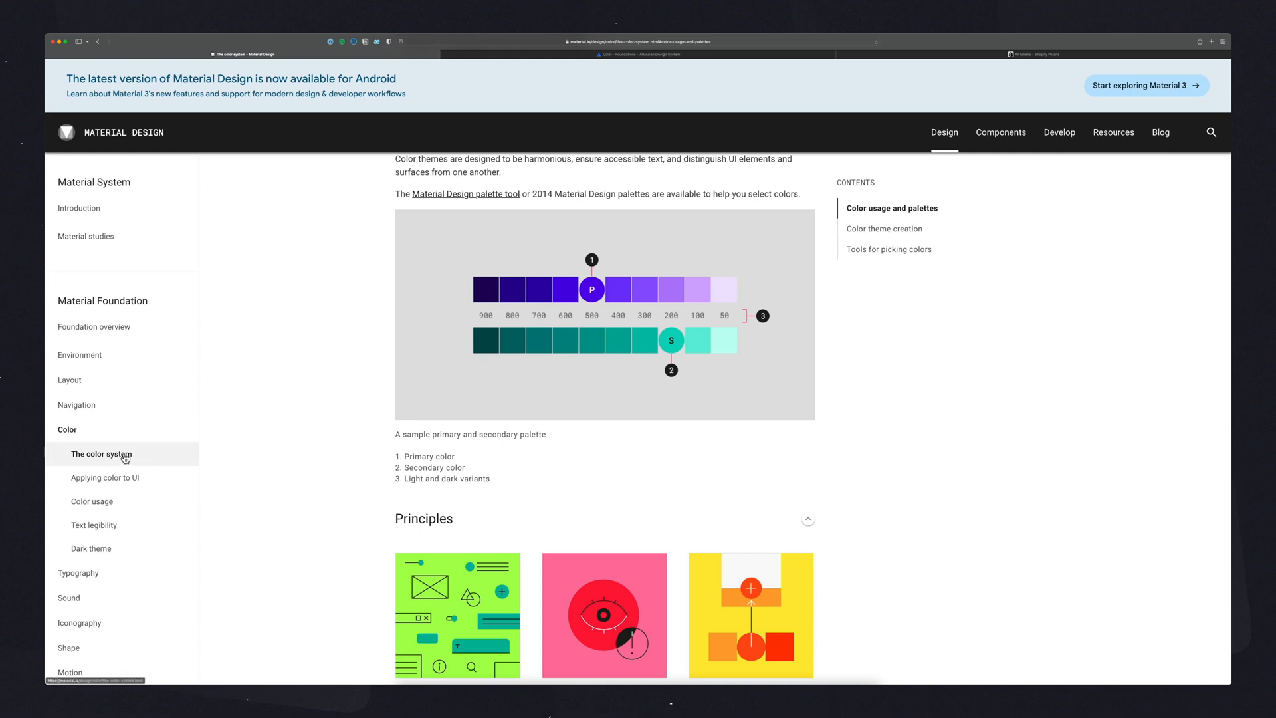
pyautogui.moveTo(578, 274)
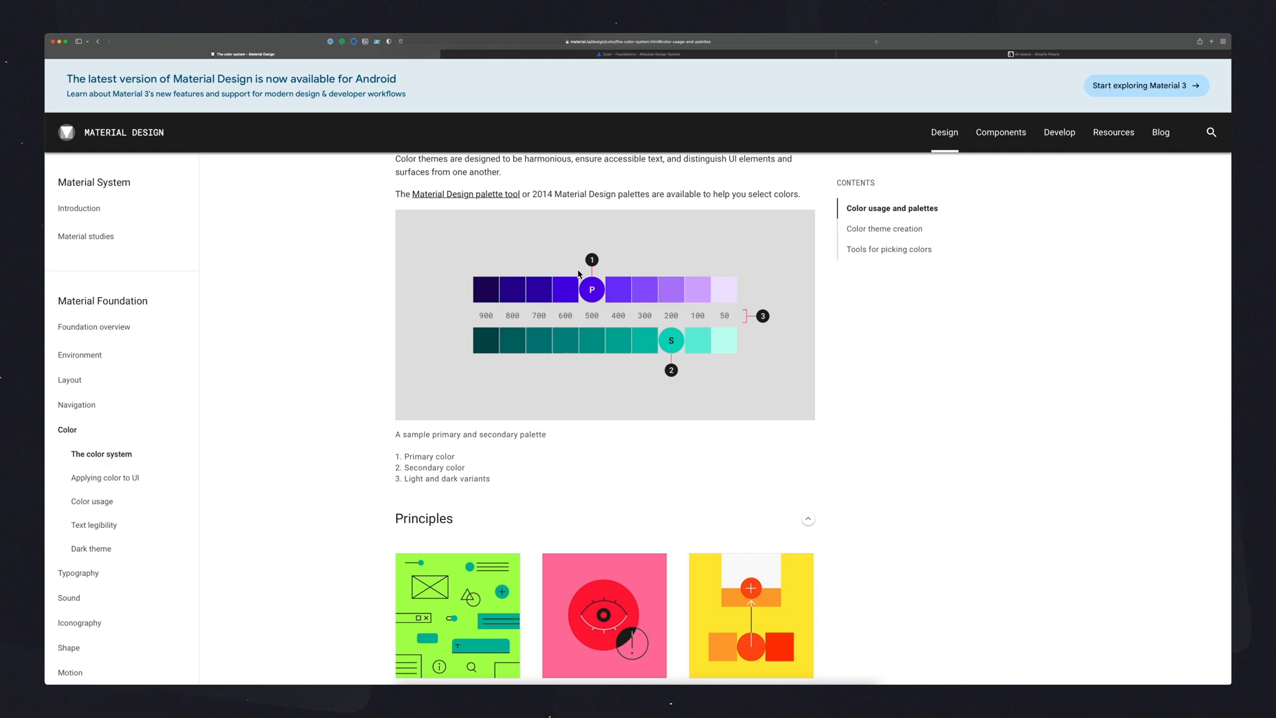
pyautogui.moveTo(682, 271)
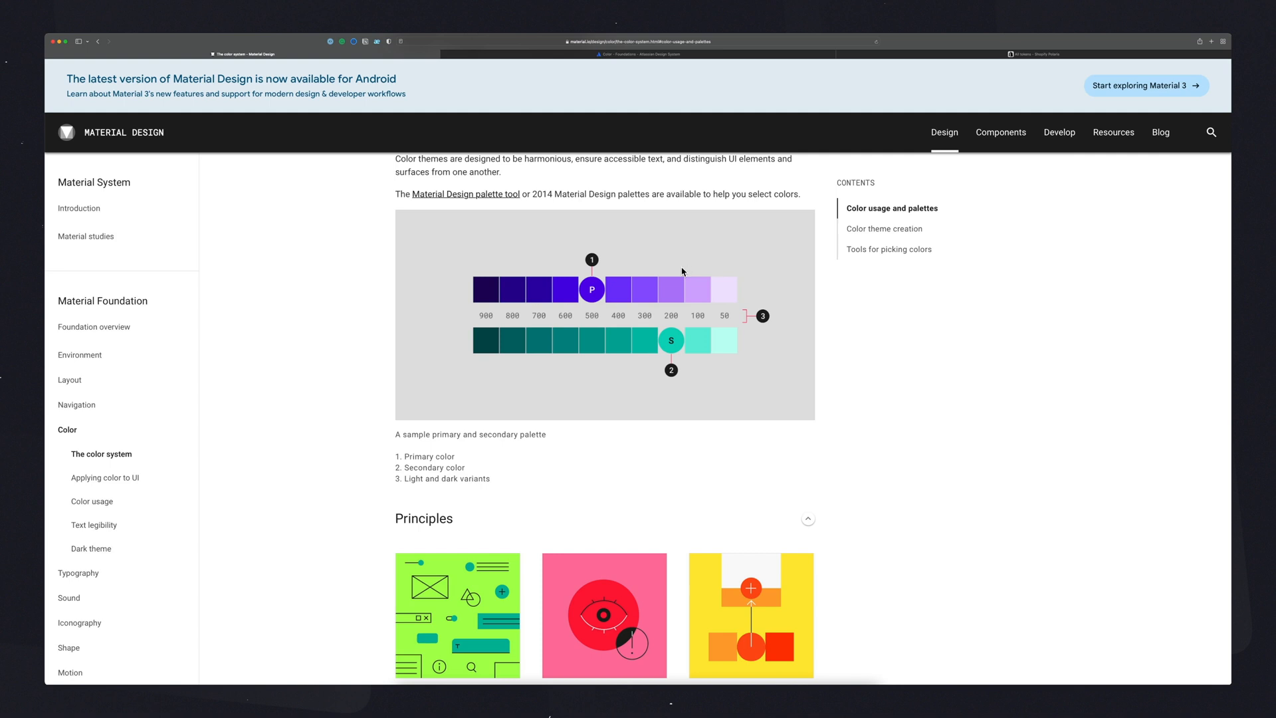
pyautogui.moveTo(536, 297)
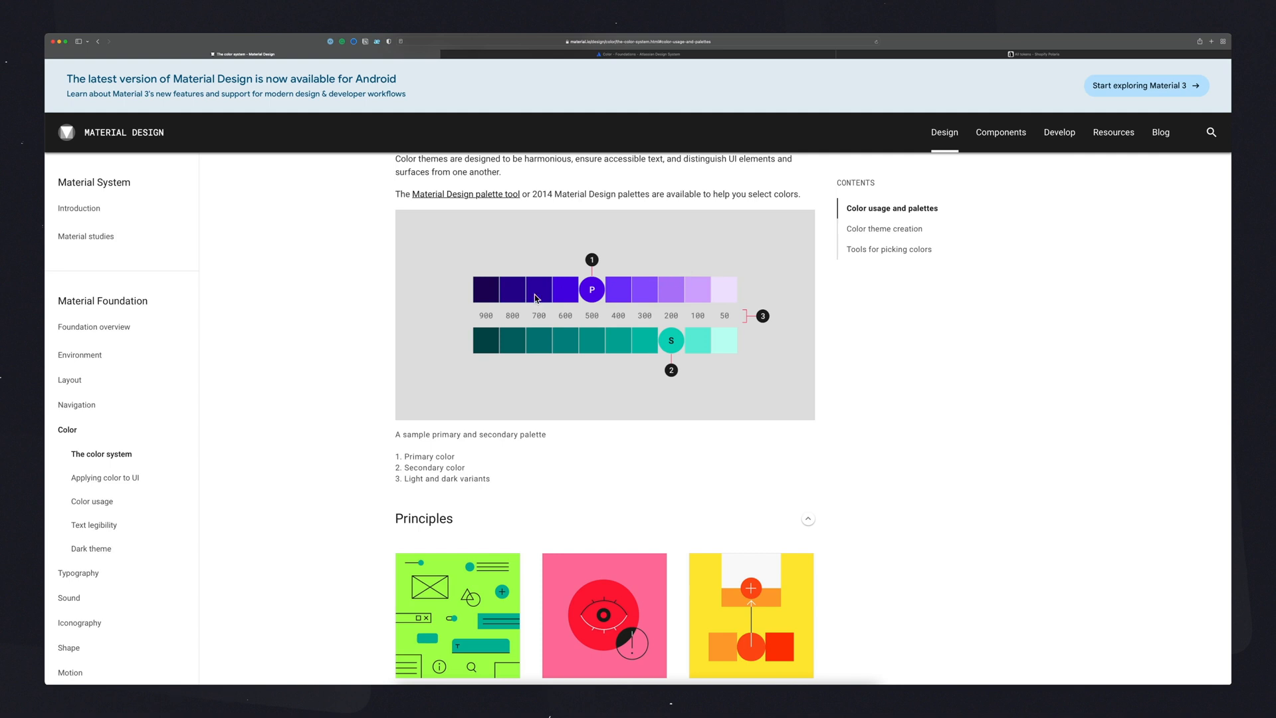
pyautogui.moveTo(587, 286)
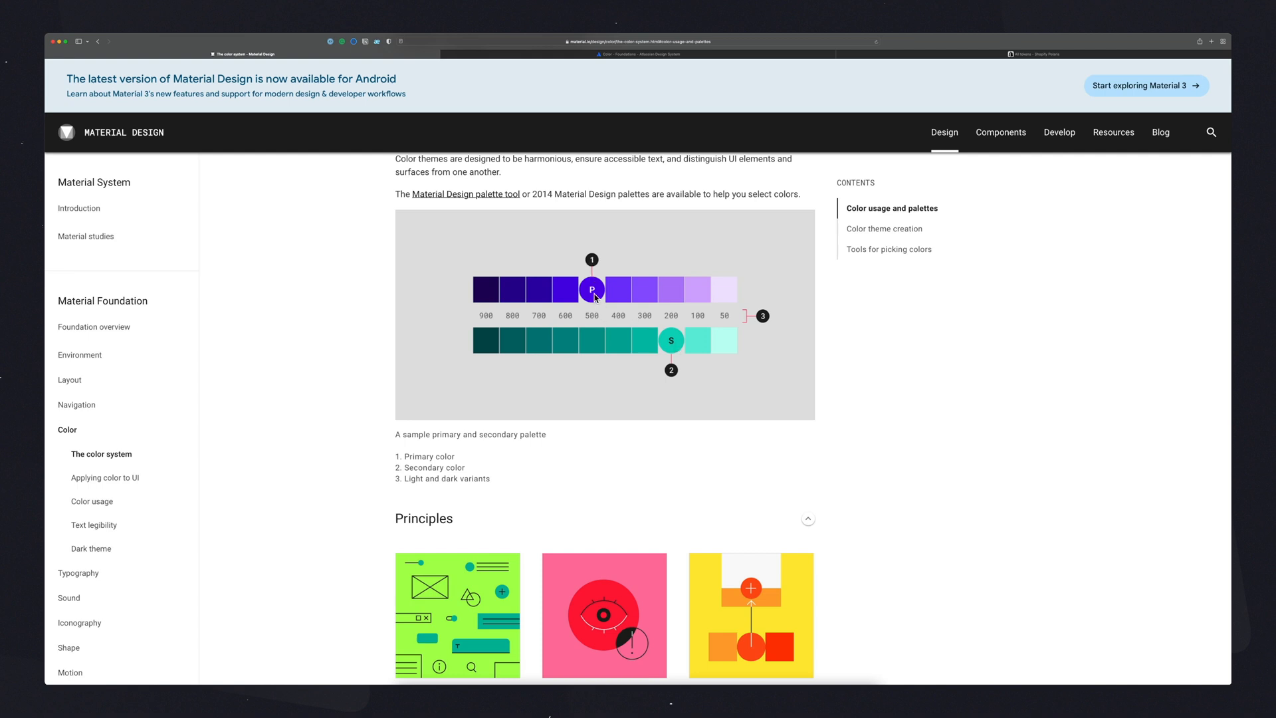
pyautogui.moveTo(610, 327)
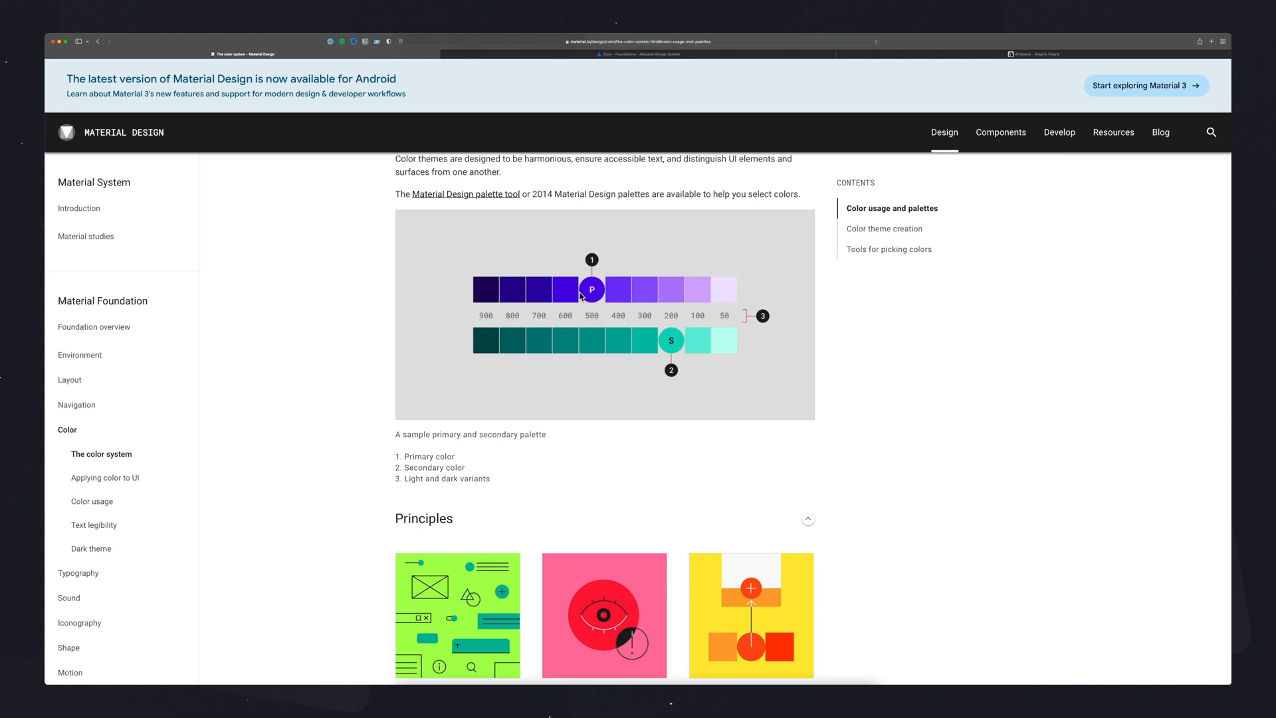
pyautogui.moveTo(681, 301)
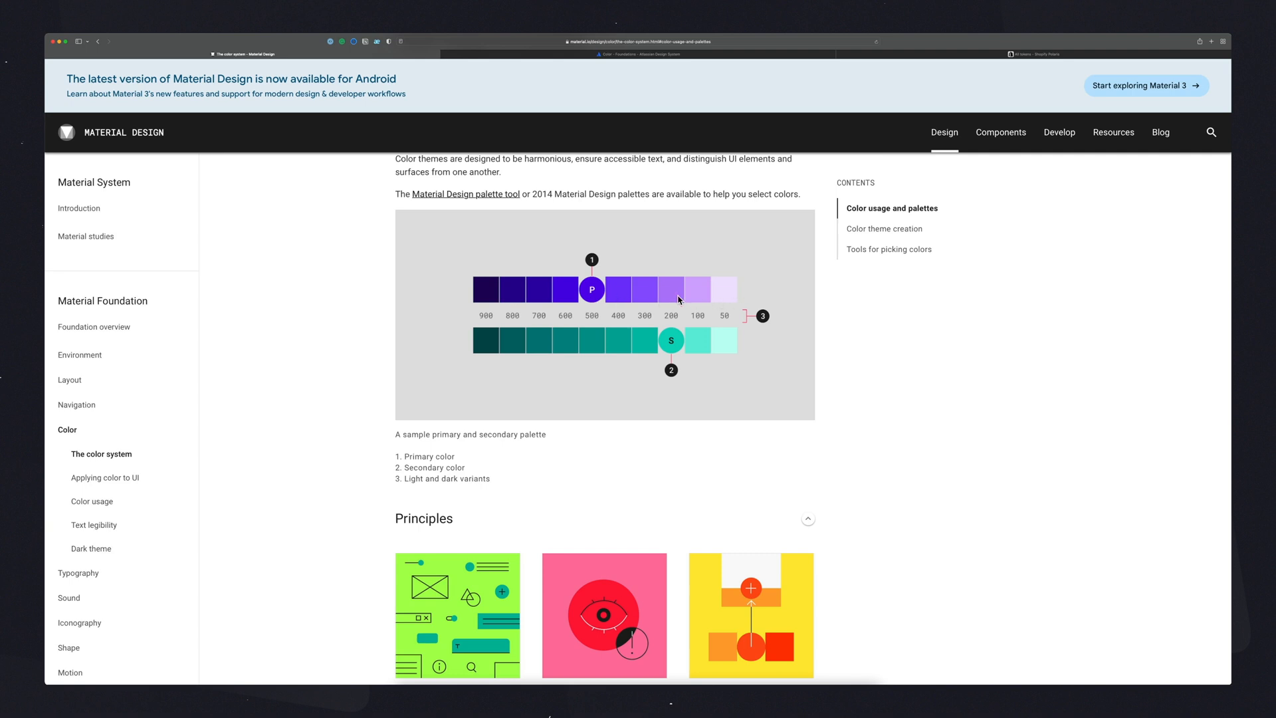
pyautogui.moveTo(529, 330)
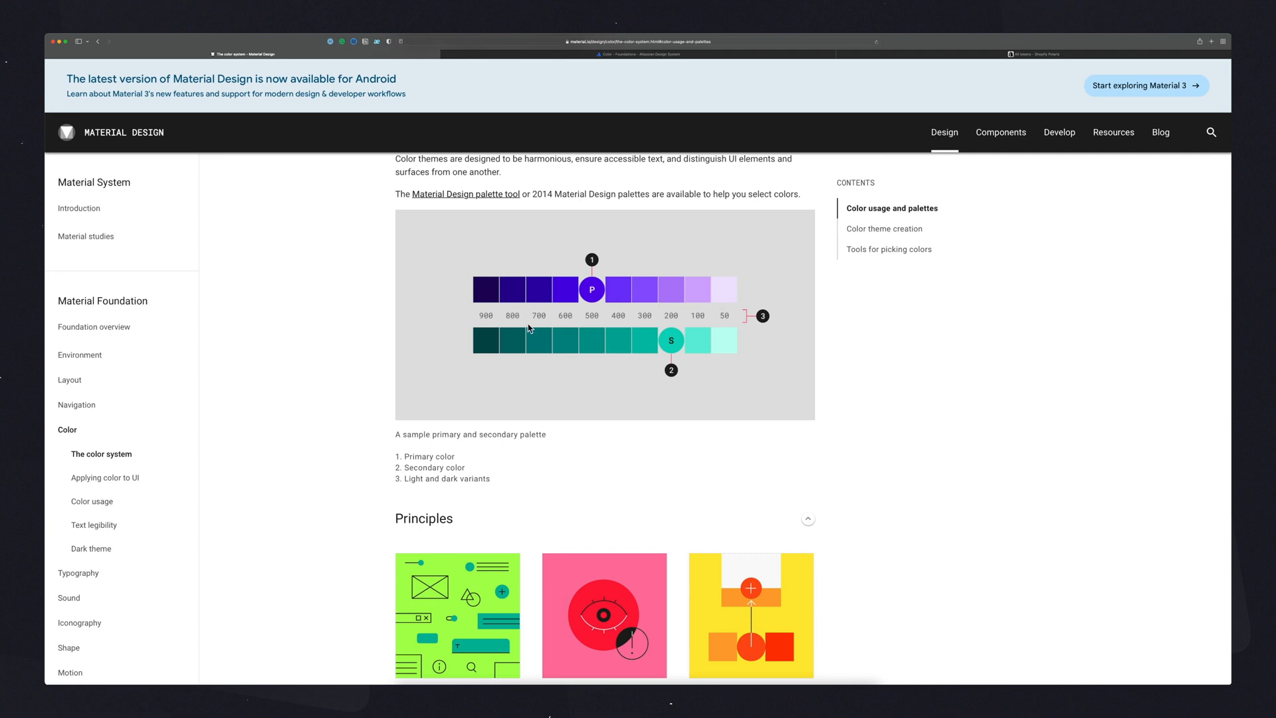
pyautogui.moveTo(627, 325)
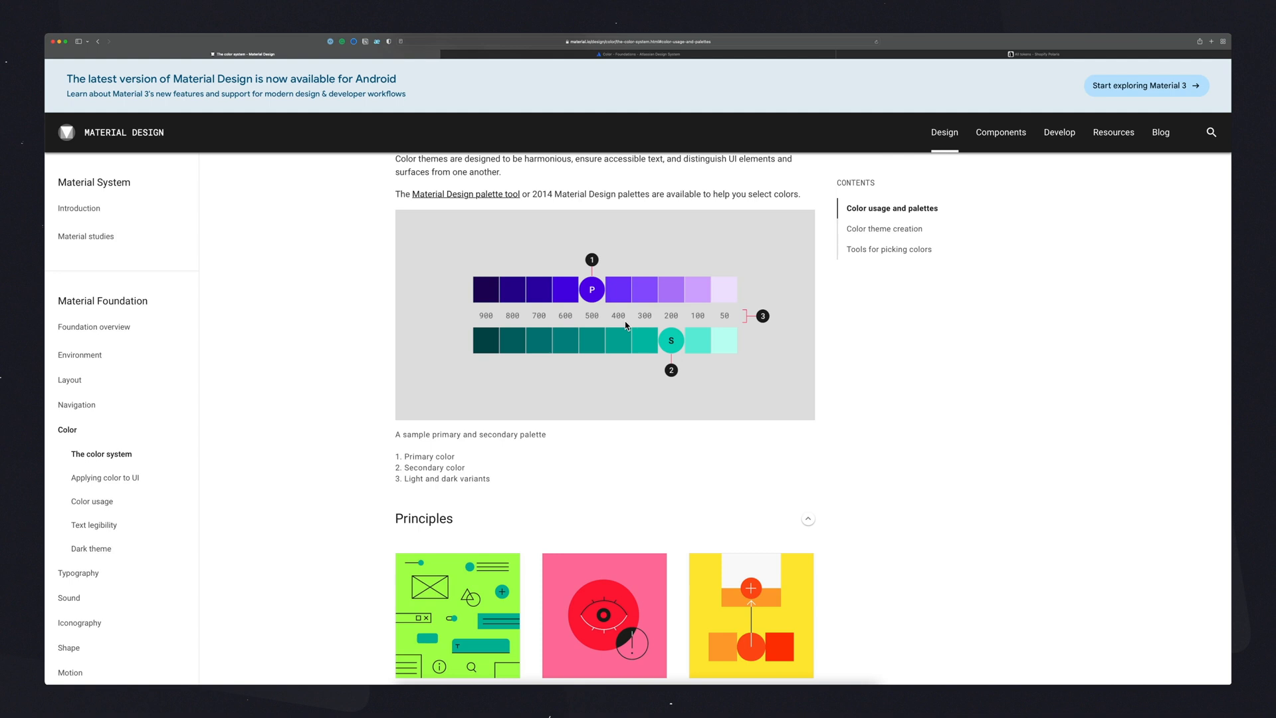
pyautogui.moveTo(622, 62)
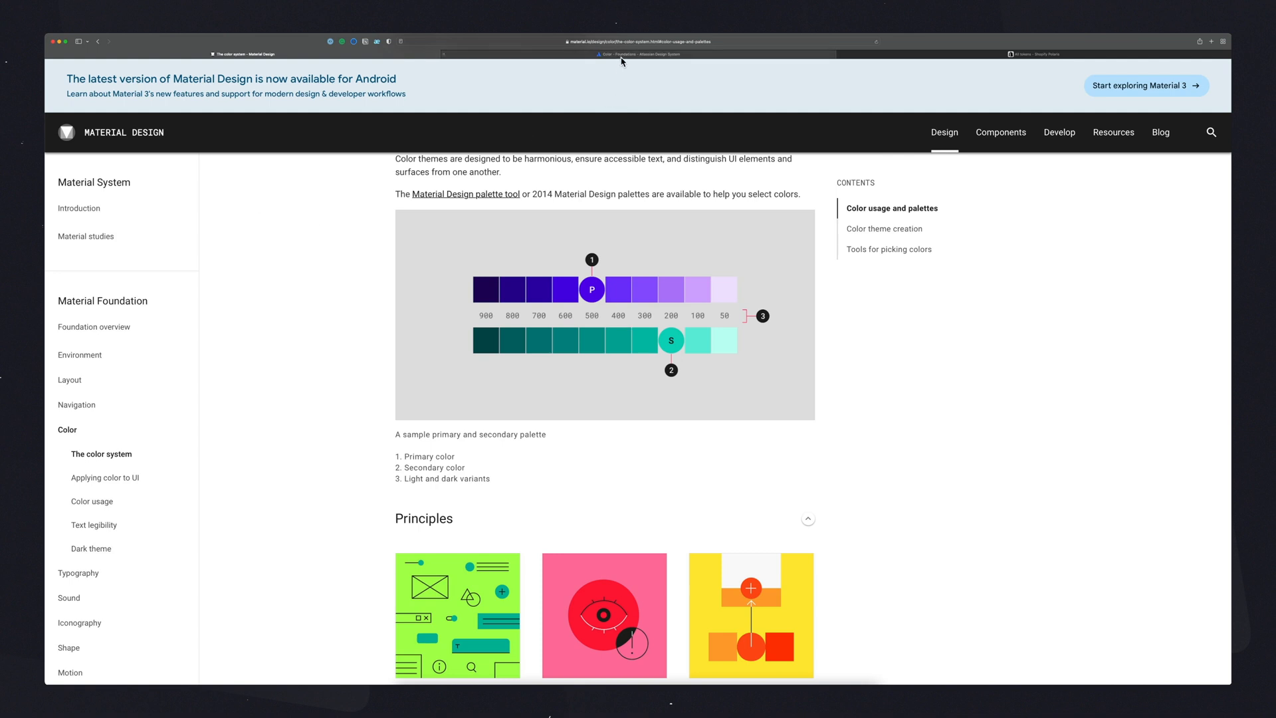
# Step: Scroll the Atlassian color page to the red shades R500–R50 and select the R400 hex code
pyautogui.click(637, 54)
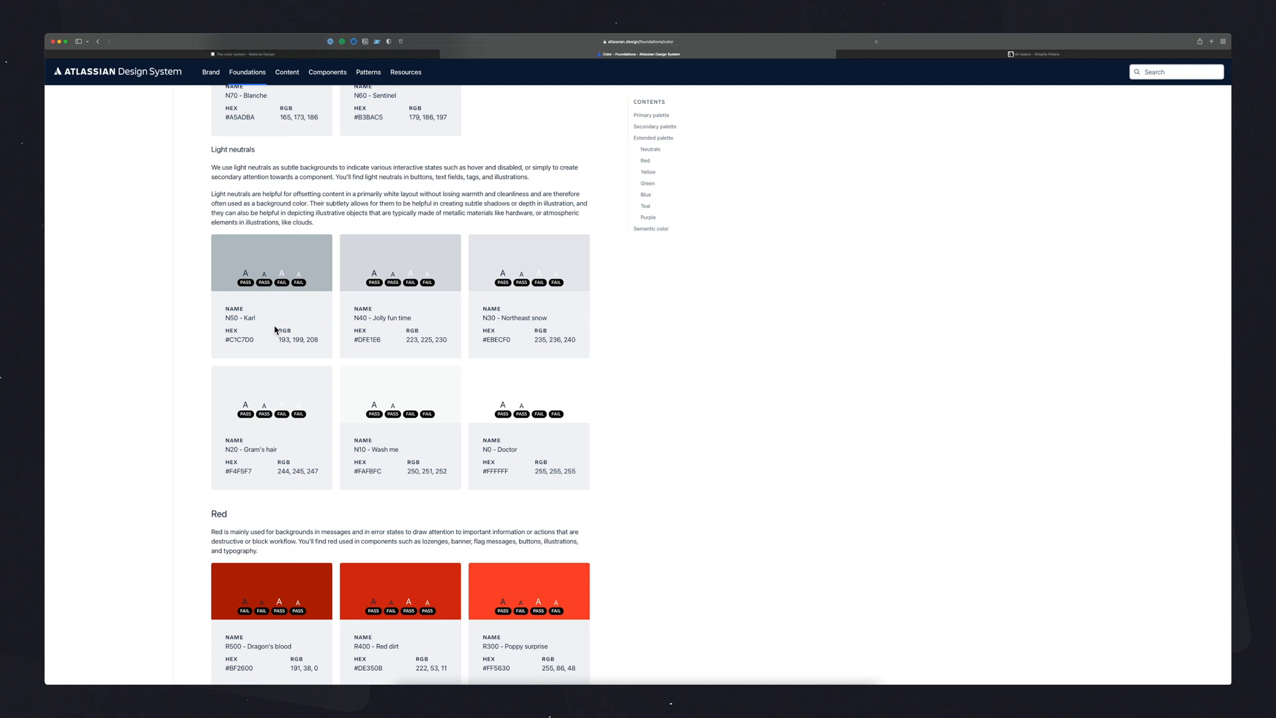
pyautogui.moveTo(278, 337)
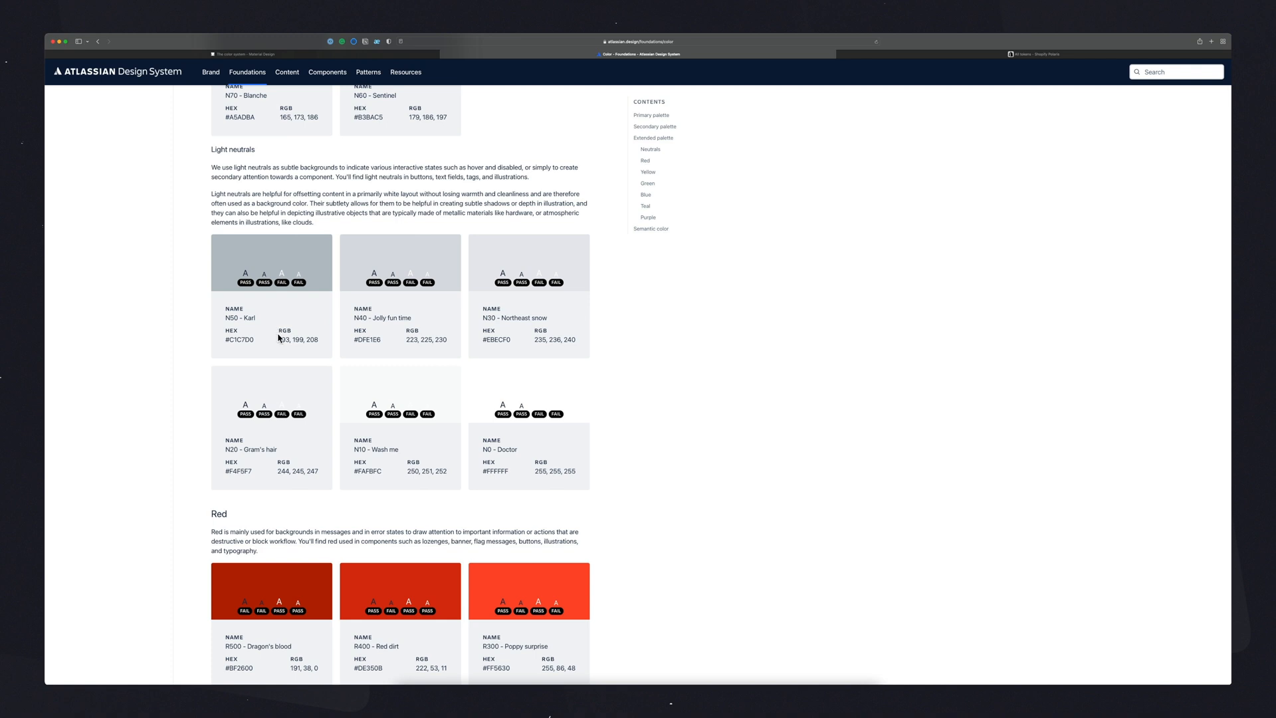
pyautogui.moveTo(303, 338)
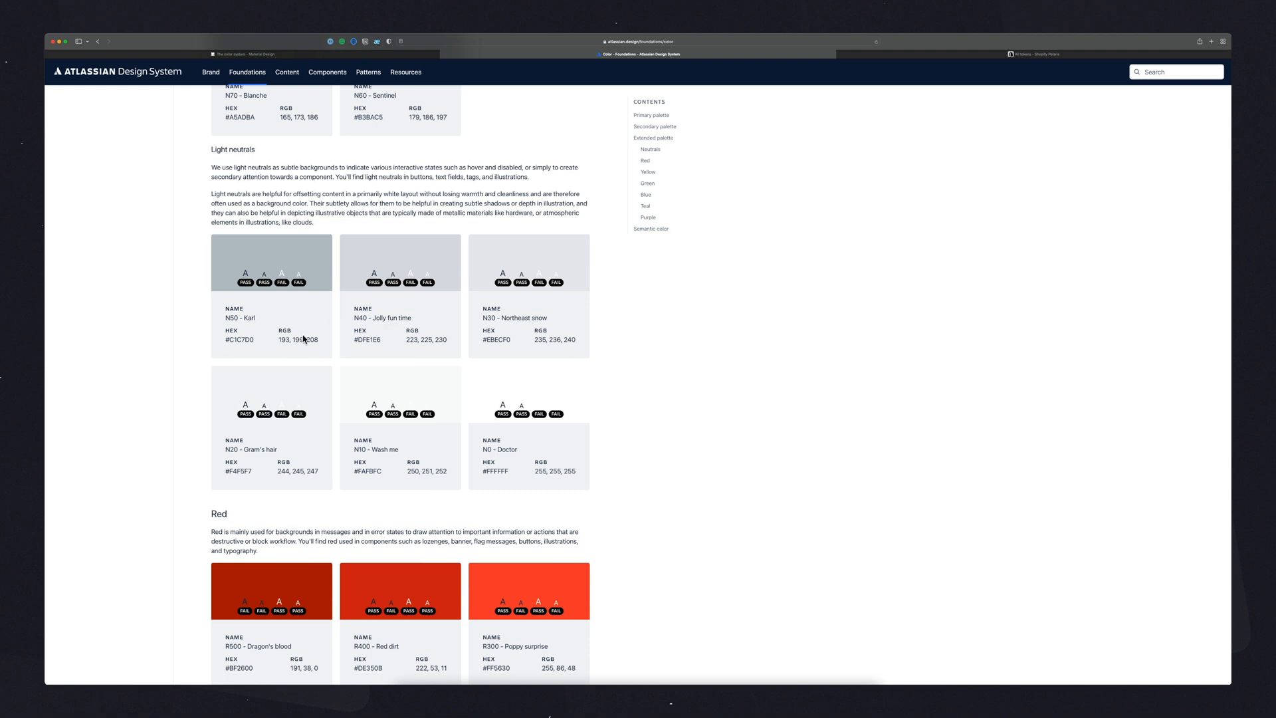
pyautogui.scroll(3)
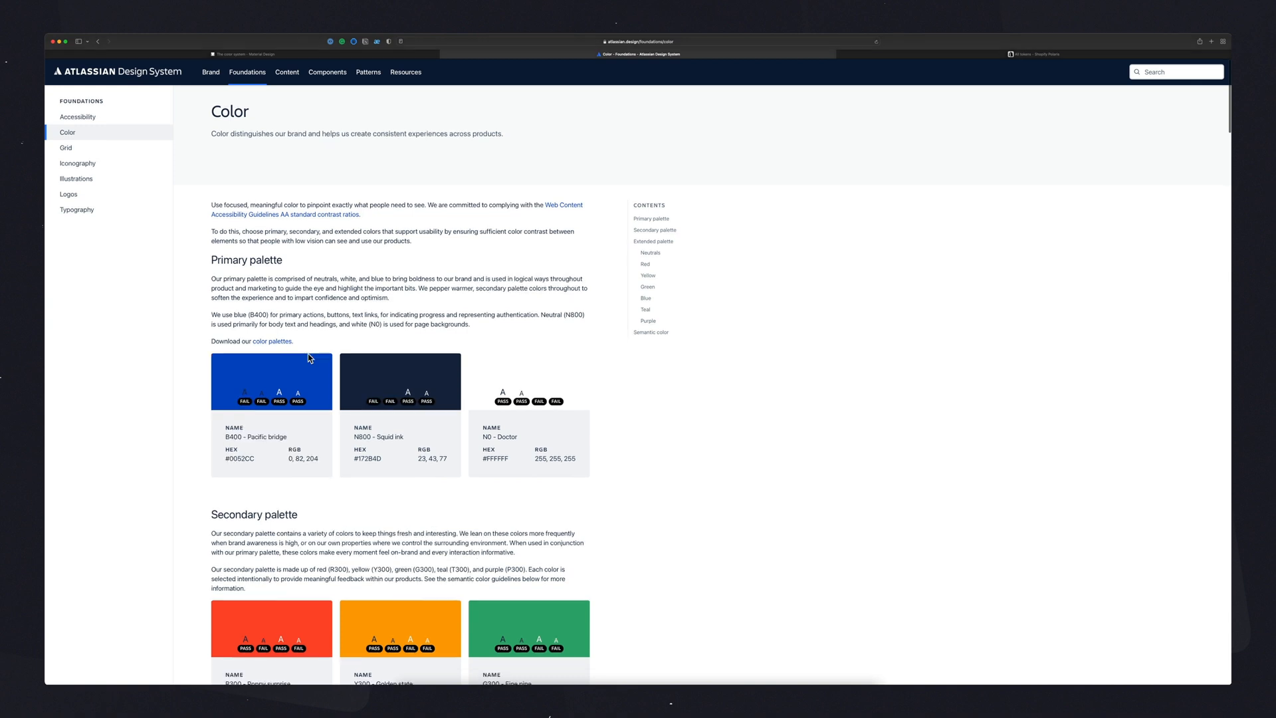
pyautogui.scroll(-3)
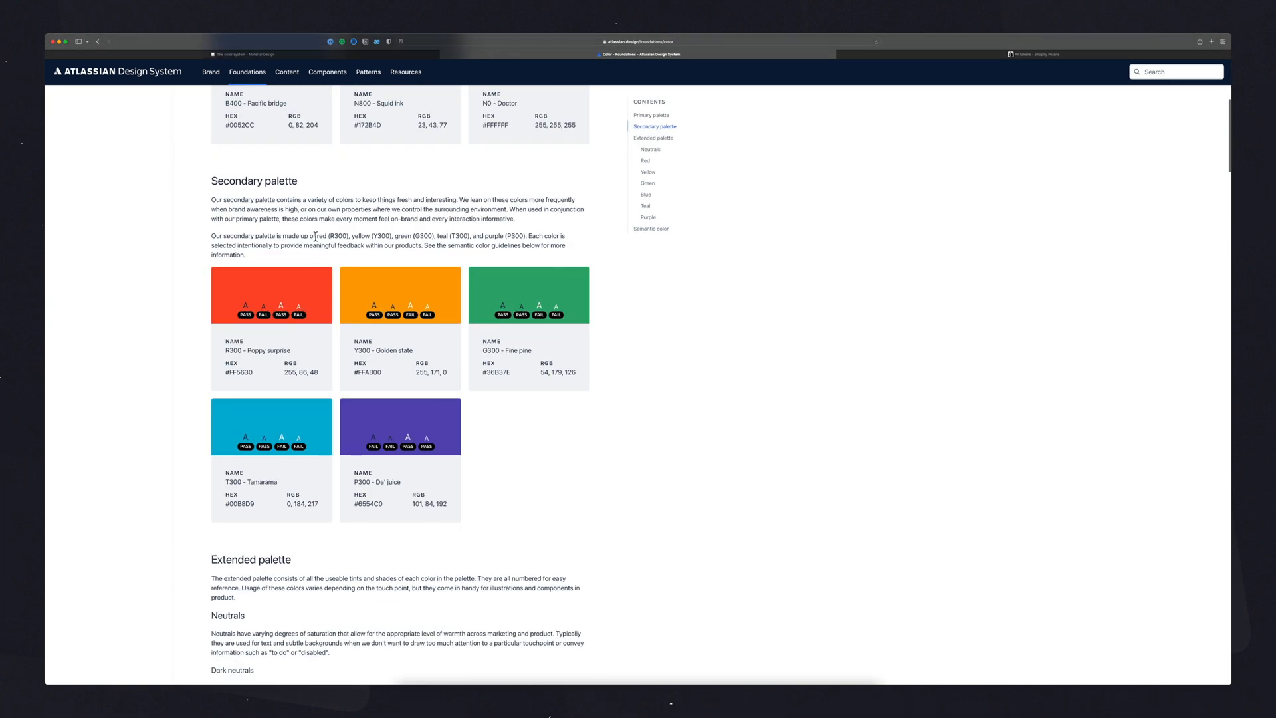
pyautogui.scroll(3)
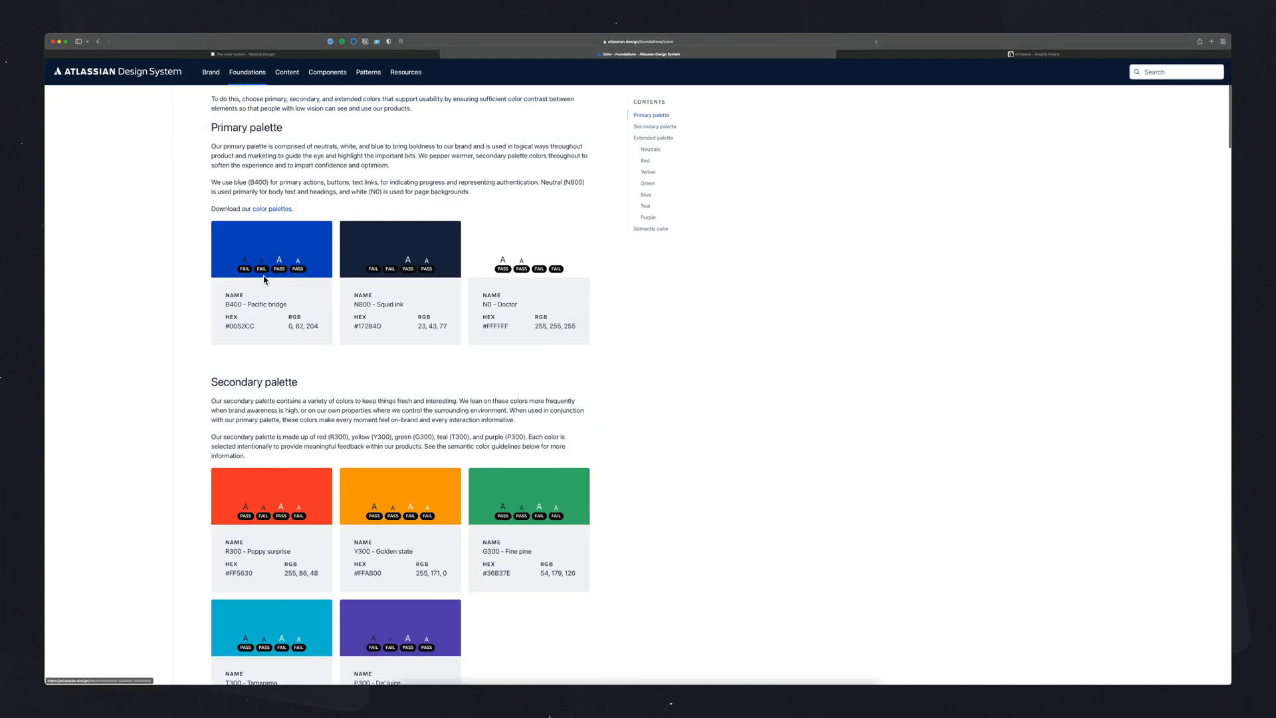
pyautogui.scroll(-3)
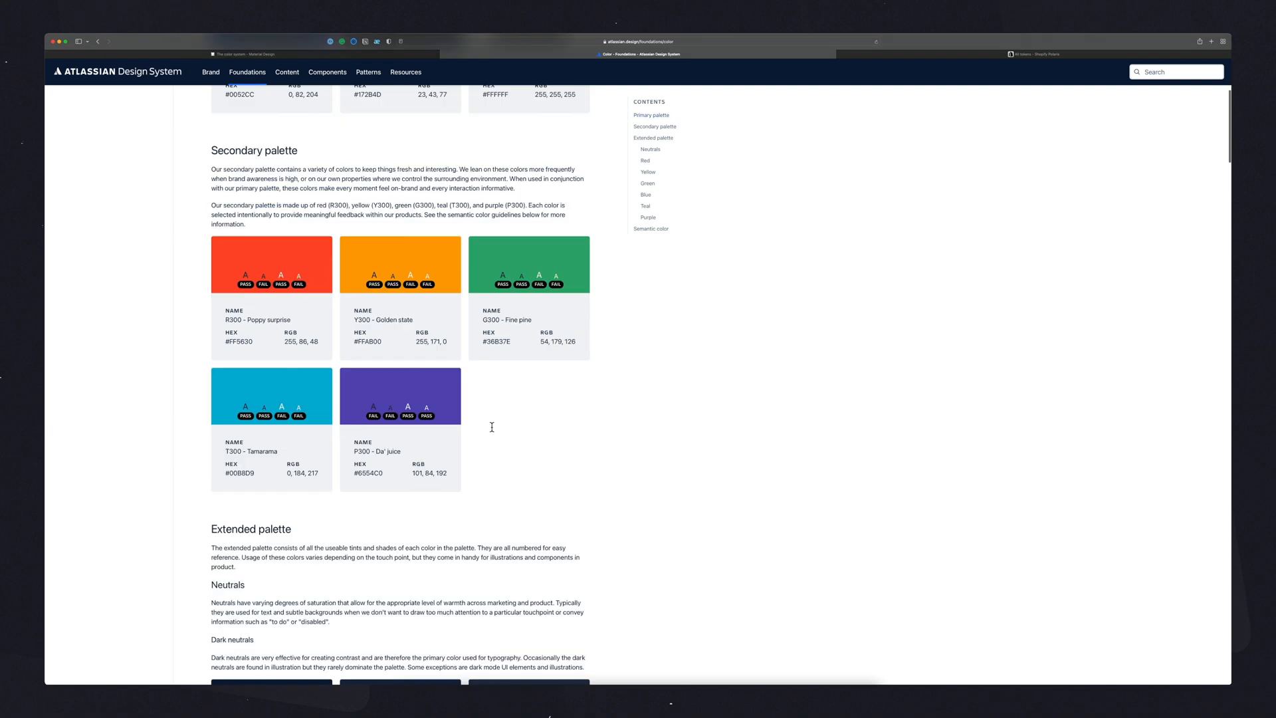
pyautogui.scroll(-3)
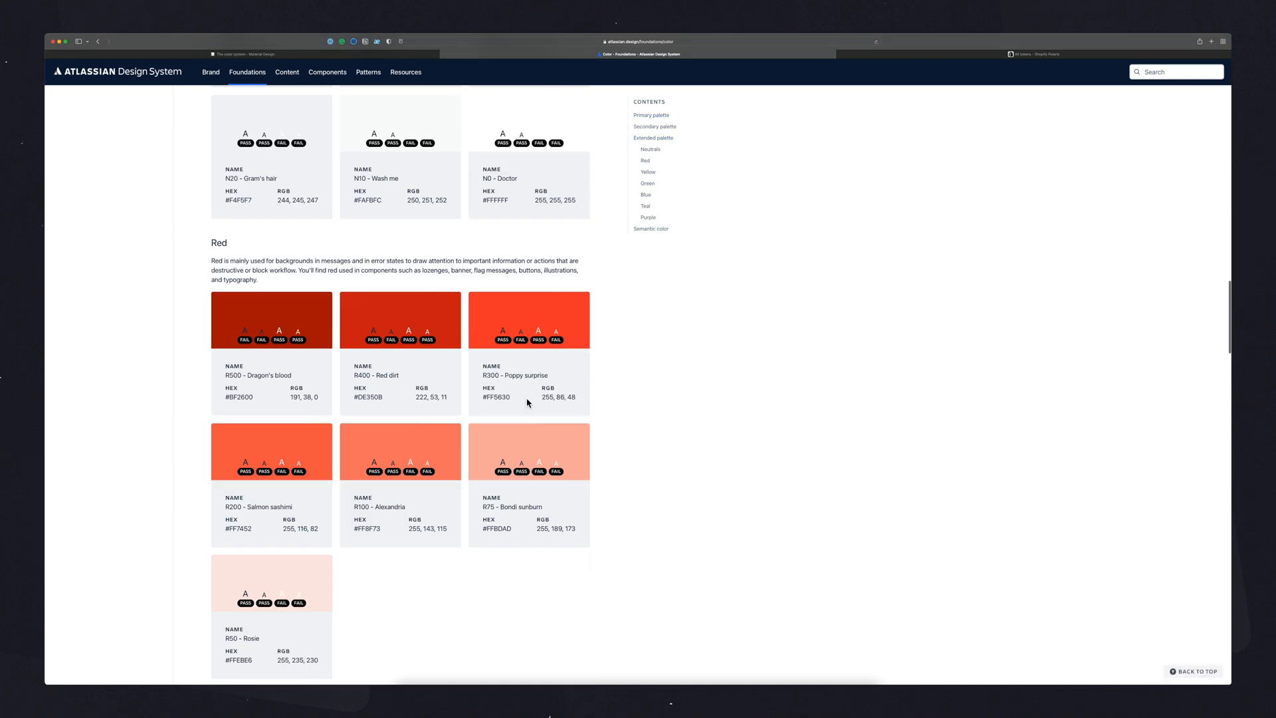
pyautogui.scroll(-3)
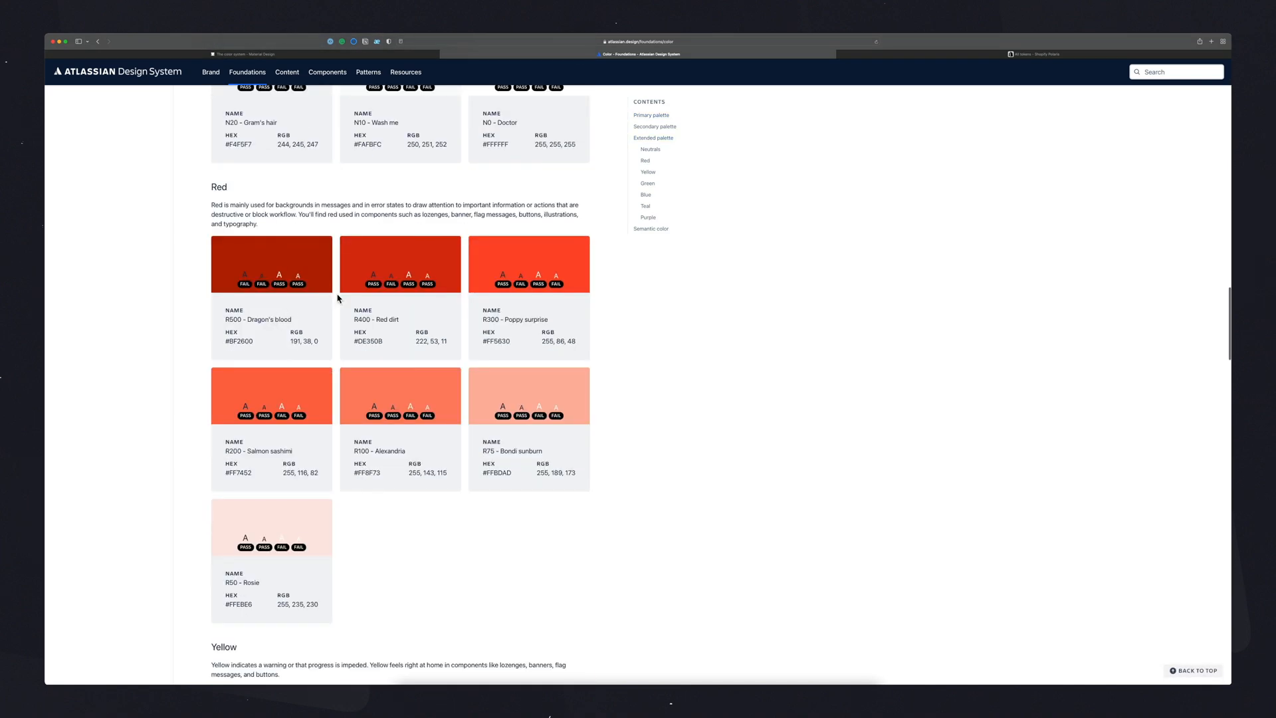
pyautogui.moveTo(561, 300)
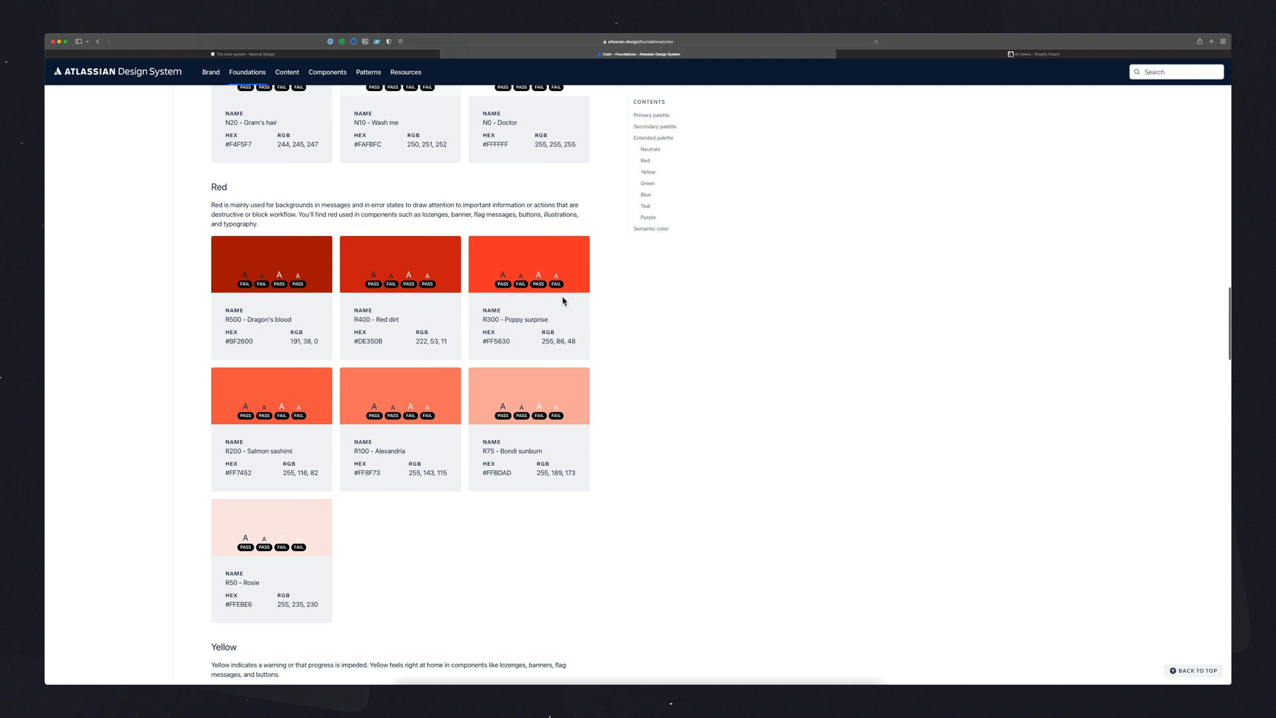
pyautogui.moveTo(511, 304)
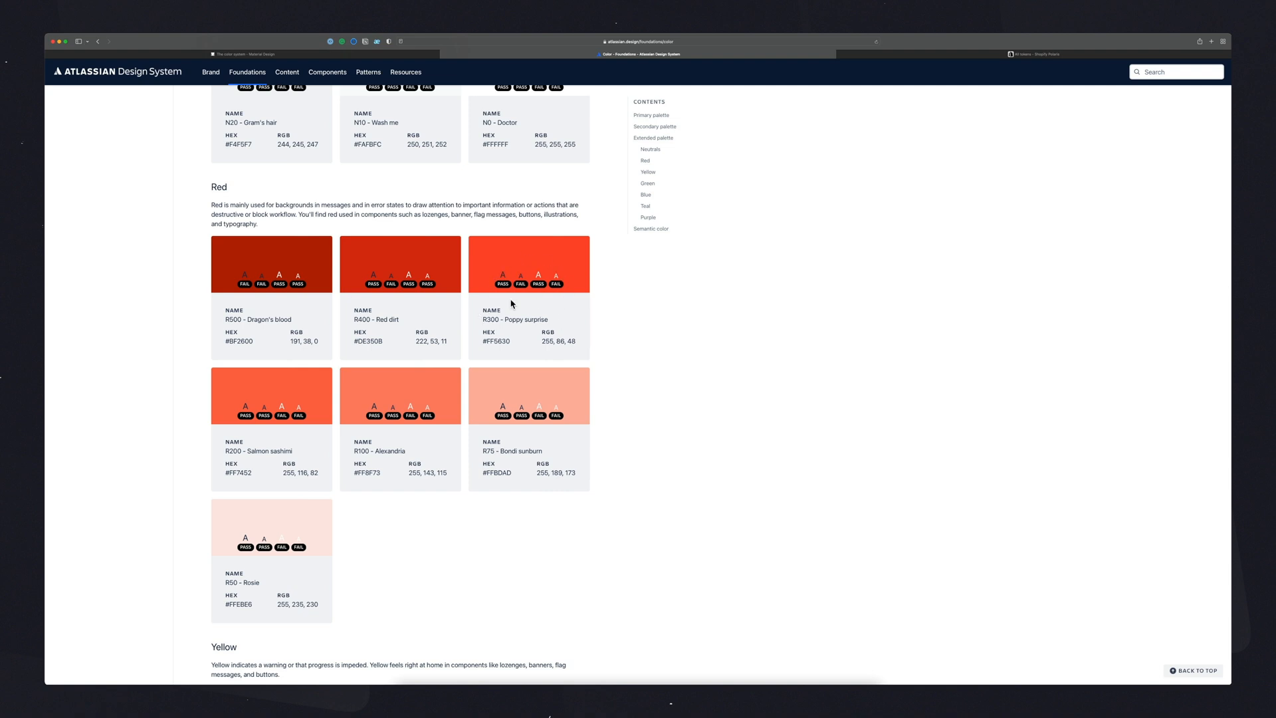
pyautogui.moveTo(390, 318)
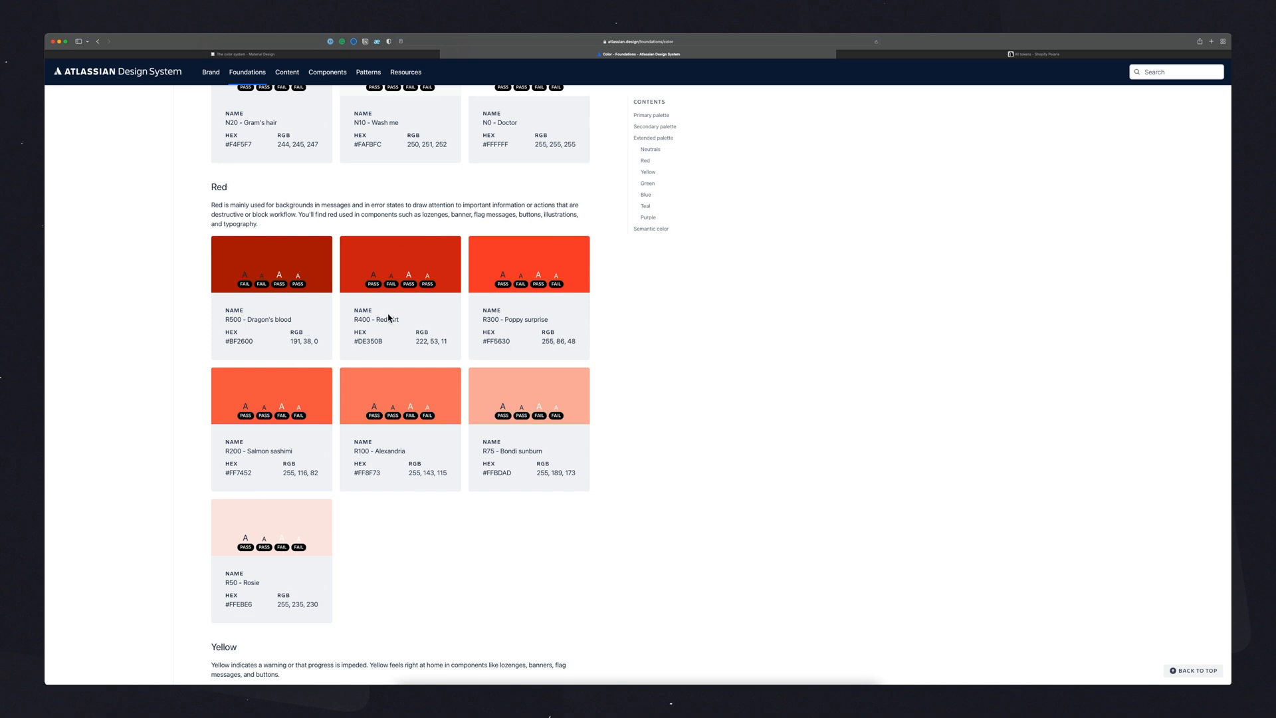
pyautogui.moveTo(490, 438)
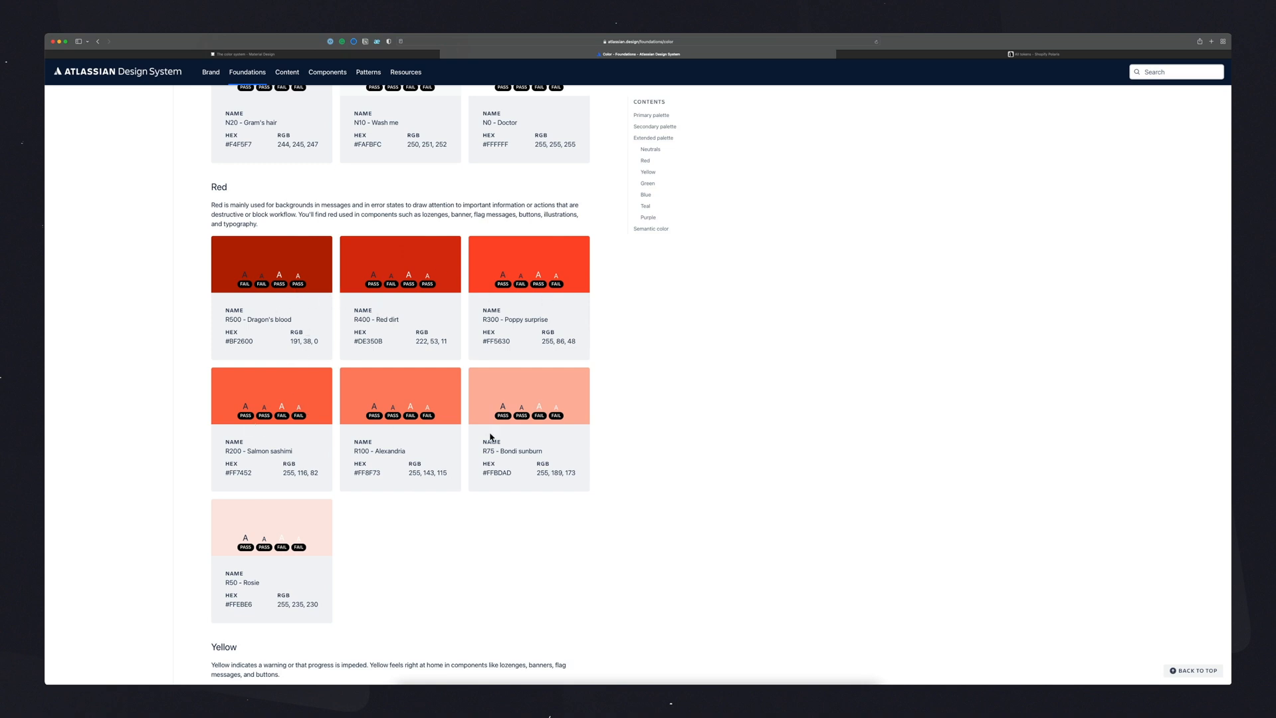
pyautogui.moveTo(598, 337)
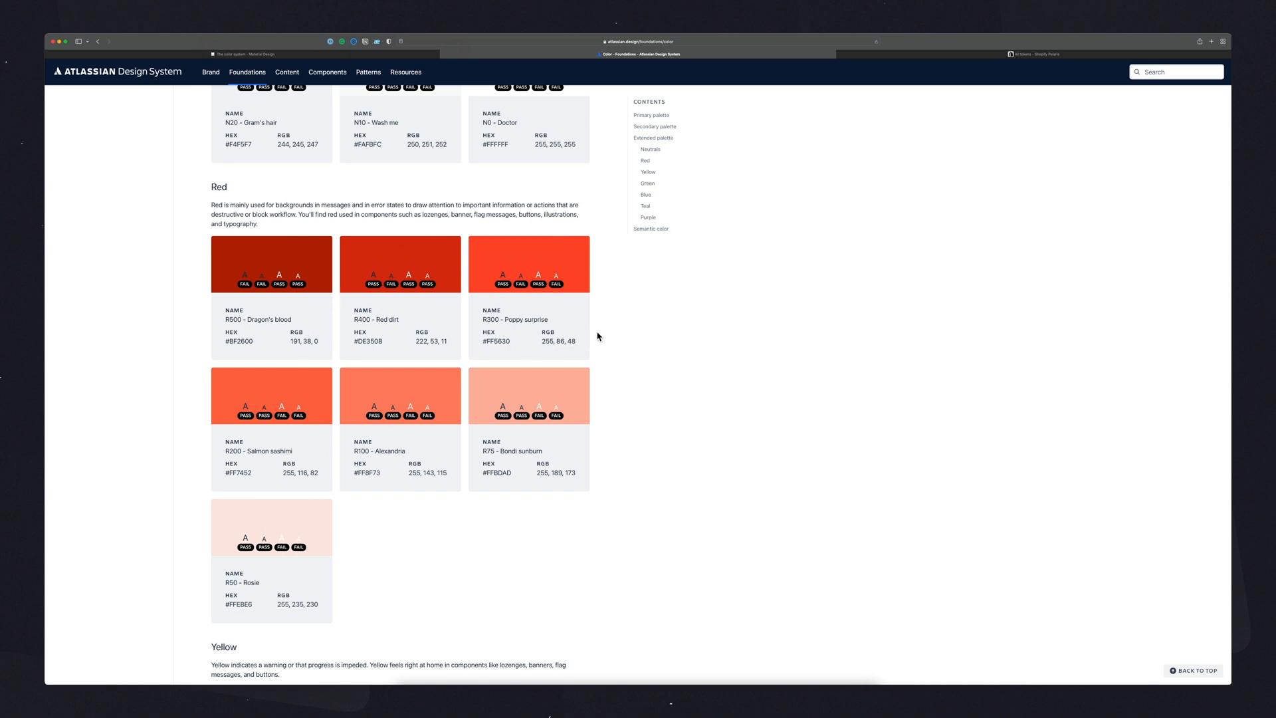
pyautogui.moveTo(554, 430)
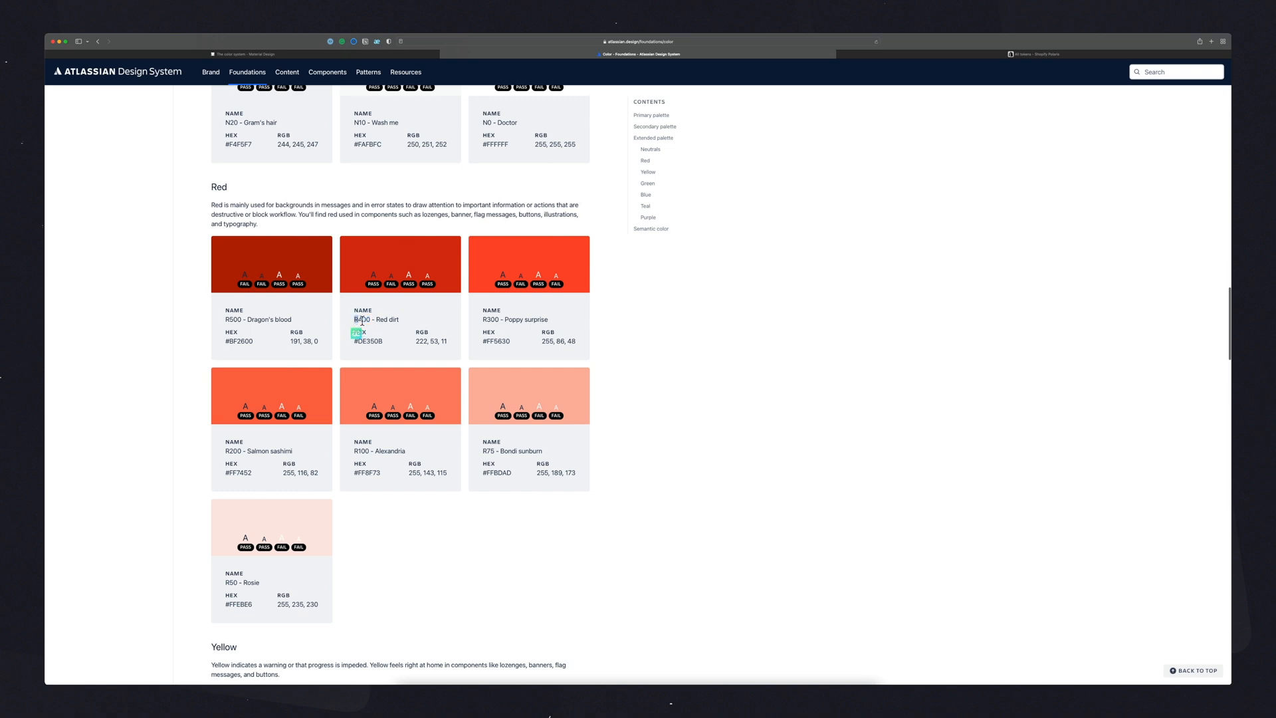
pyautogui.moveTo(446, 334)
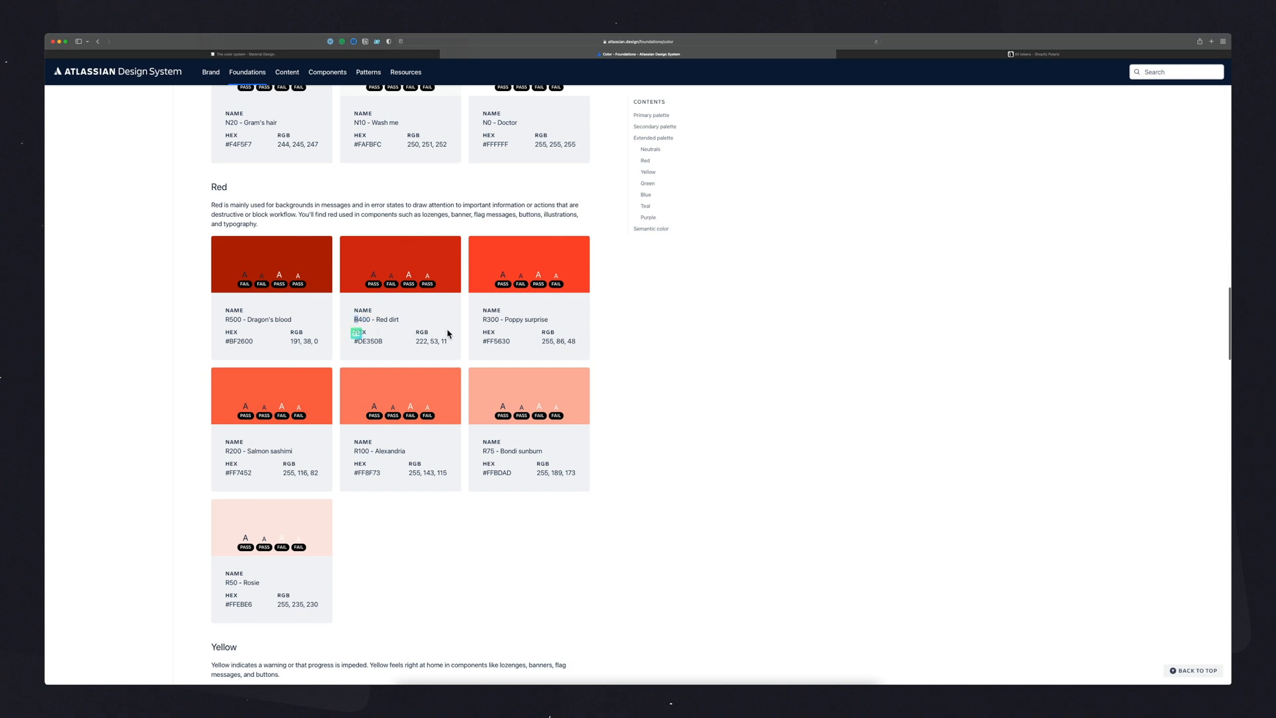
pyautogui.doubleClick(359, 319)
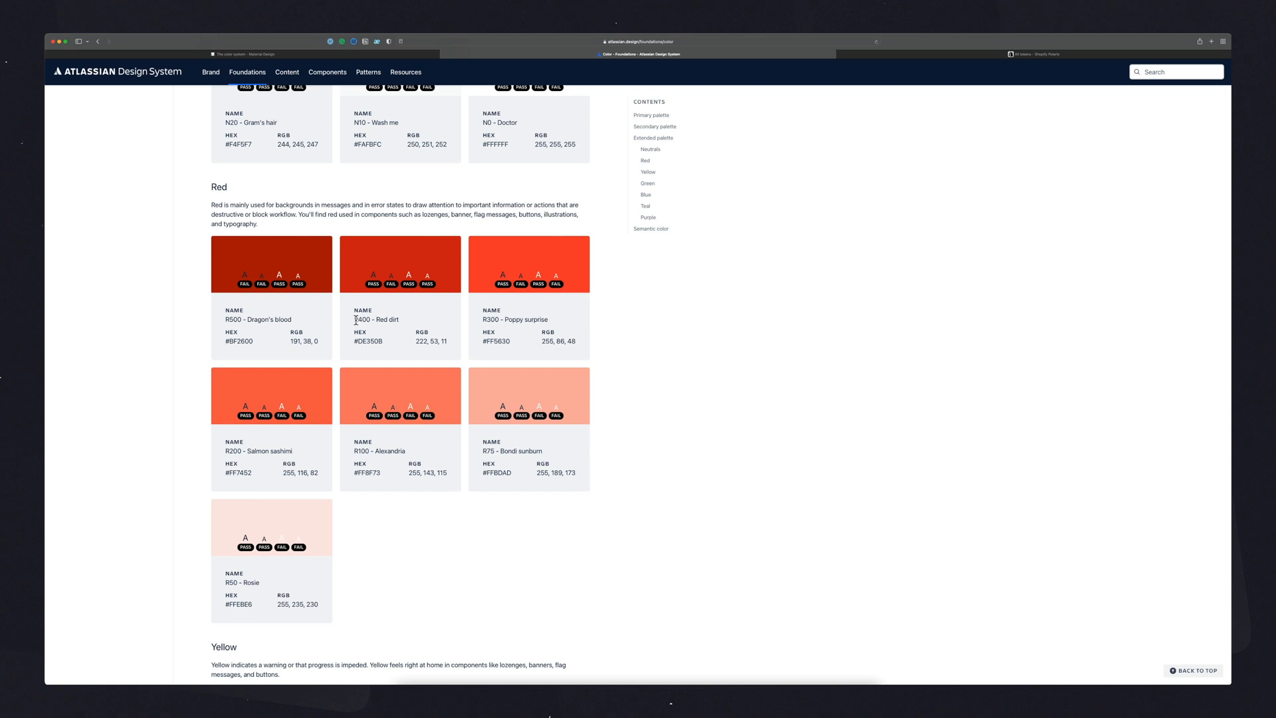
pyautogui.moveTo(698, 206)
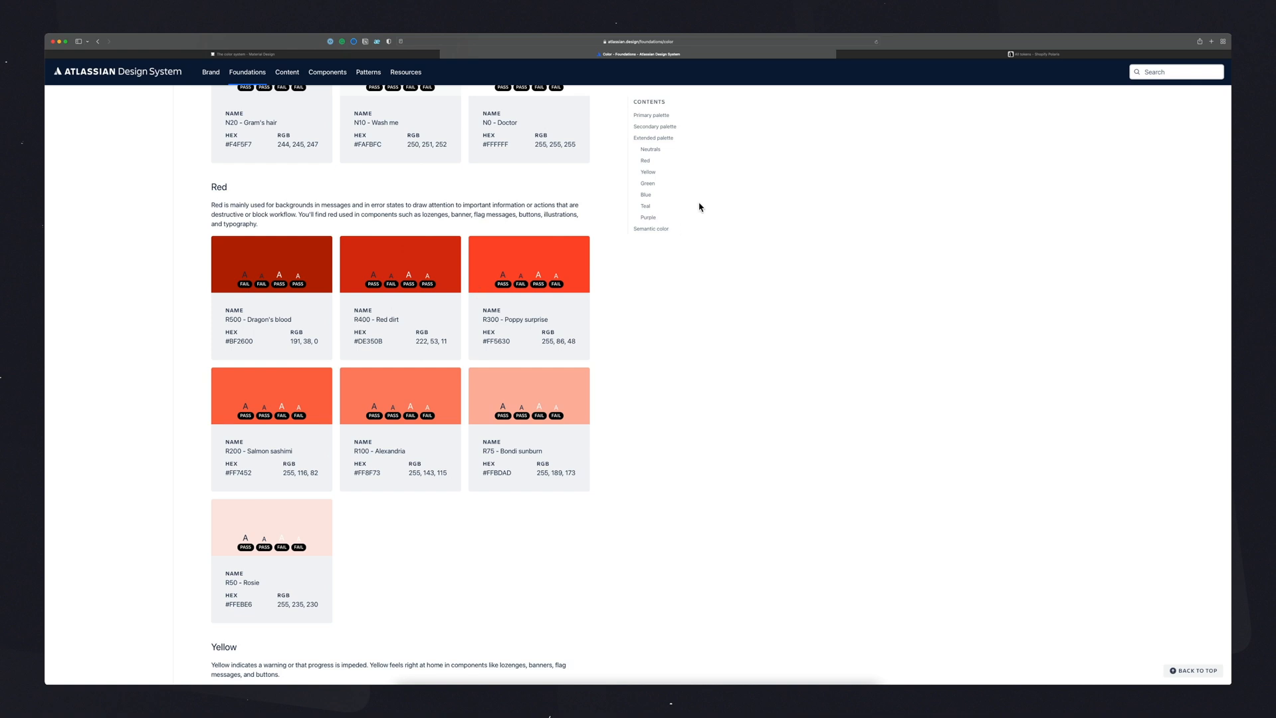
# Step: Switch to the Shopify Polaris color tokens page and scroll through the token list
pyautogui.click(1033, 54)
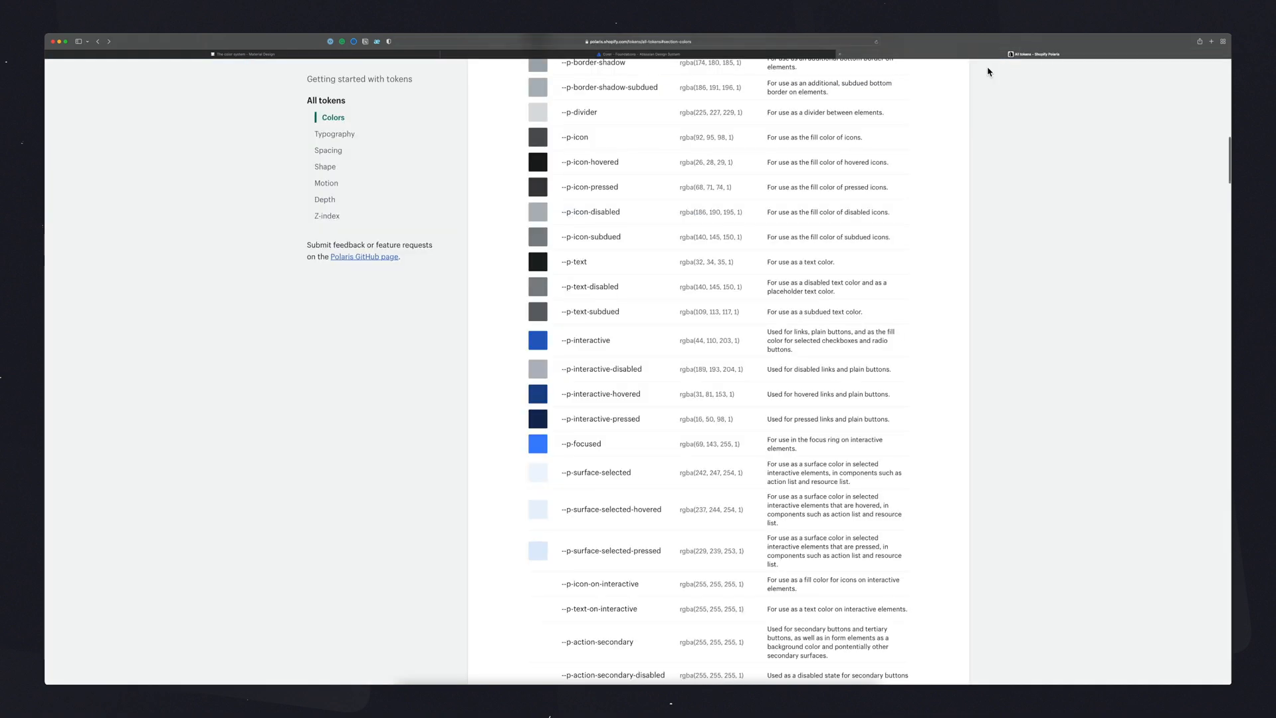
pyautogui.moveTo(472, 294)
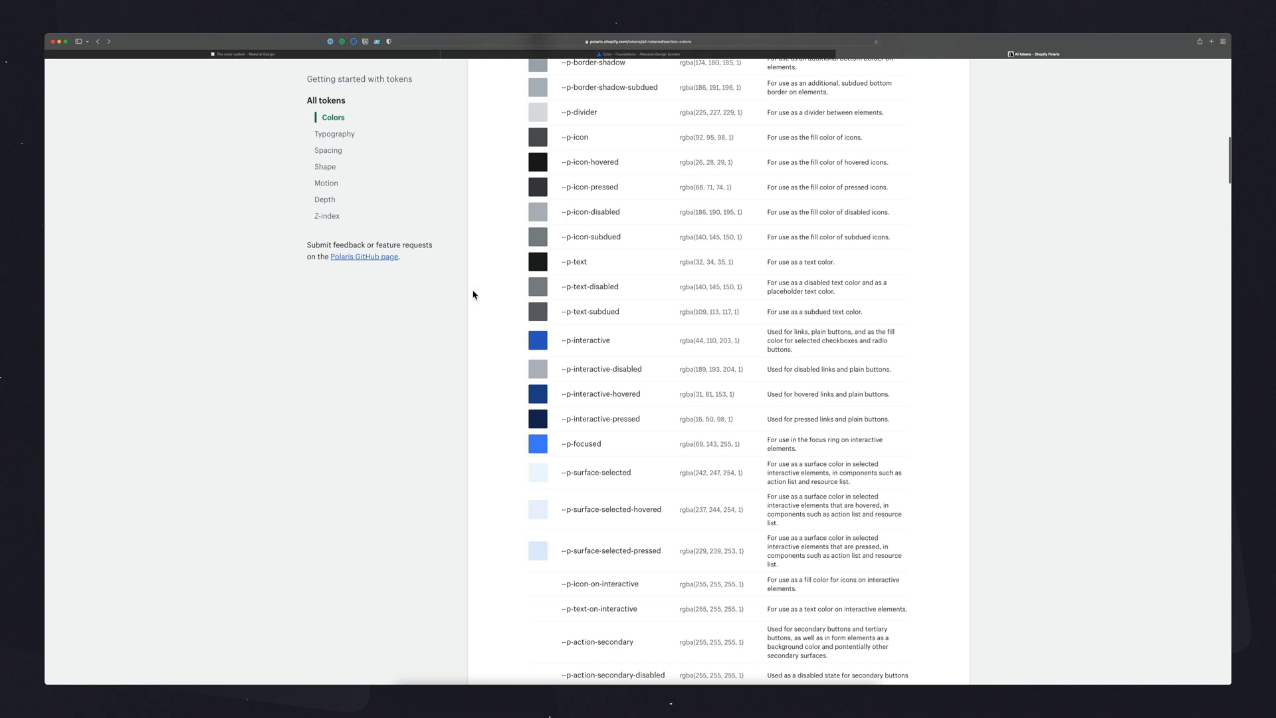
pyautogui.scroll(3)
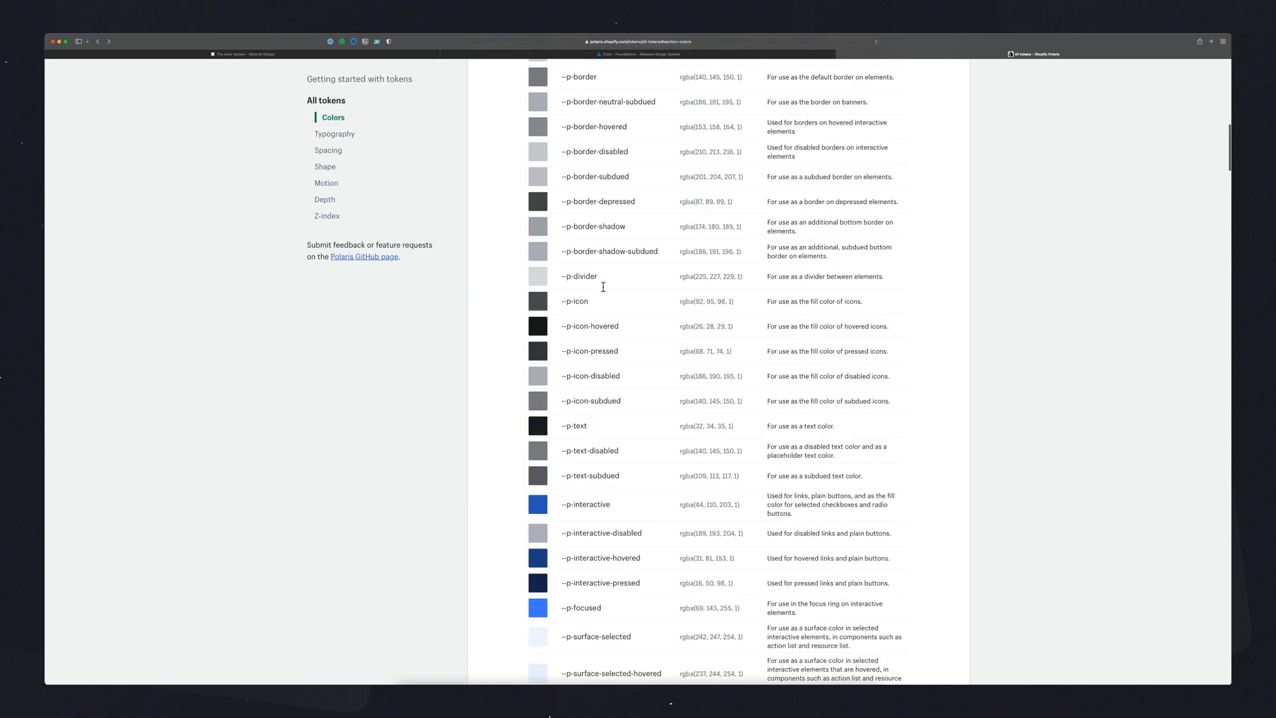
pyautogui.scroll(3)
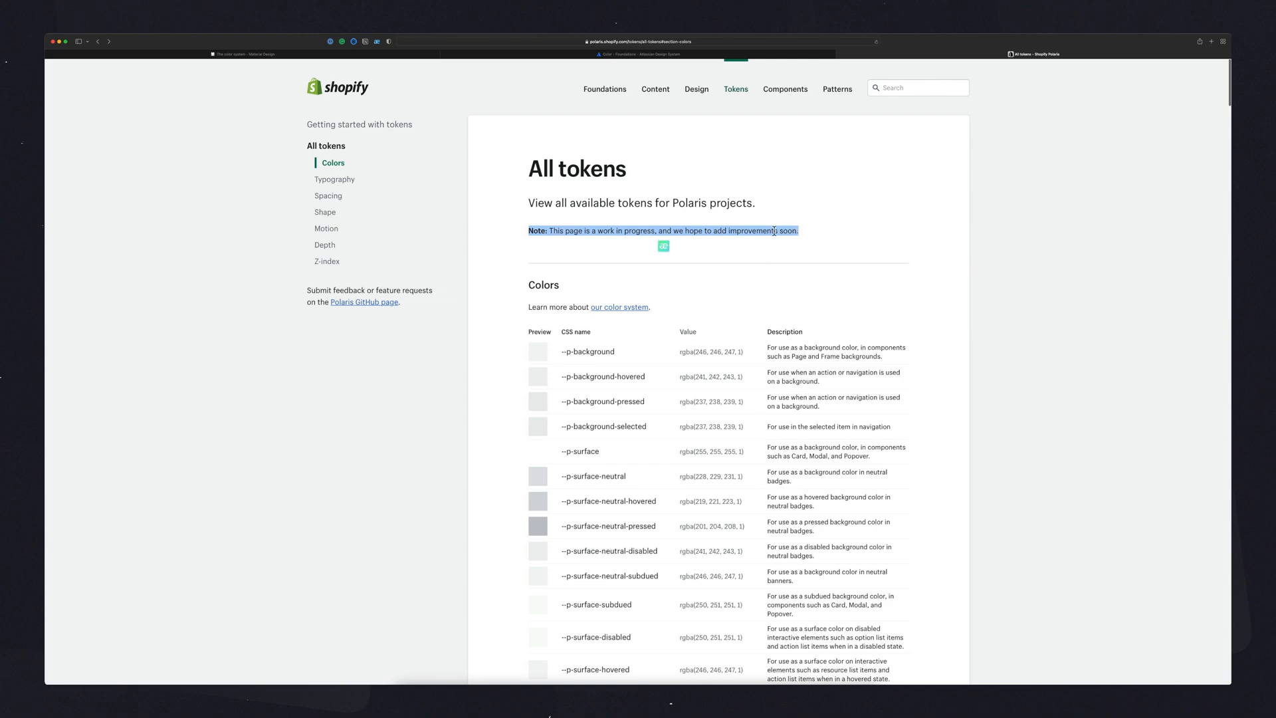
pyautogui.scroll(-3)
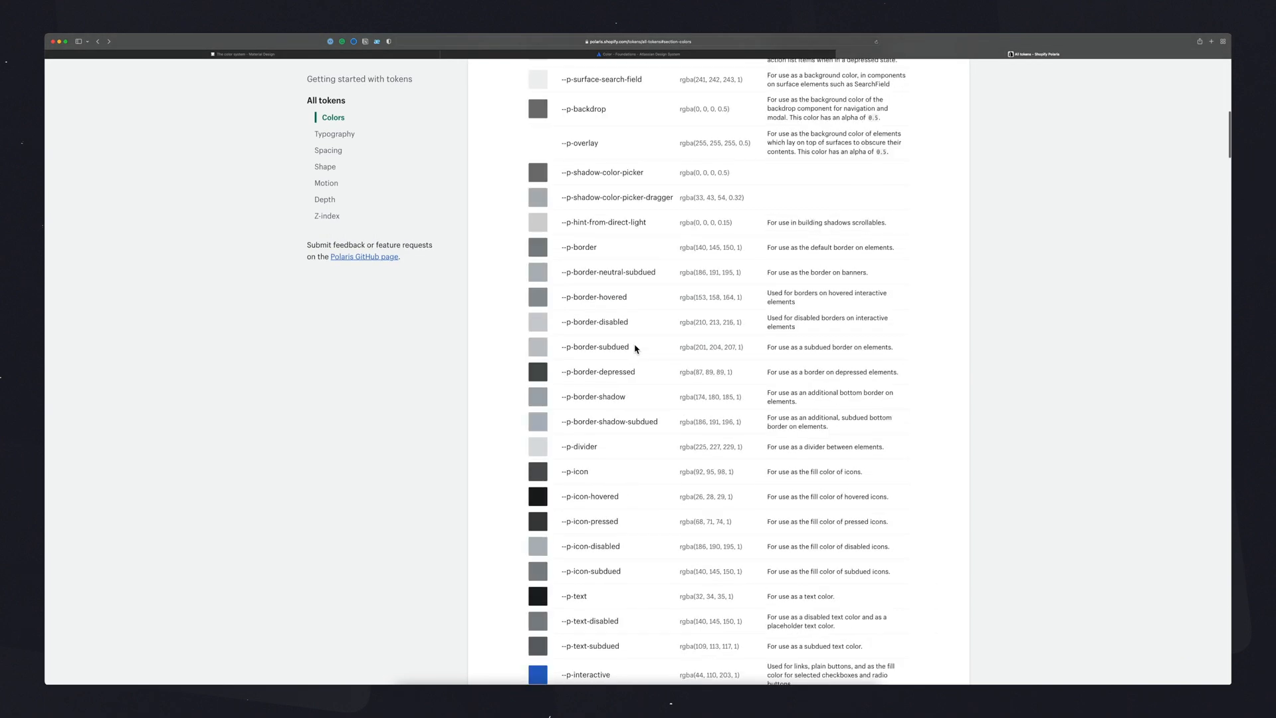
pyautogui.scroll(-3)
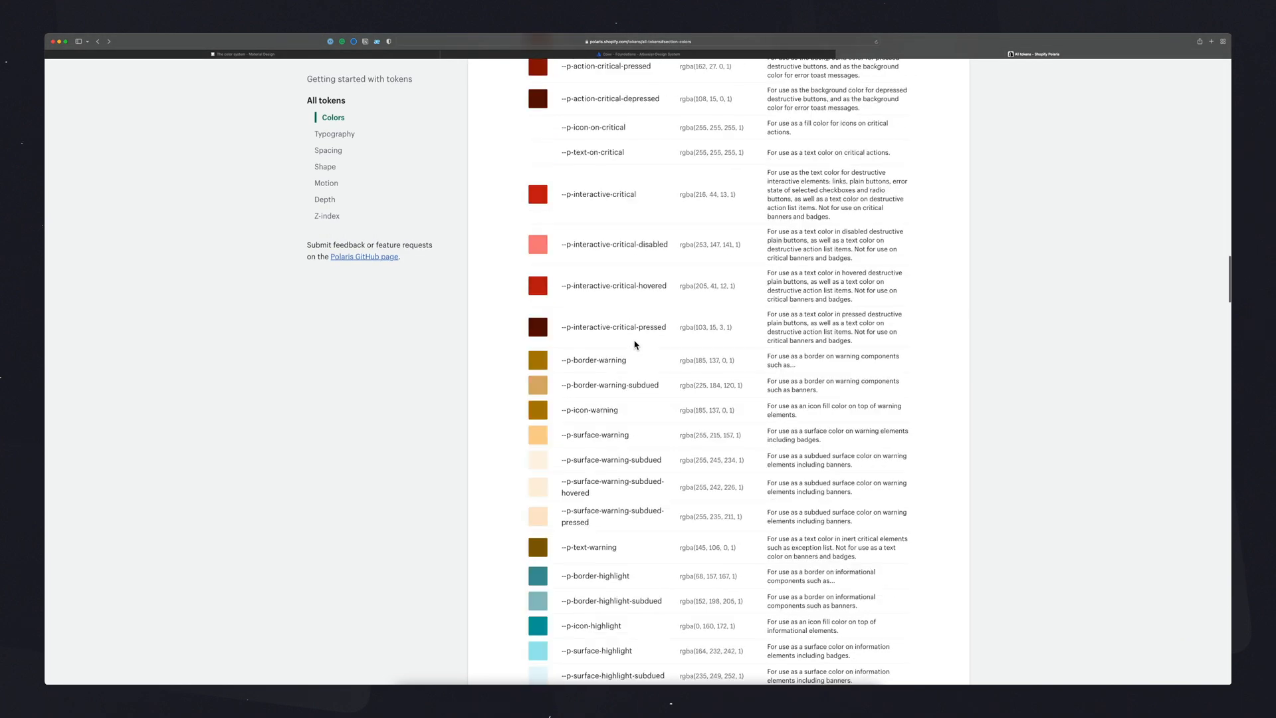
pyautogui.scroll(3)
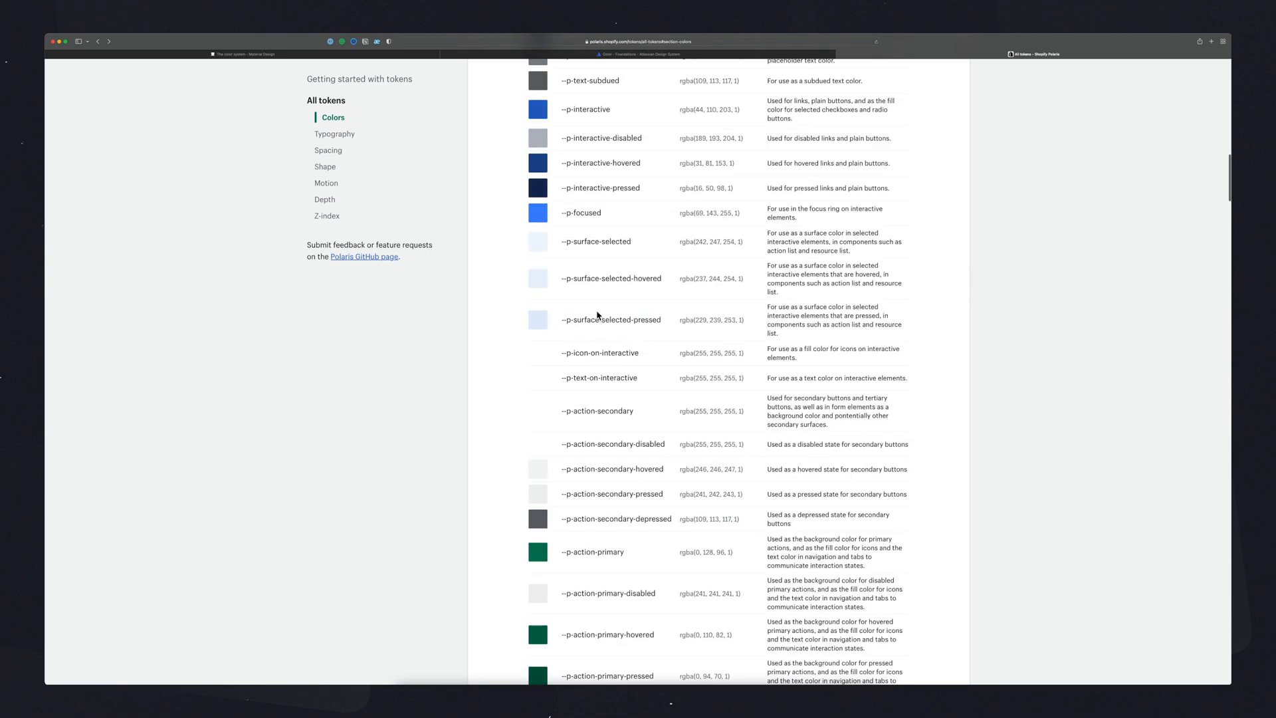
pyautogui.scroll(3)
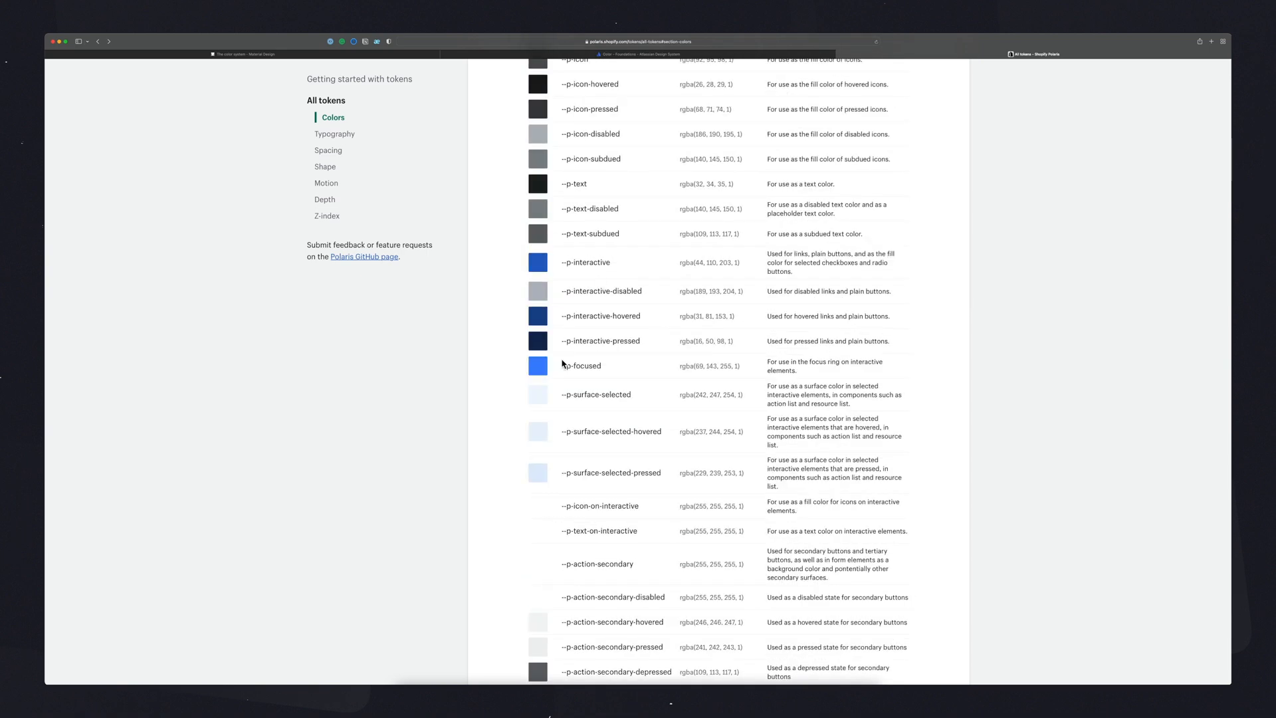
pyautogui.moveTo(530, 369)
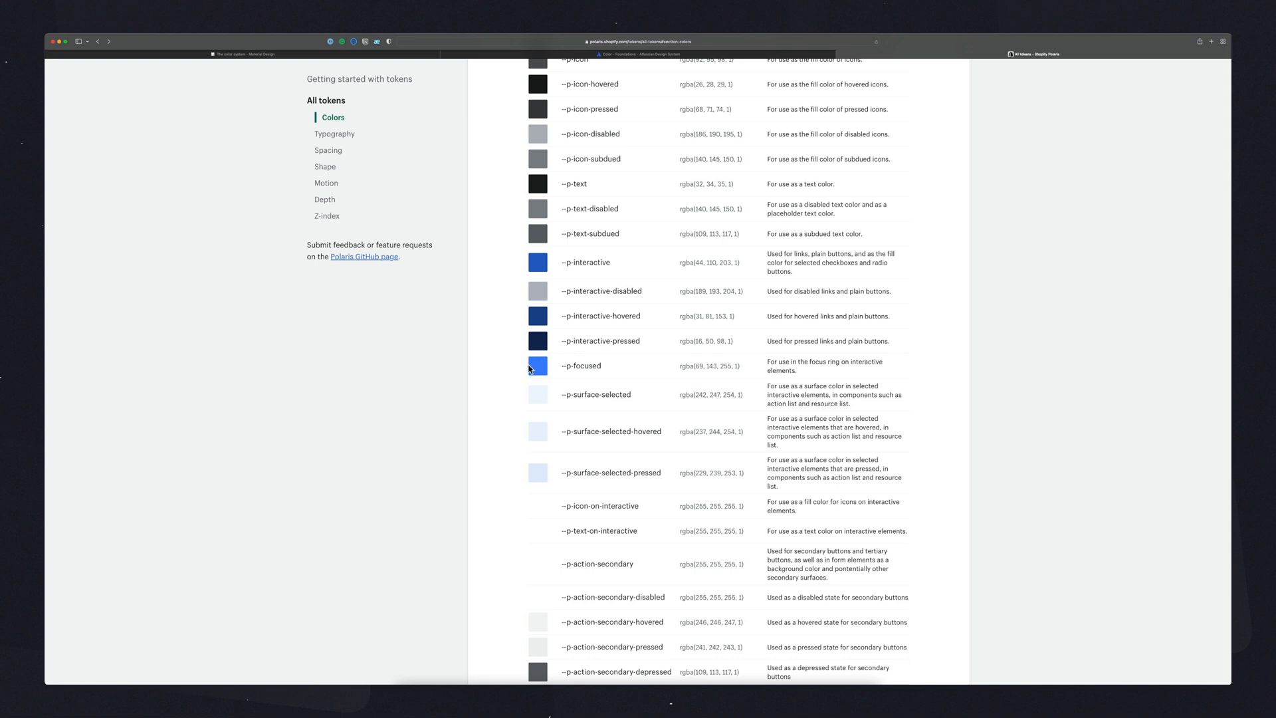
pyautogui.moveTo(565, 369)
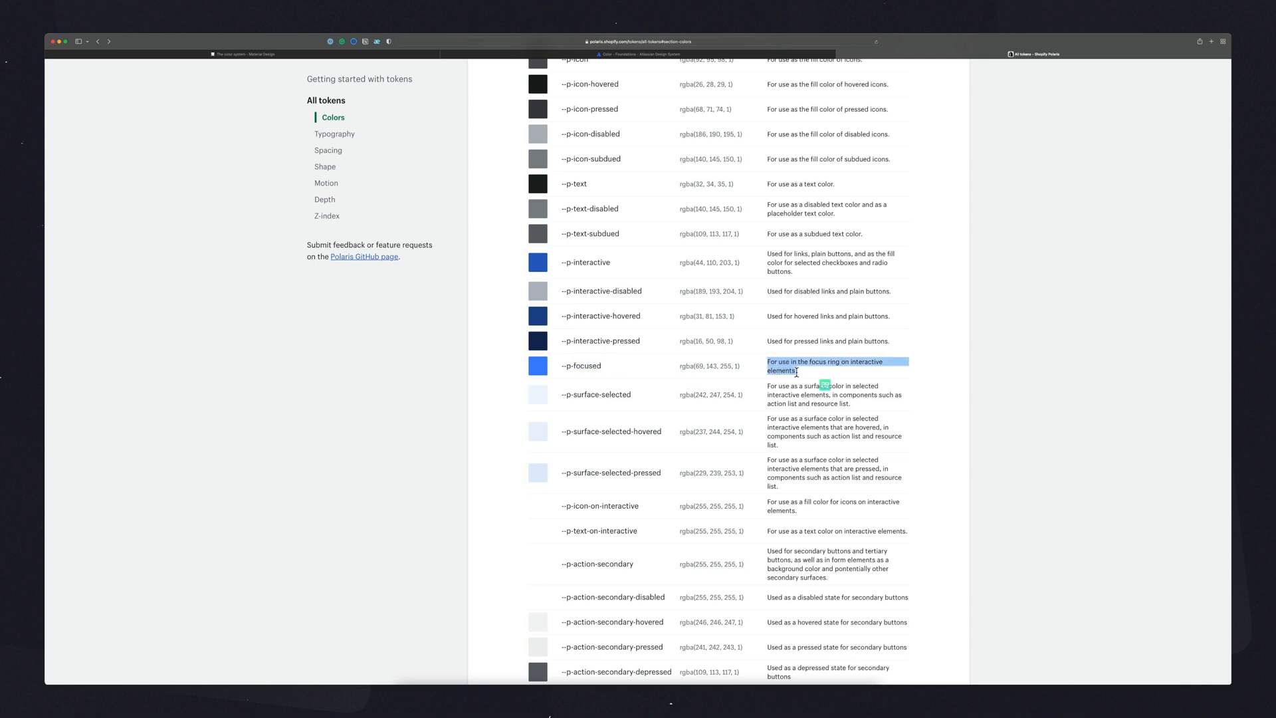
# Step: Clear the focus ring description selection and select a token's text in the table
pyautogui.click(802, 376)
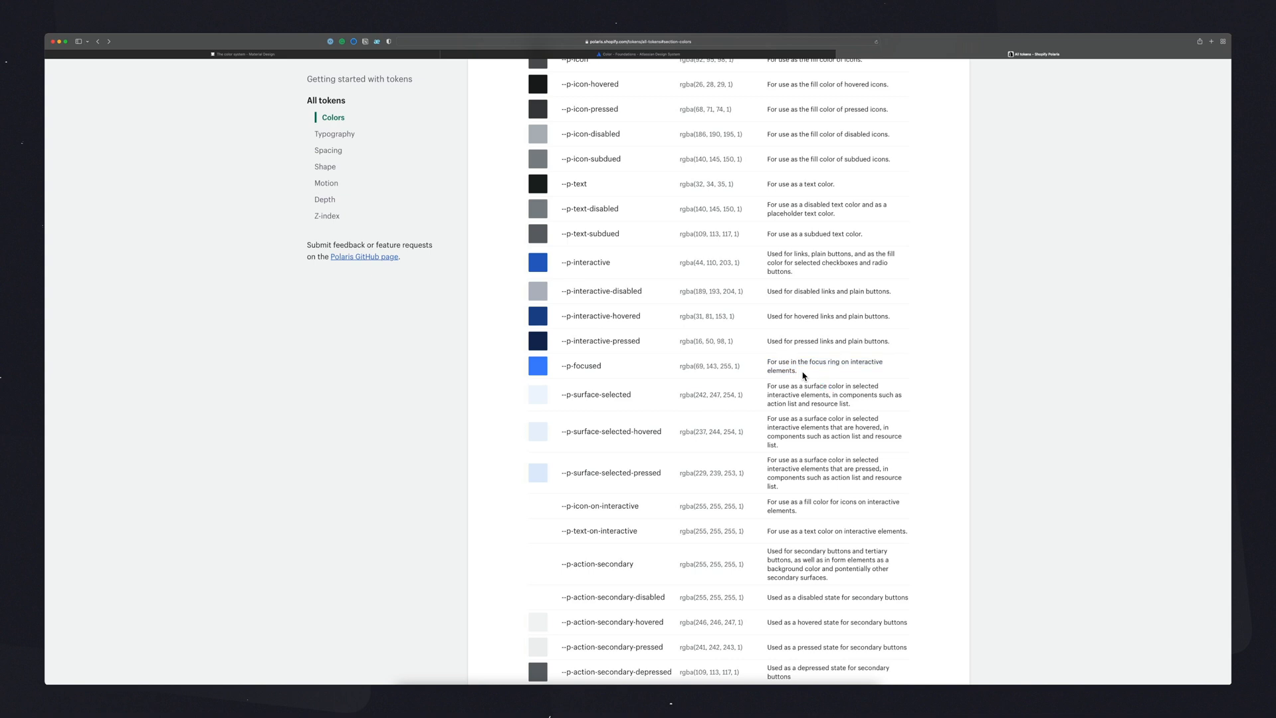
pyautogui.moveTo(752, 375)
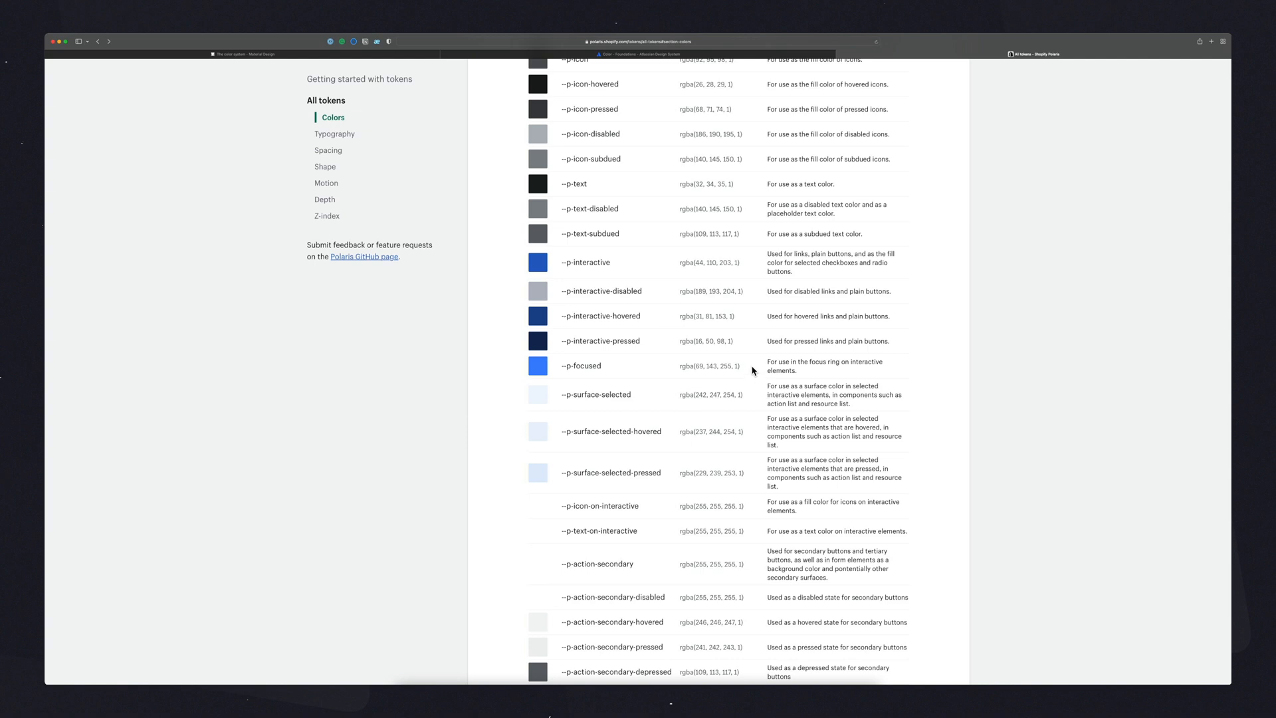
pyautogui.scroll(3)
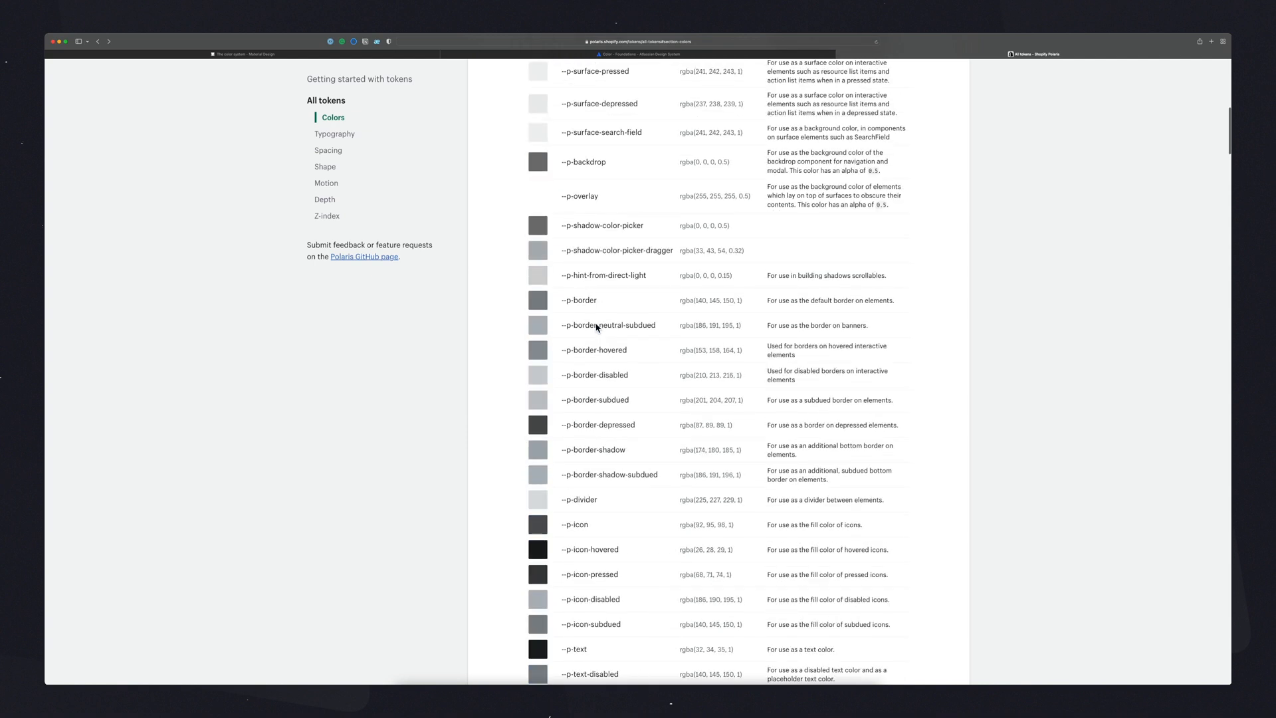
pyautogui.scroll(-3)
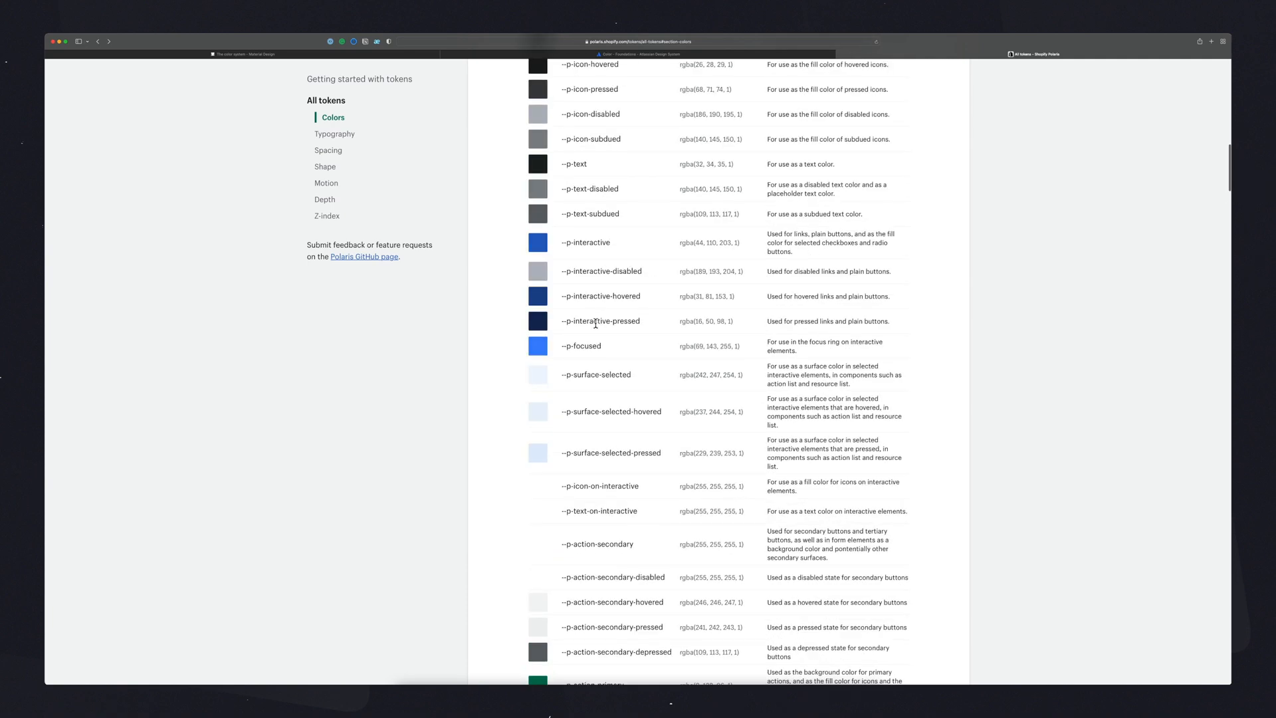
pyautogui.moveTo(620, 350)
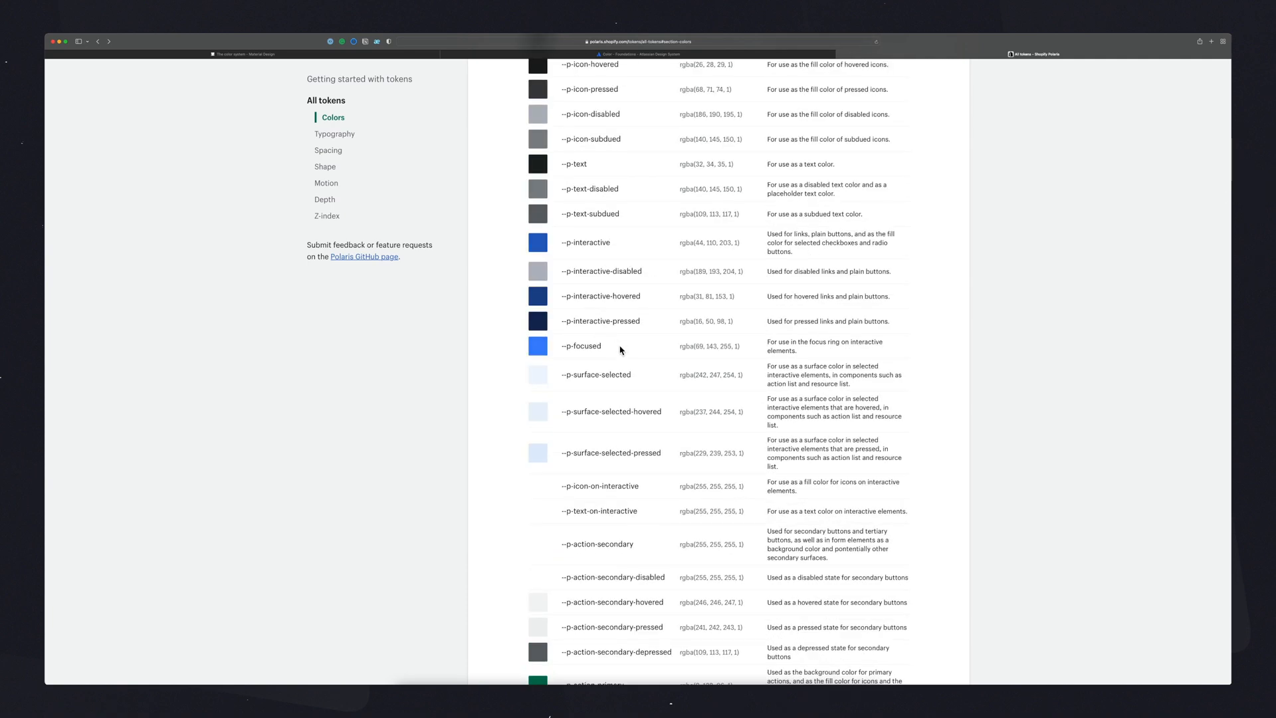
pyautogui.moveTo(592, 345)
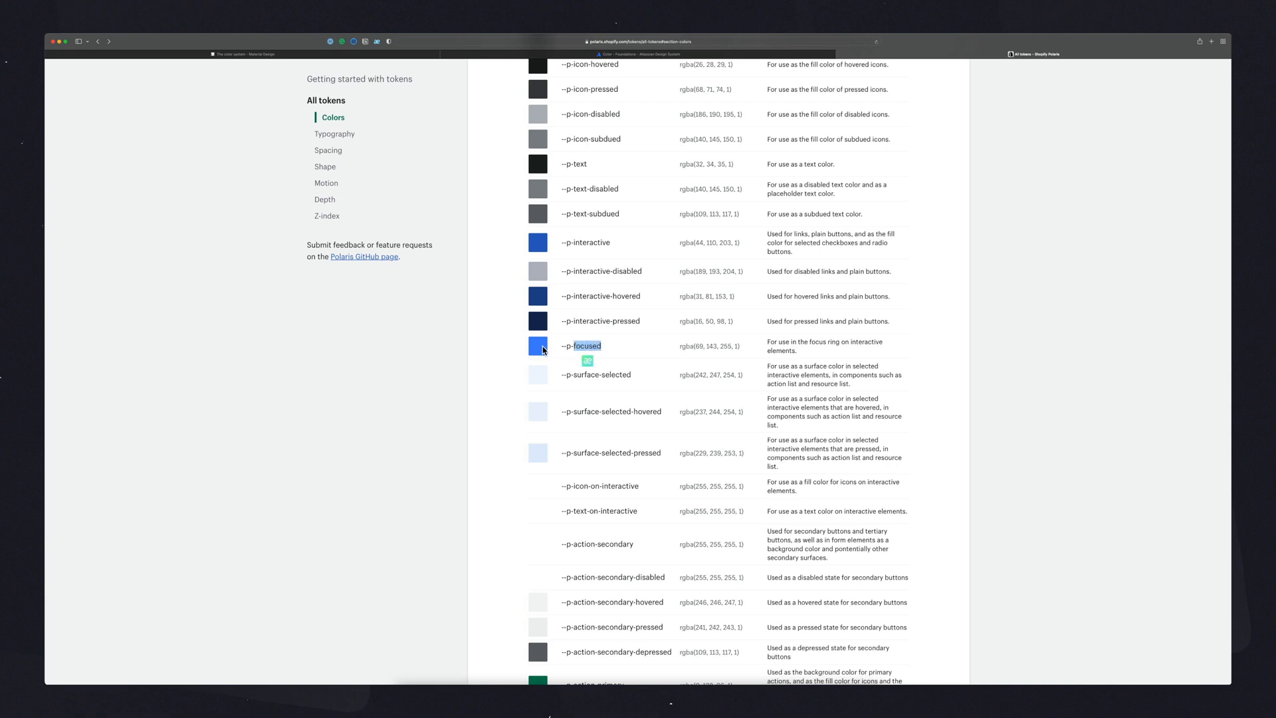
pyautogui.moveTo(592, 356)
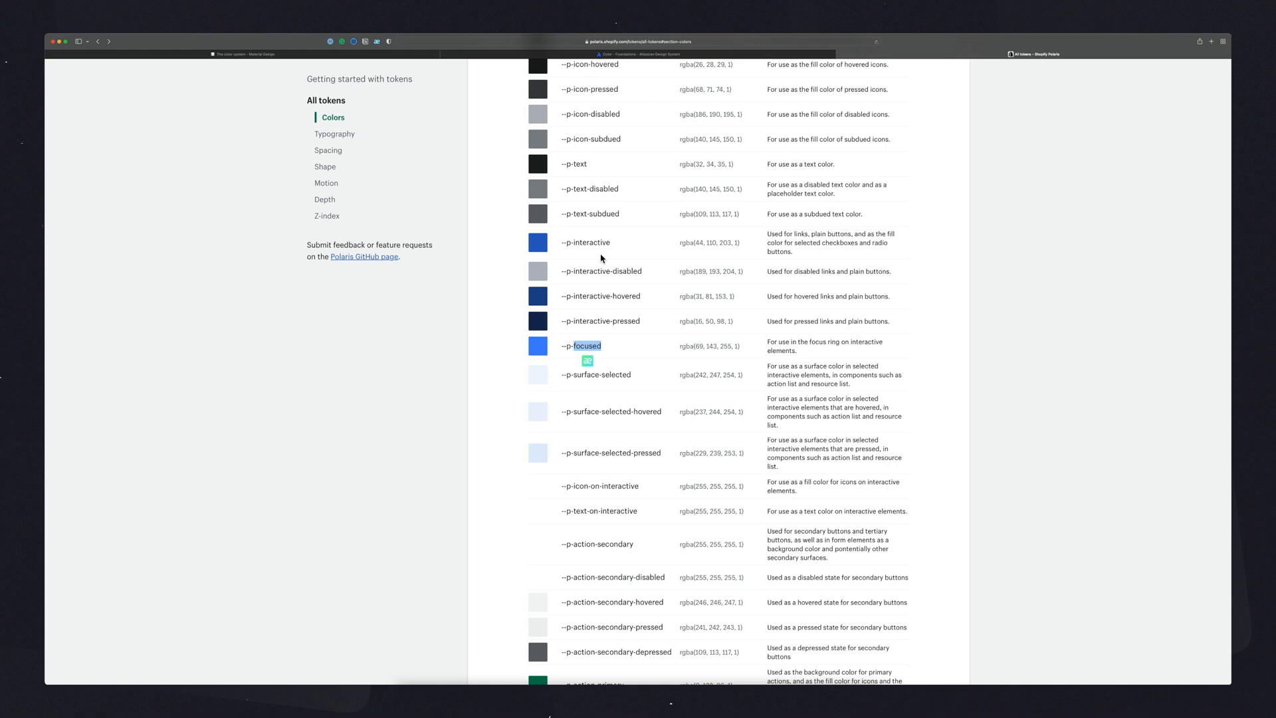
pyautogui.doubleClick(591, 242)
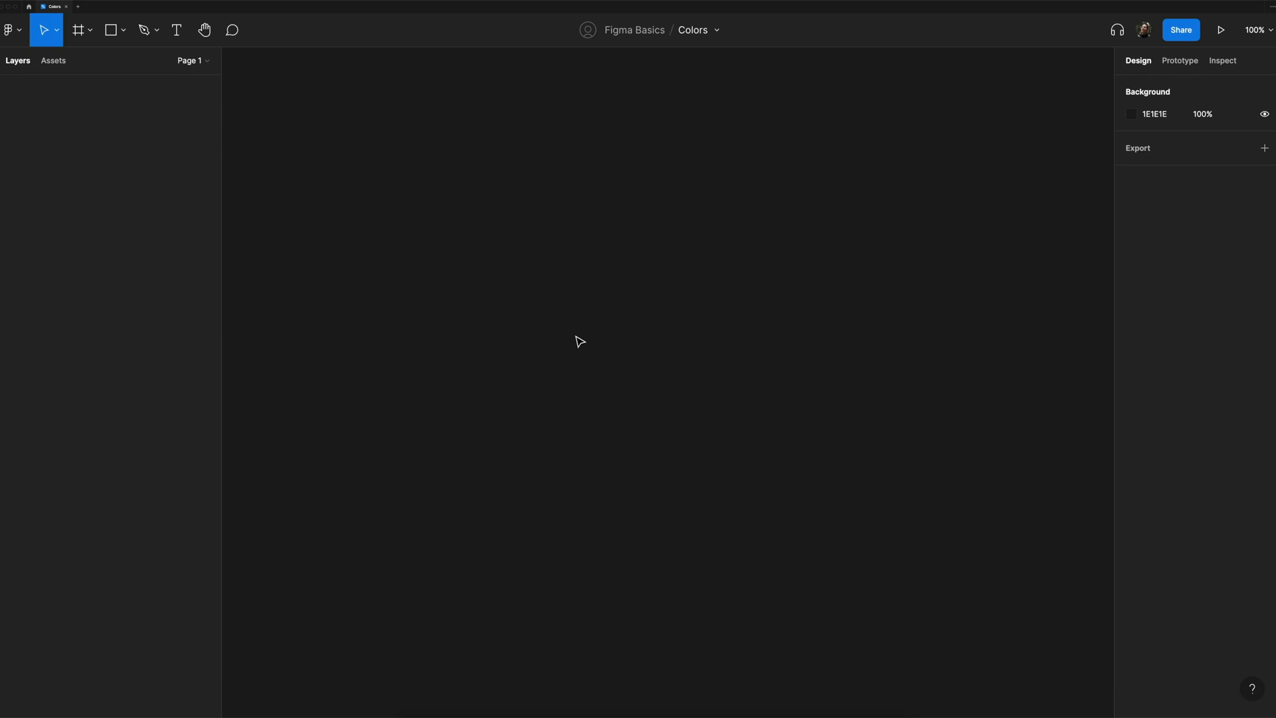
# Step: Draw a 100×100 square on the canvas and fill it with red CC0404
pyautogui.click(111, 30)
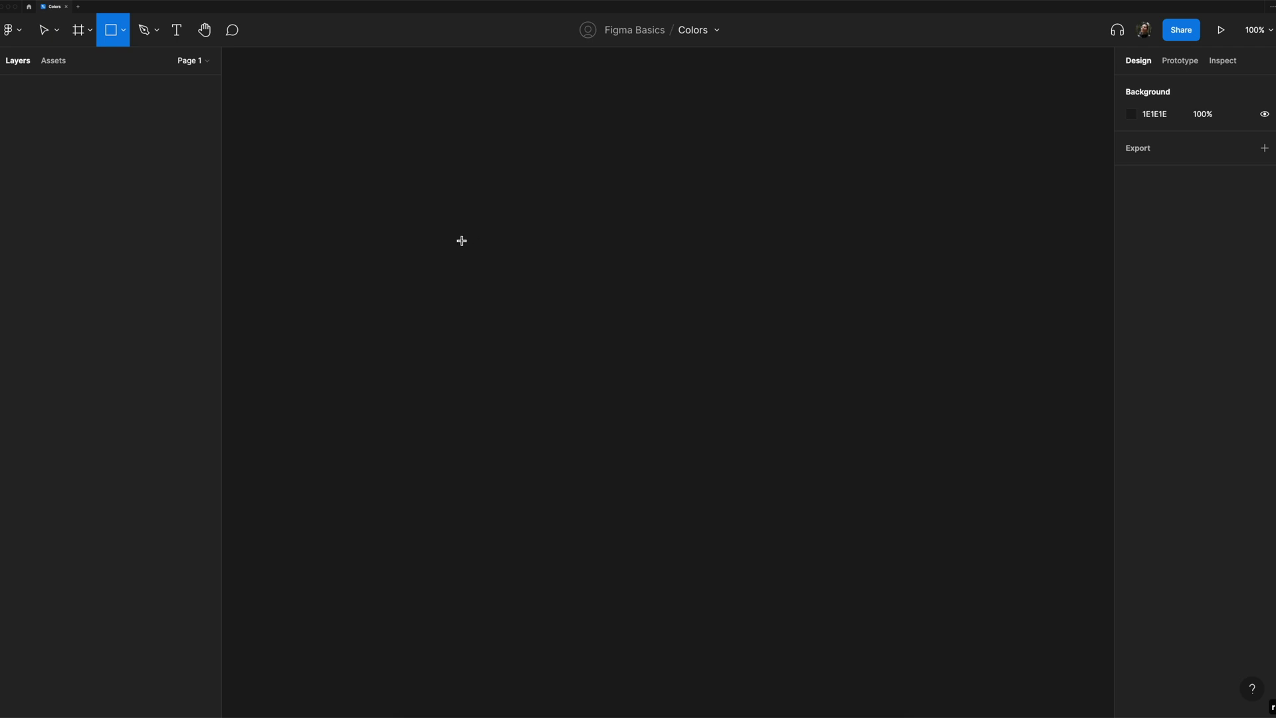
pyautogui.moveTo(424, 202); pyautogui.dragTo(497, 275)
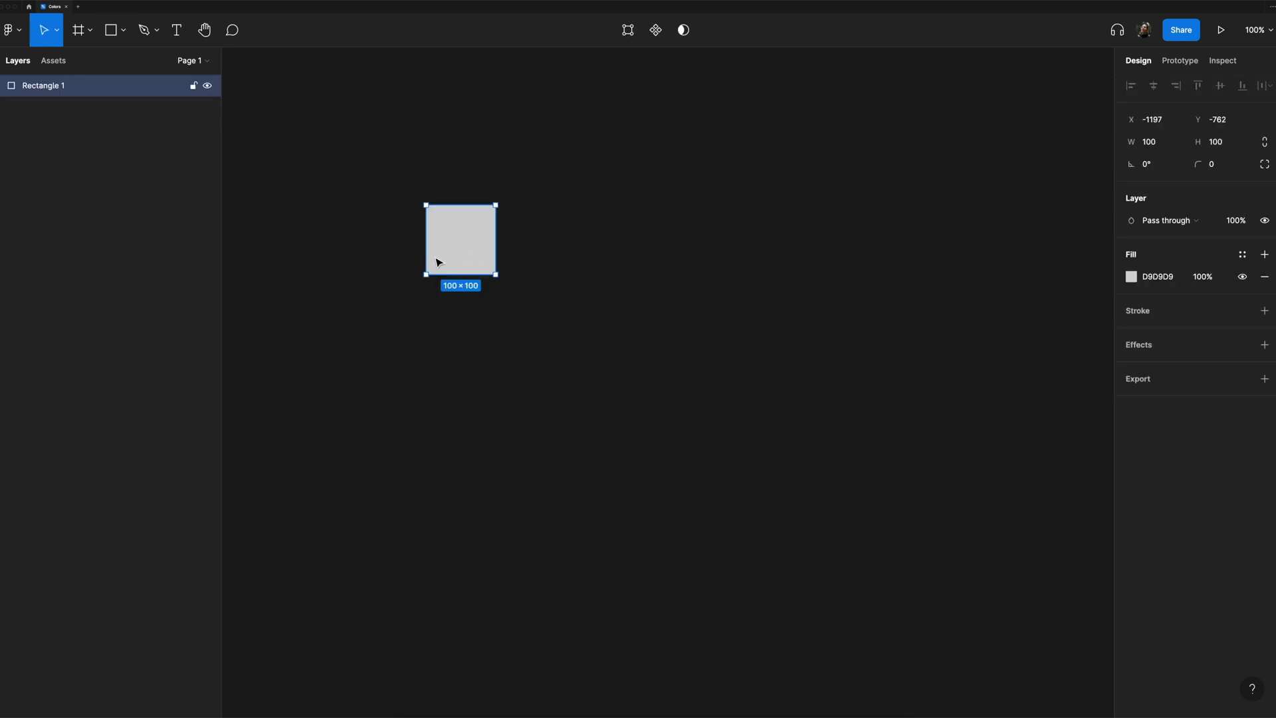
pyautogui.moveTo(699, 251)
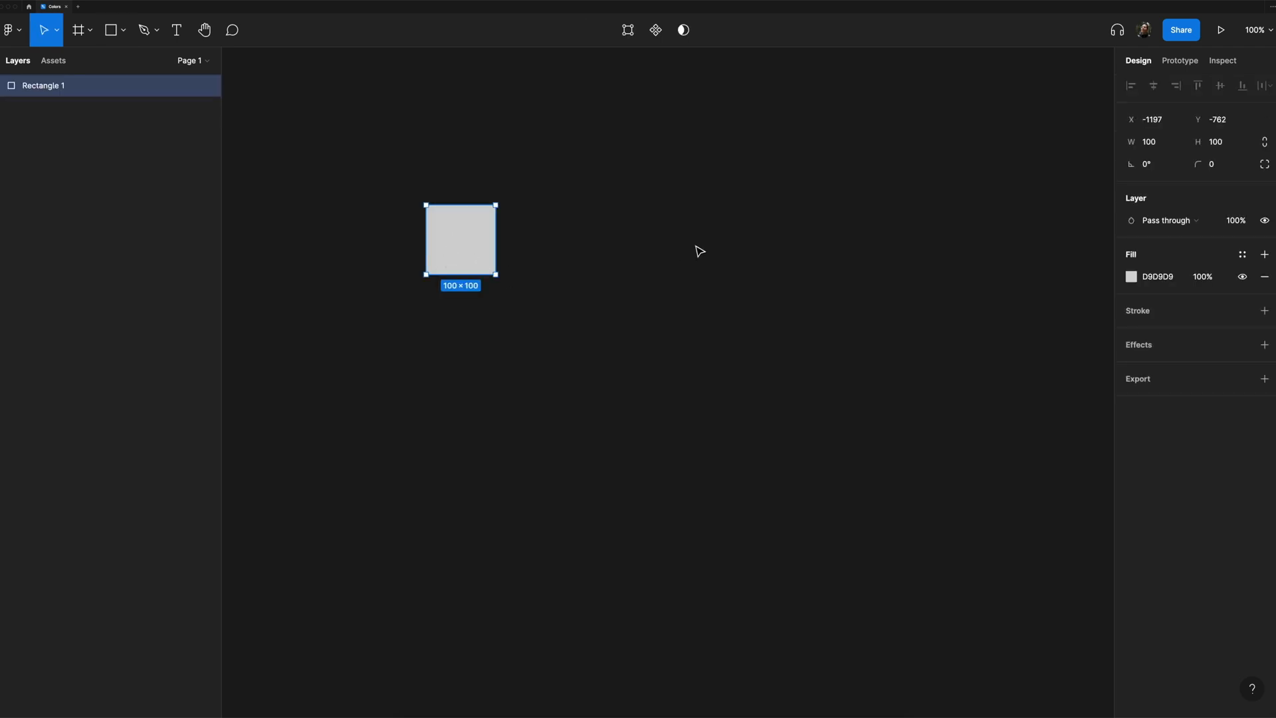
pyautogui.click(1131, 276)
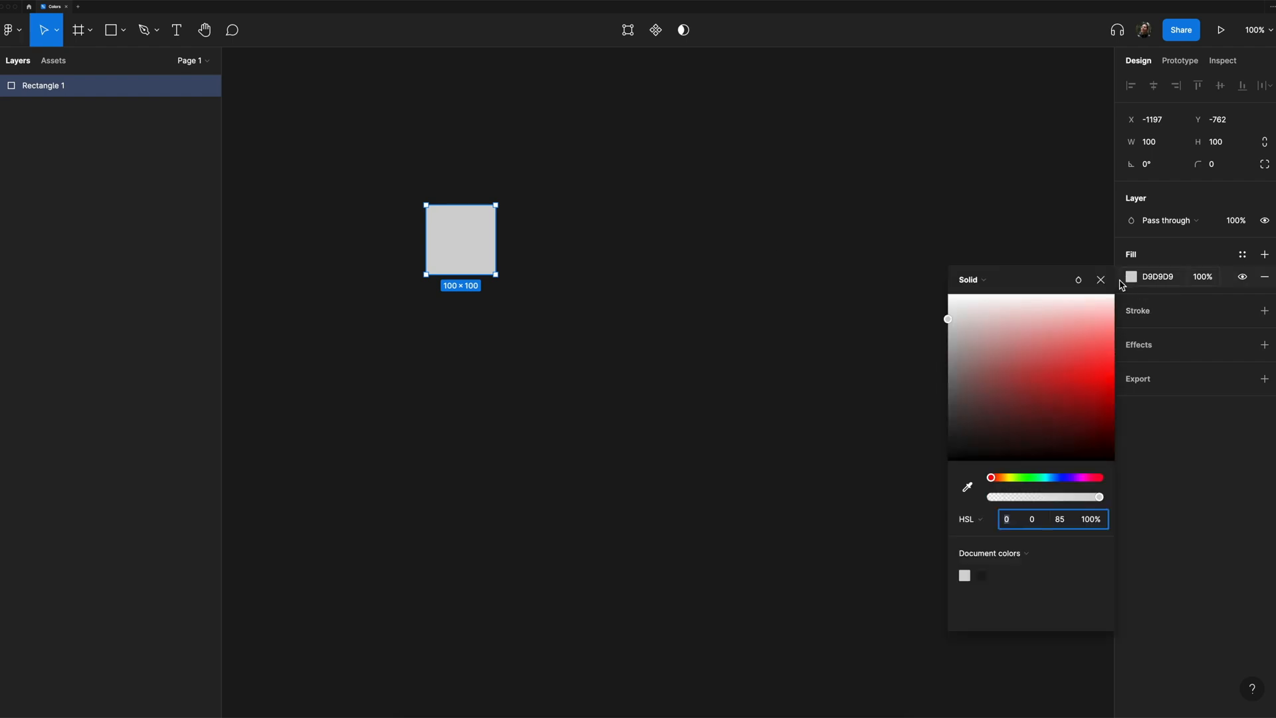
pyautogui.moveTo(1066, 431)
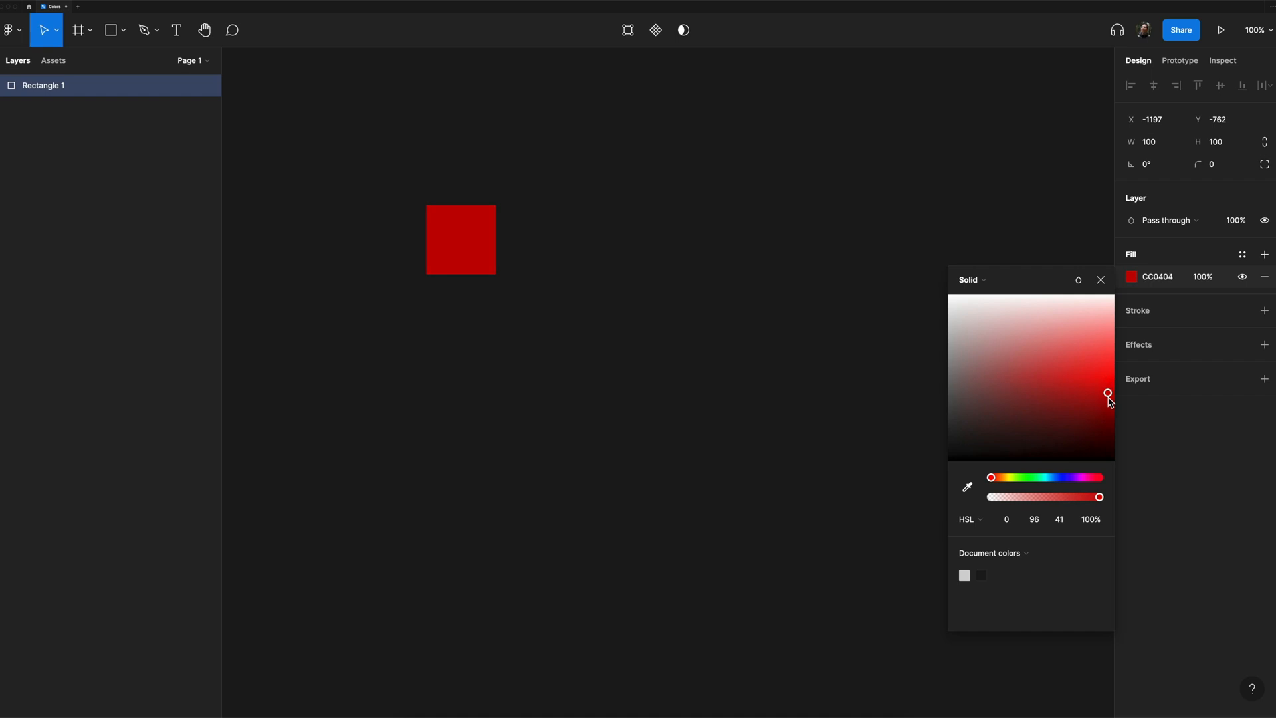
pyautogui.click(1101, 279)
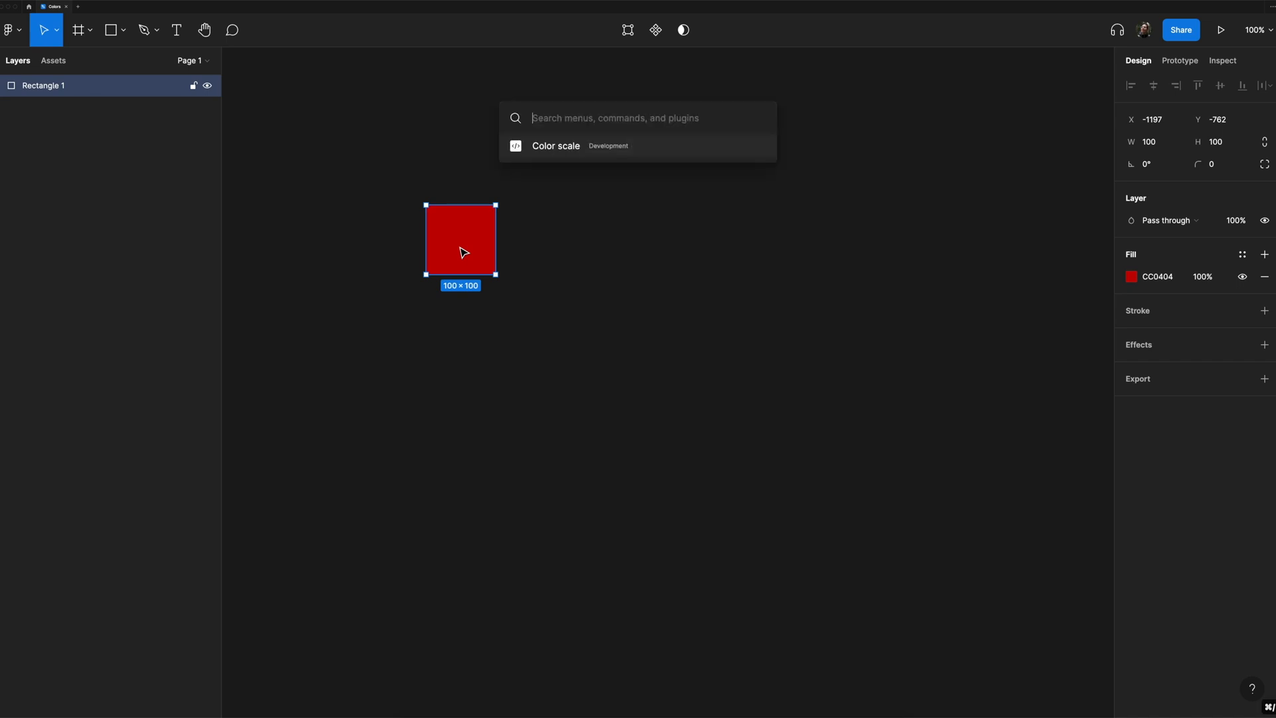
# Step: Run Color scale with a range of 9 colors and 10% dark-mode opacity
pyautogui.click(556, 146)
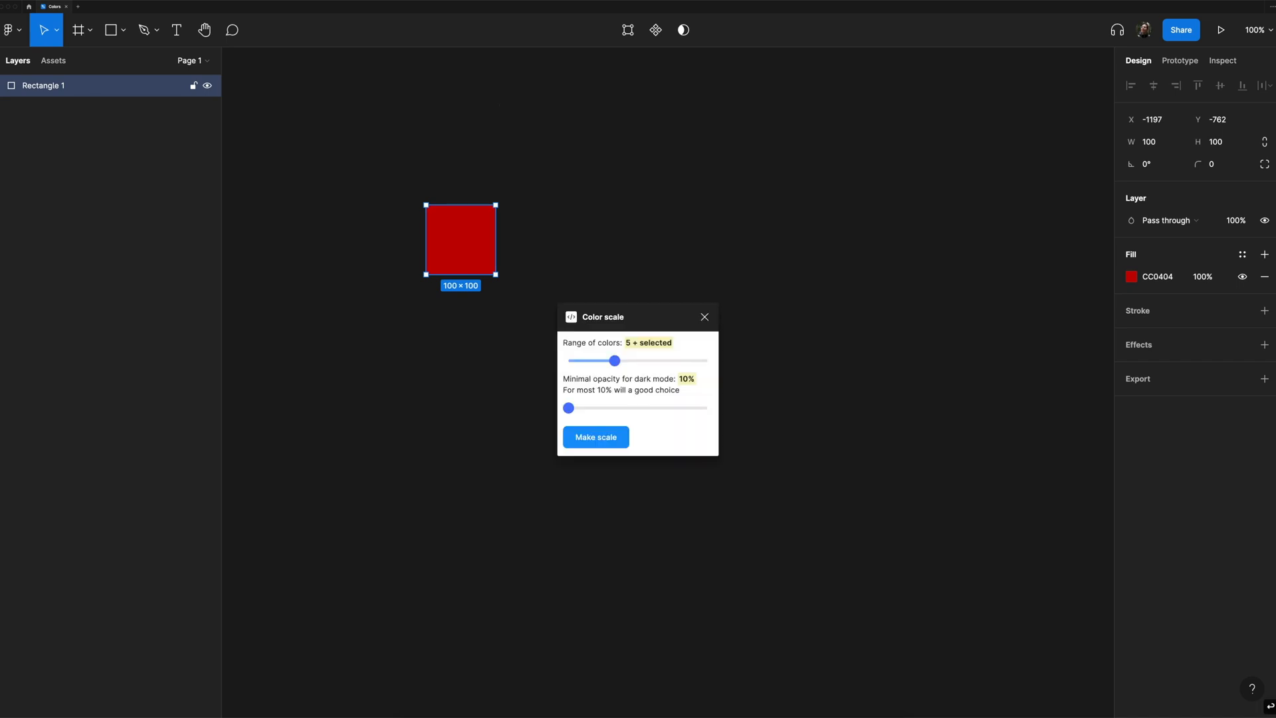
pyautogui.moveTo(611, 321)
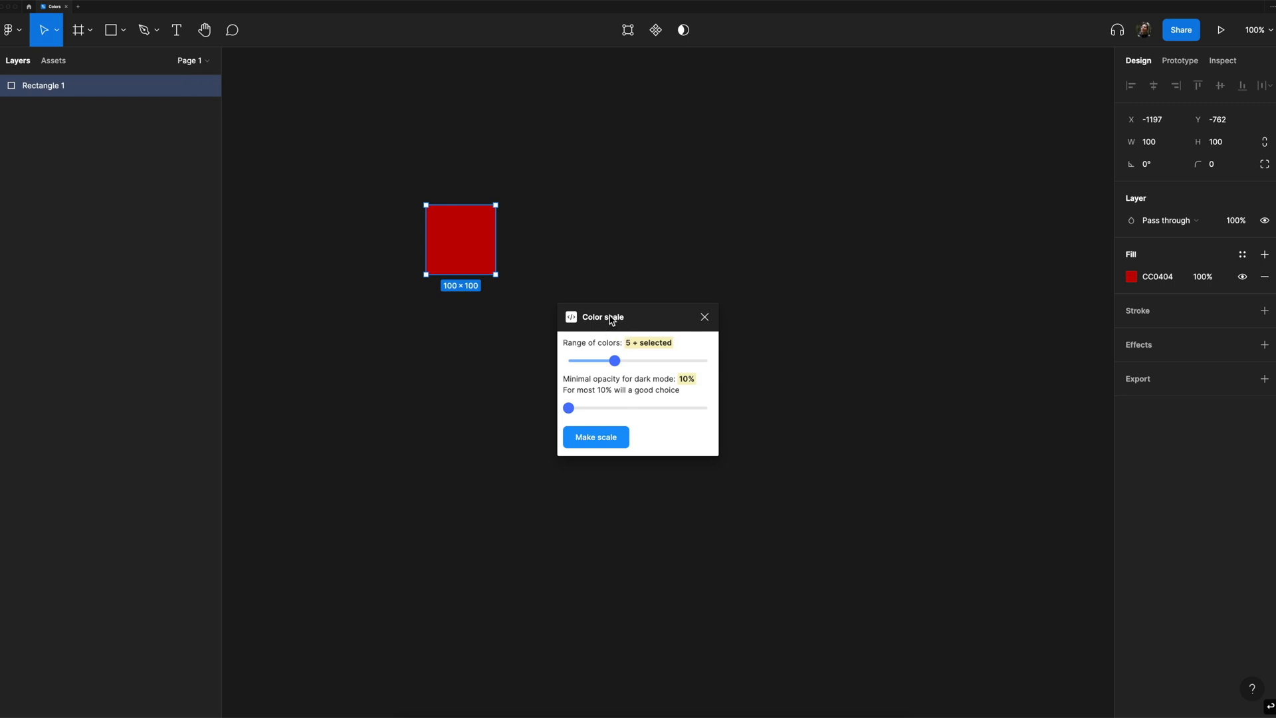
pyautogui.moveTo(610, 377)
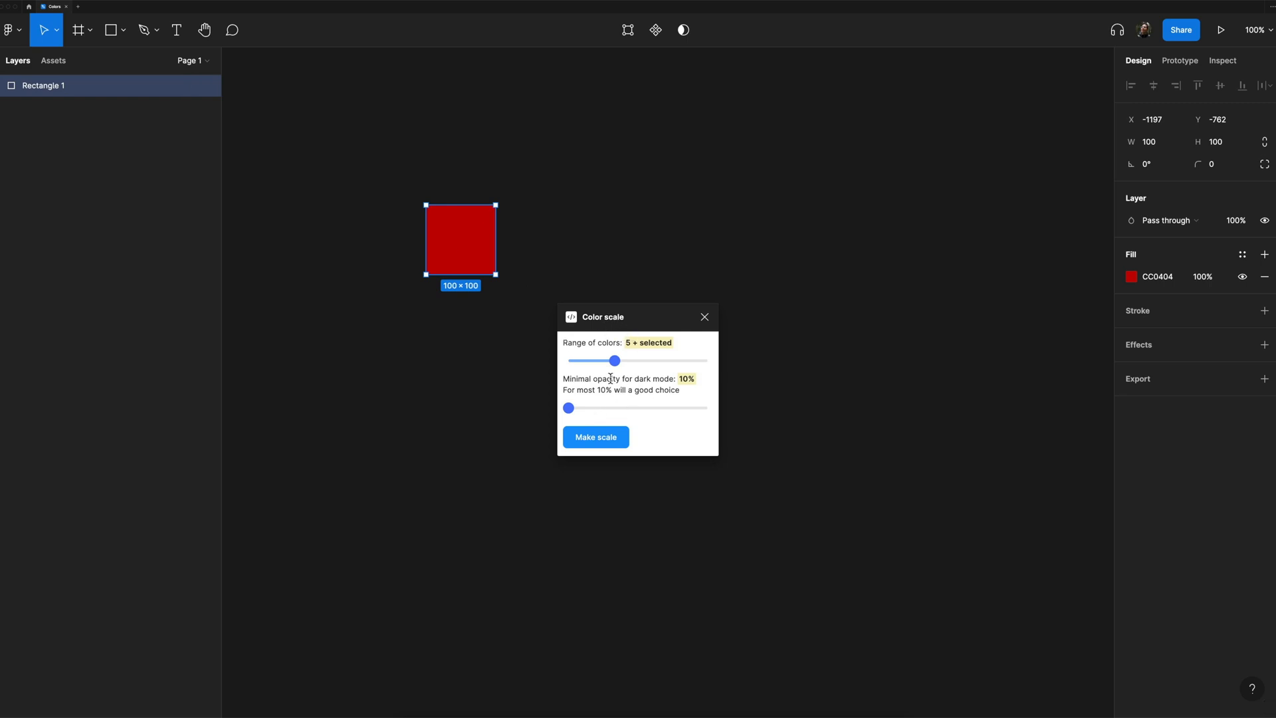
pyautogui.moveTo(604, 344)
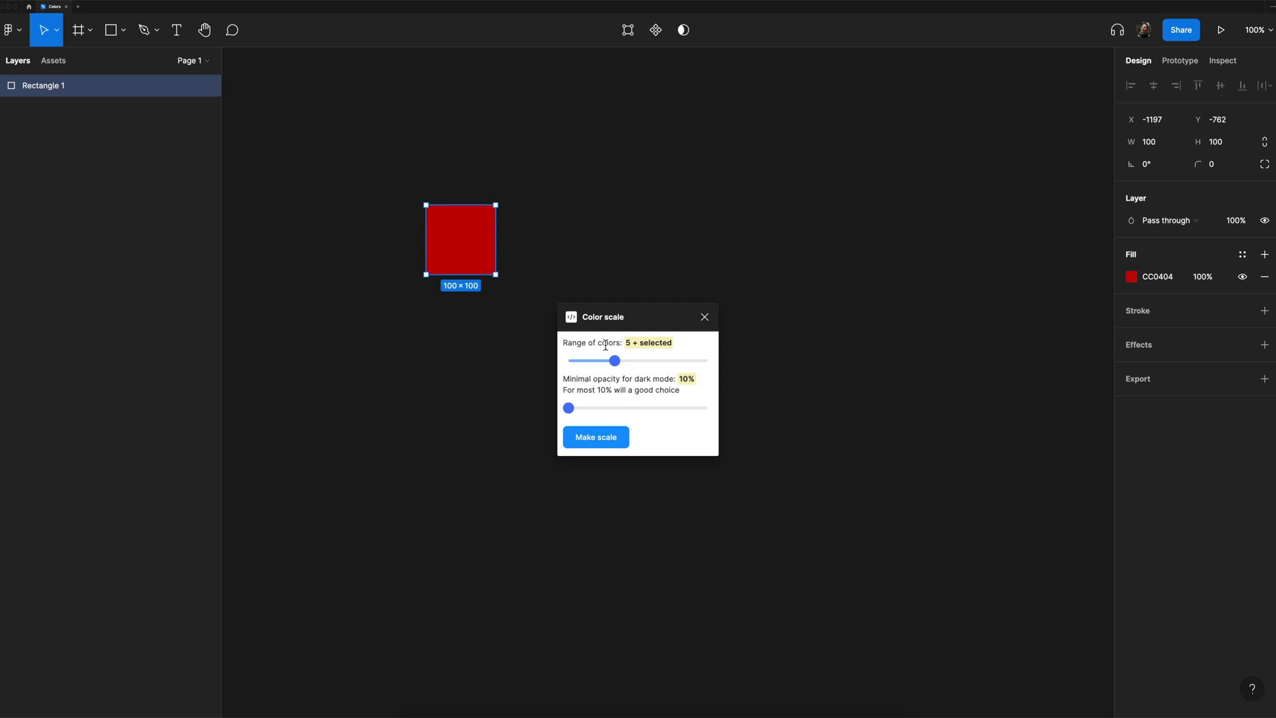
pyautogui.moveTo(616, 361)
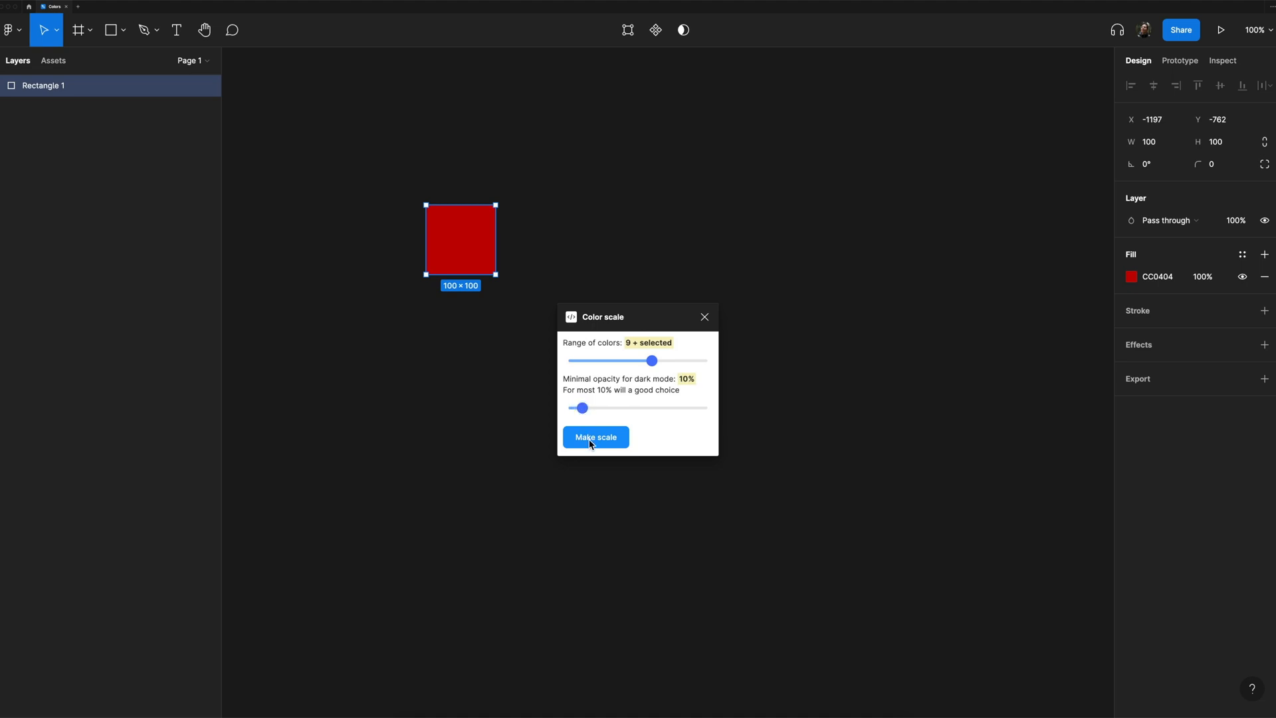
pyautogui.click(595, 437)
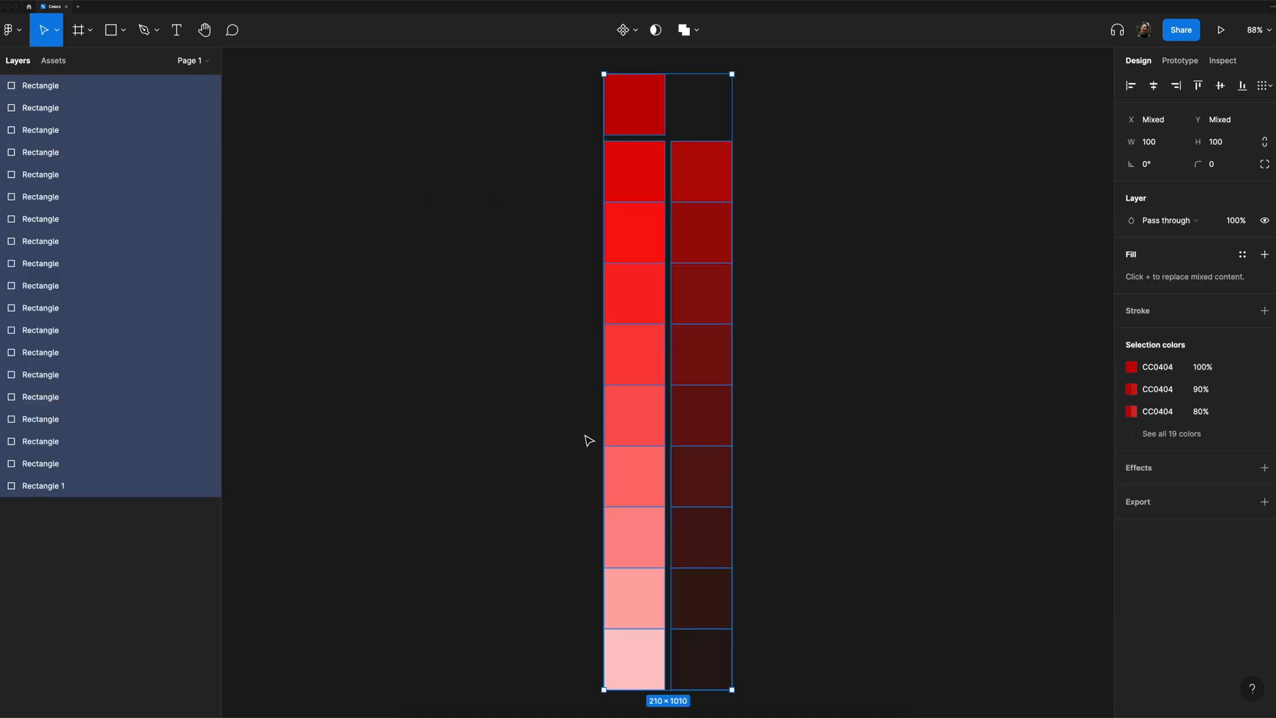
pyautogui.moveTo(576, 323)
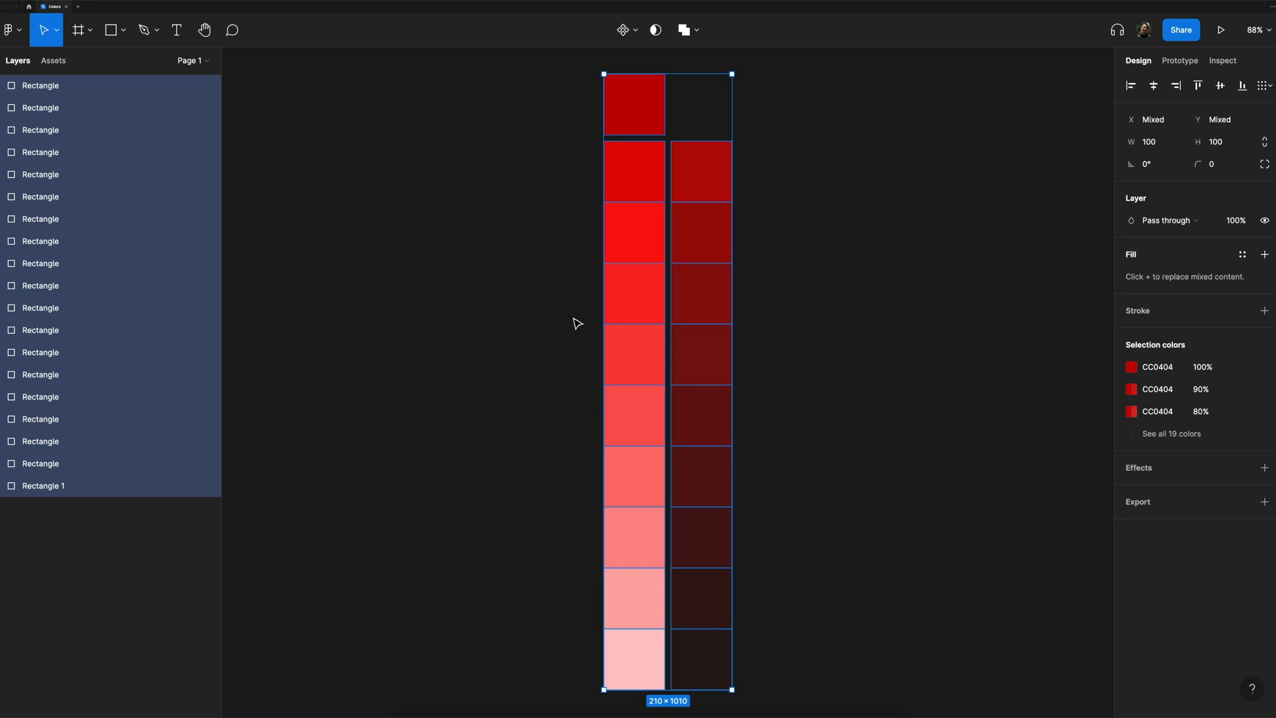
# Step: Batch-rename the ten light swatches 'Primary $NN0' with descending numbering
pyautogui.click(564, 294)
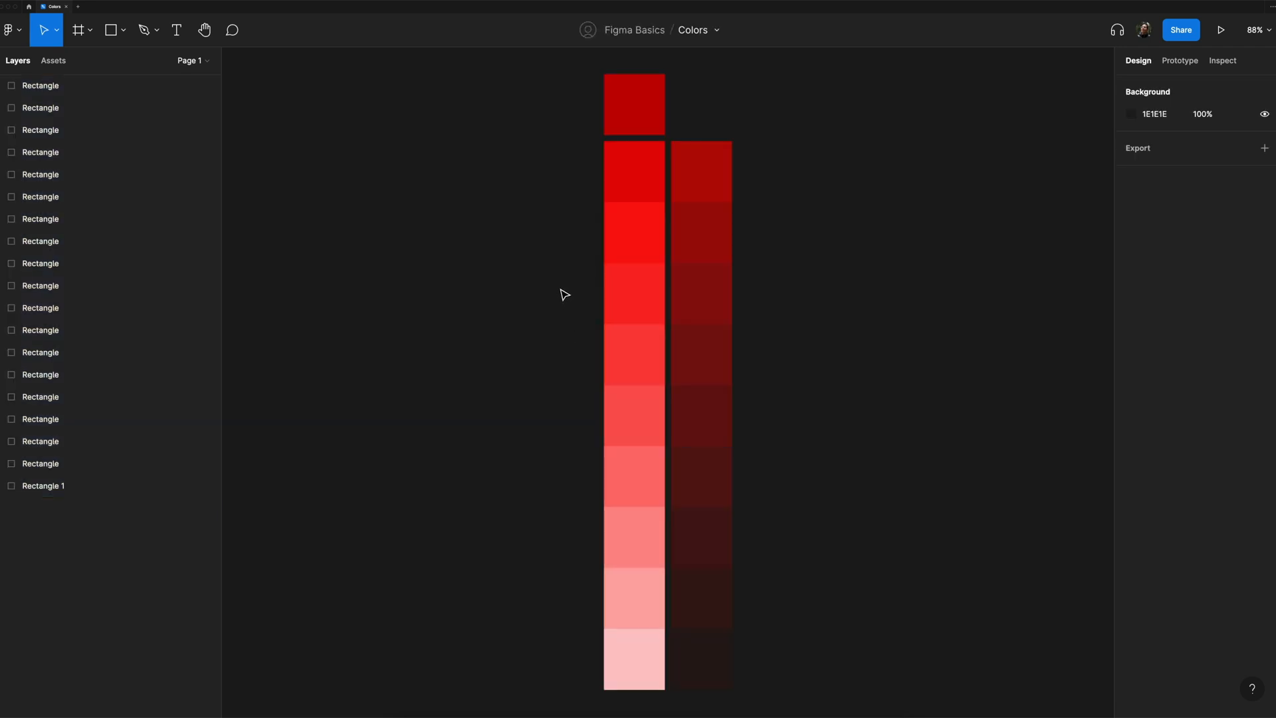
pyautogui.moveTo(554, 115)
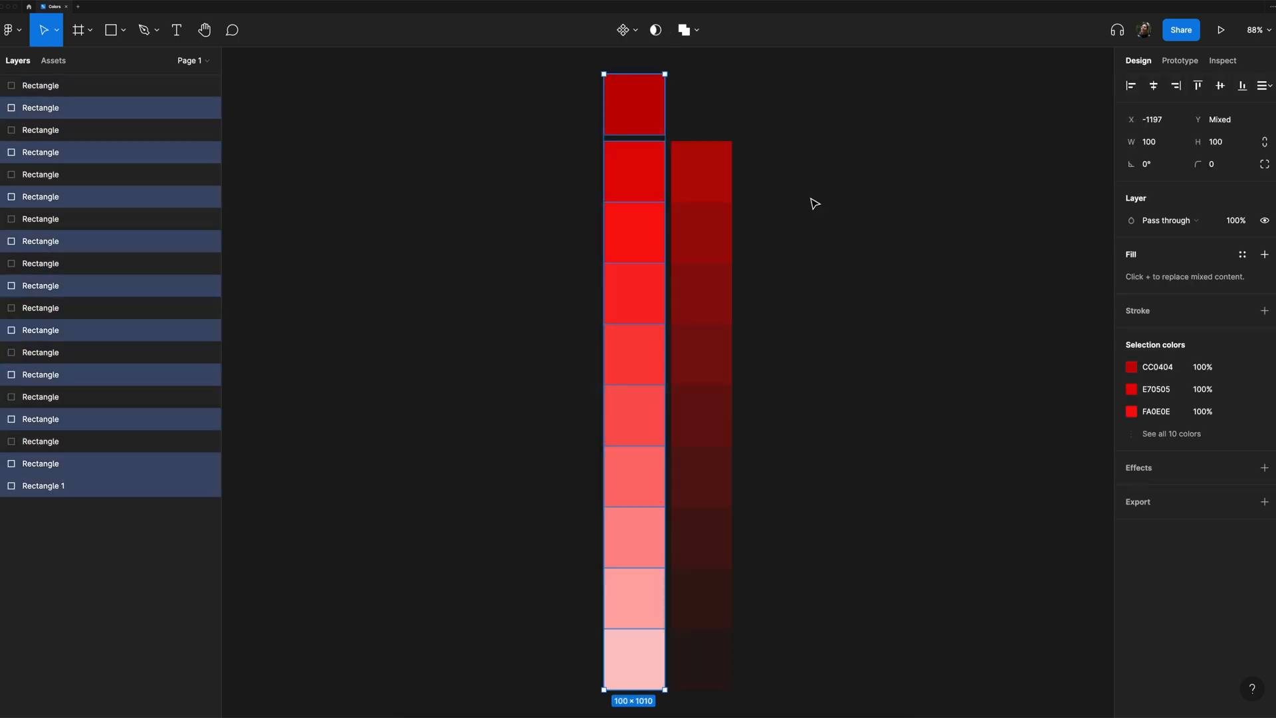
pyautogui.moveTo(550, 303)
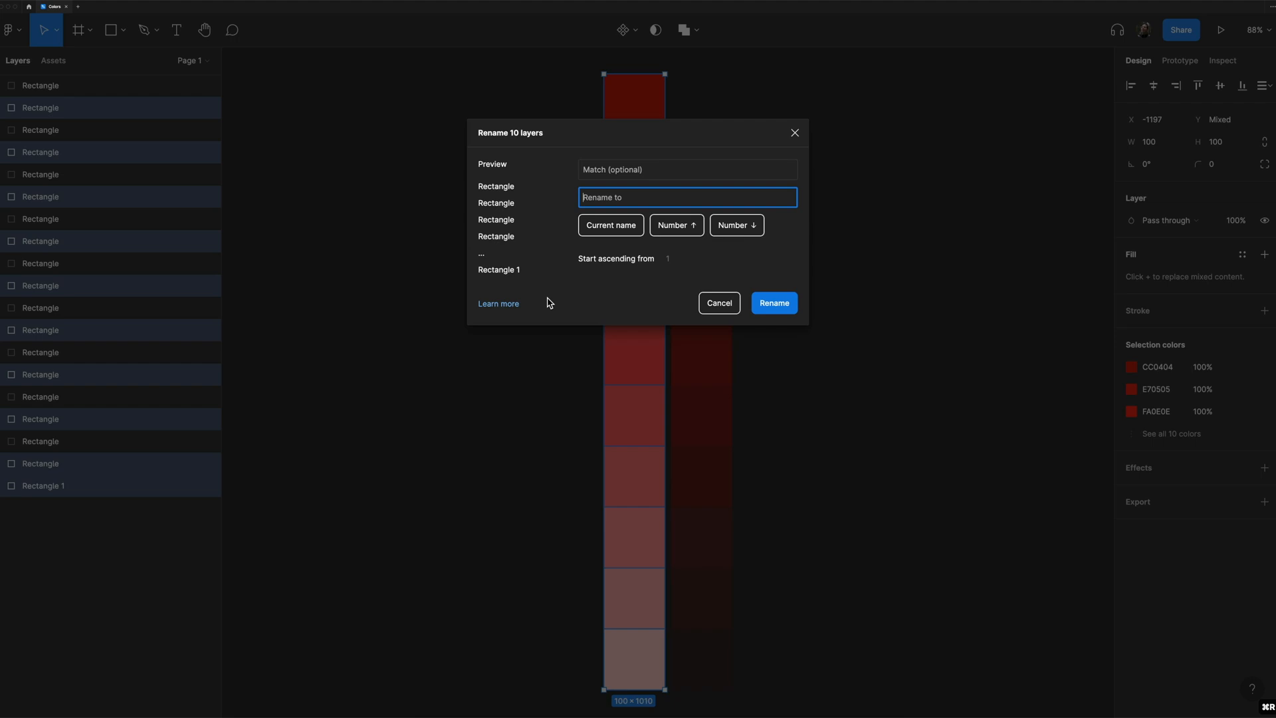
pyautogui.write('Pri')
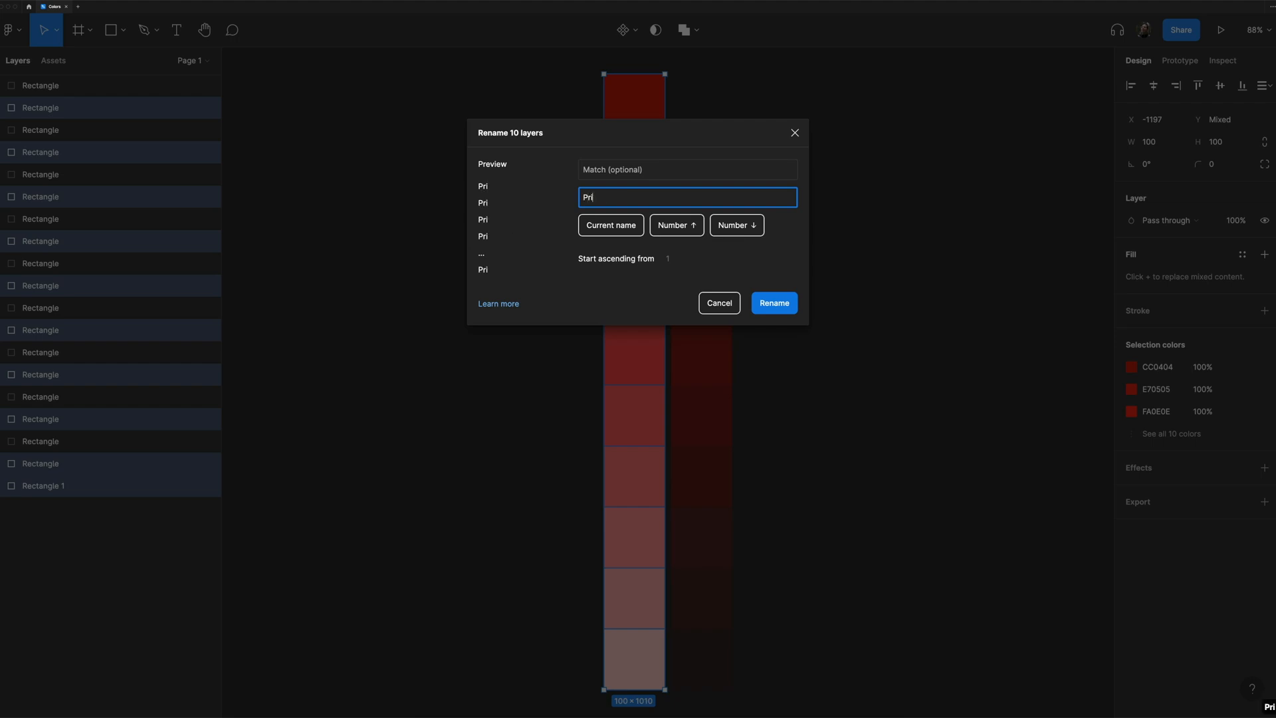
pyautogui.write('mary')
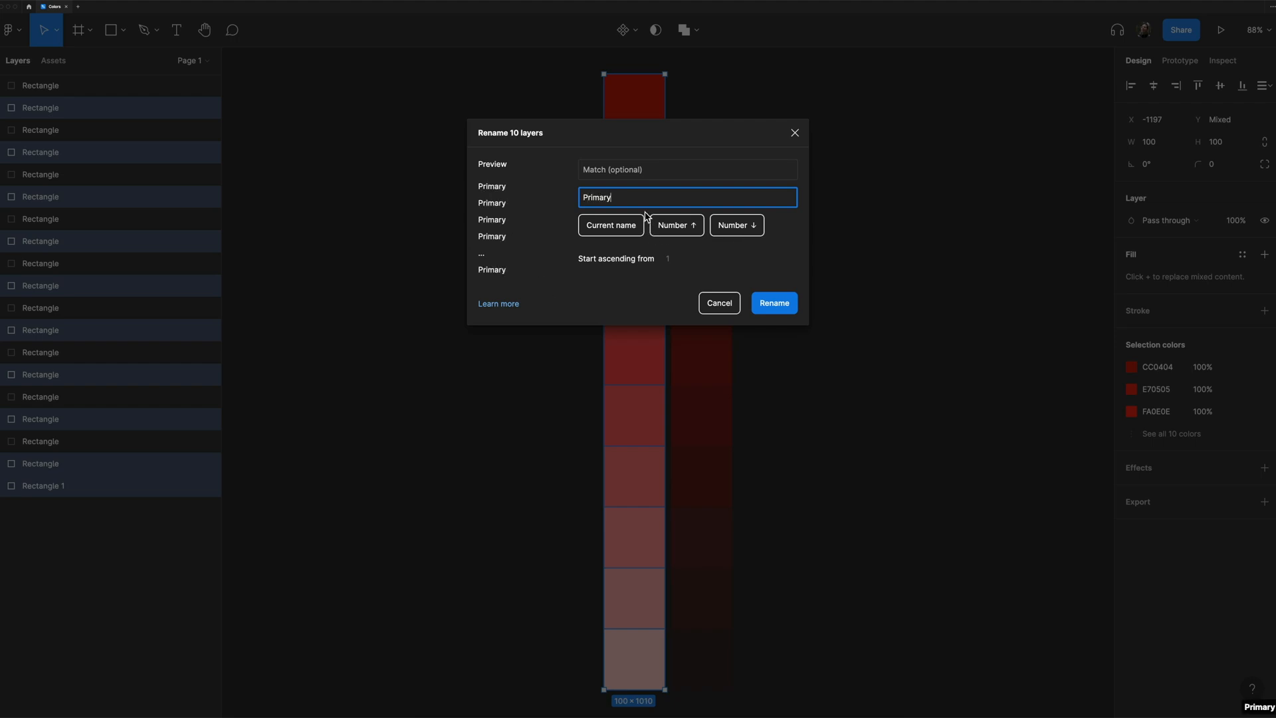
pyautogui.moveTo(735, 235)
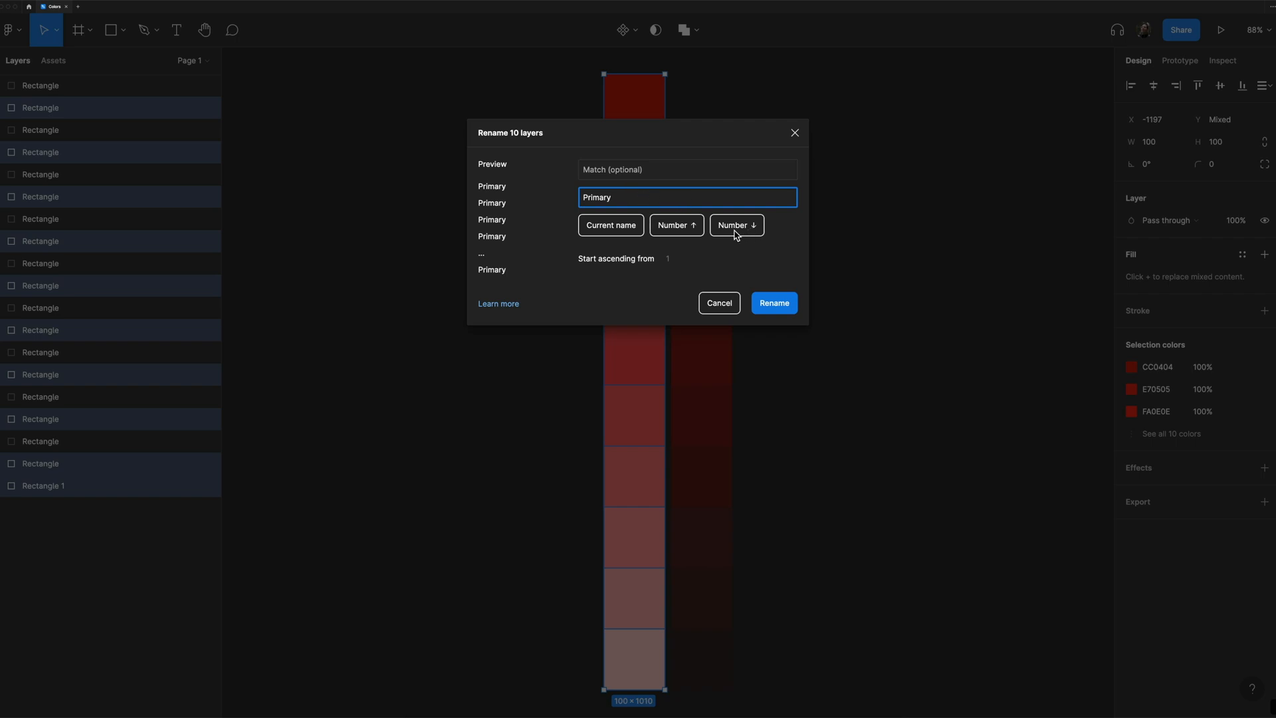
pyautogui.click(735, 225)
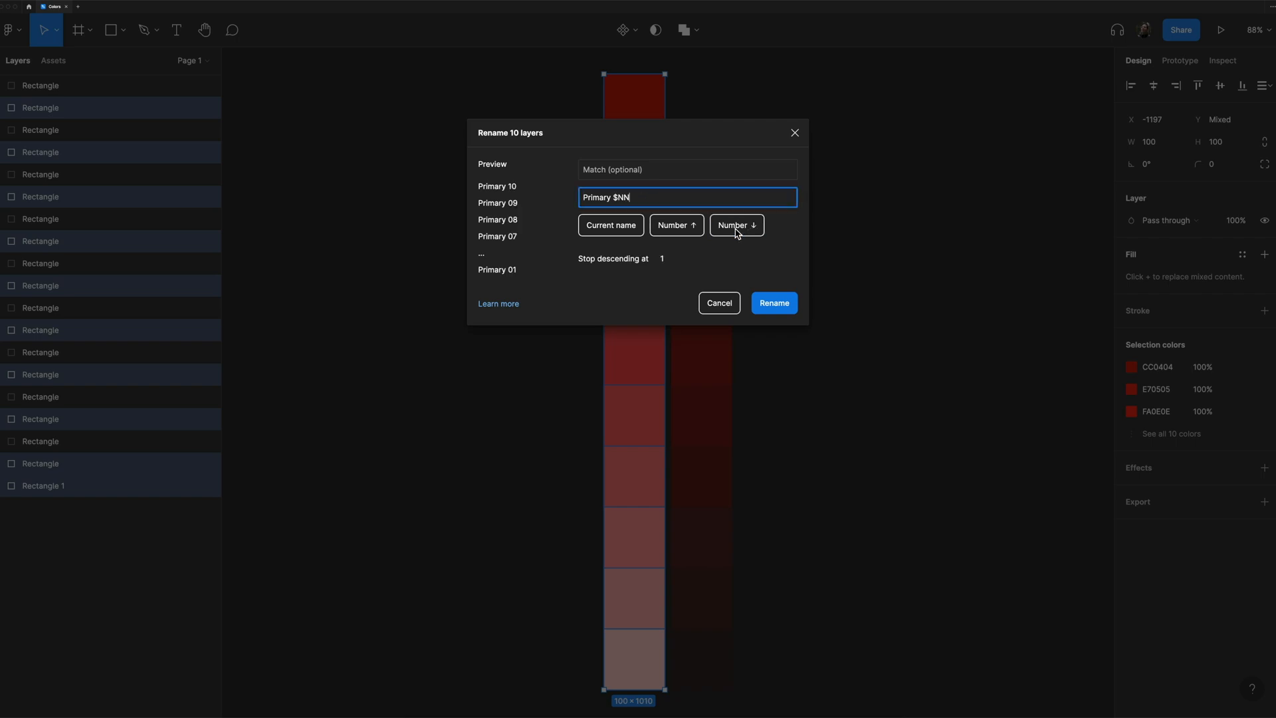
pyautogui.moveTo(692, 213)
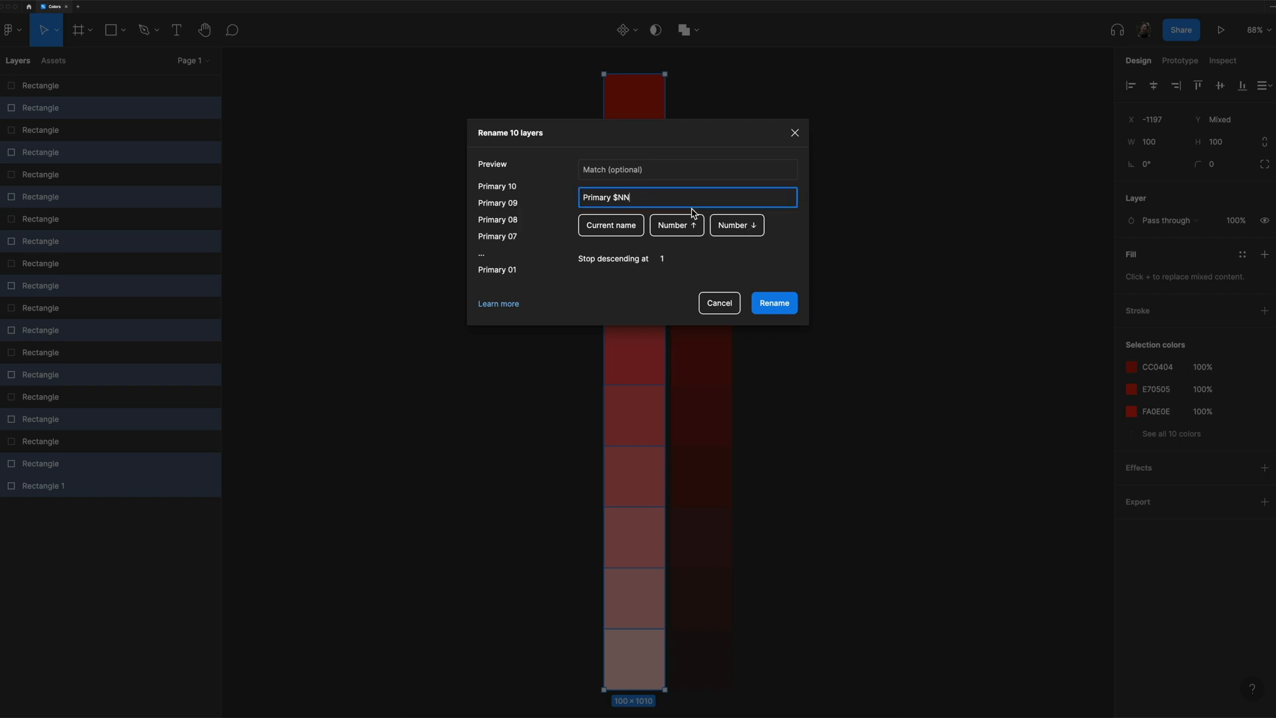
pyautogui.write('0')
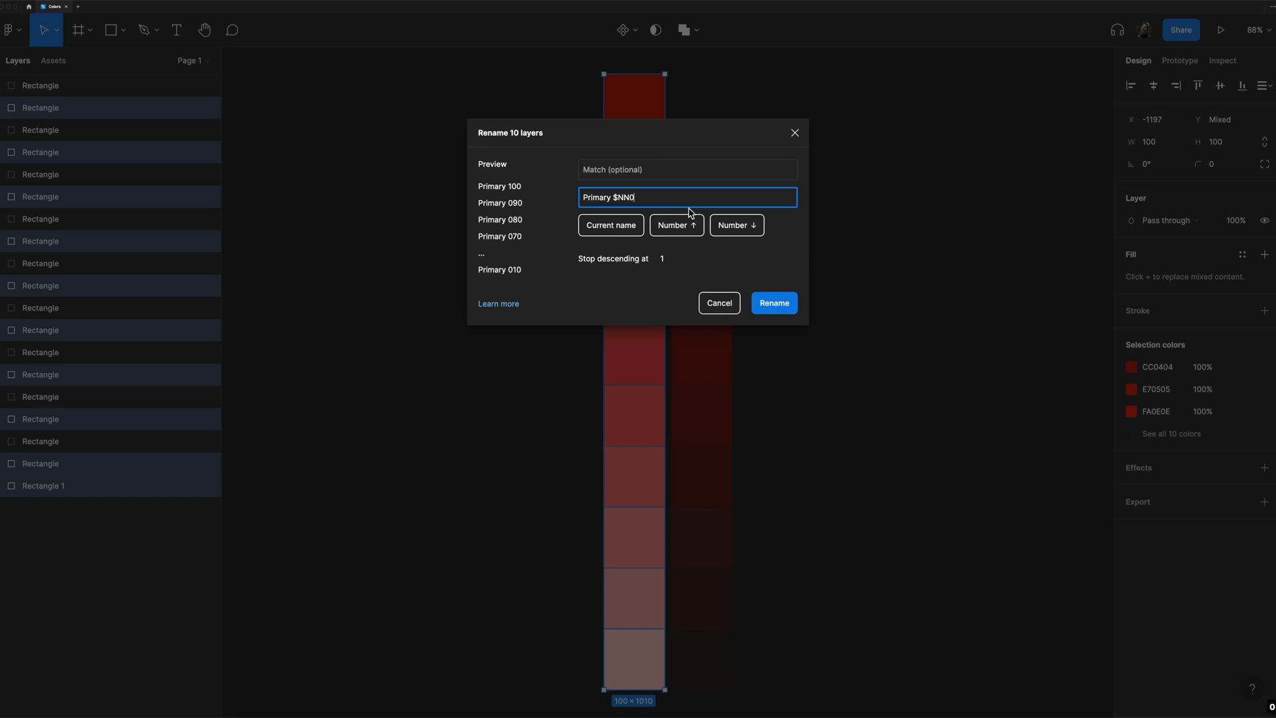
pyautogui.moveTo(772, 280)
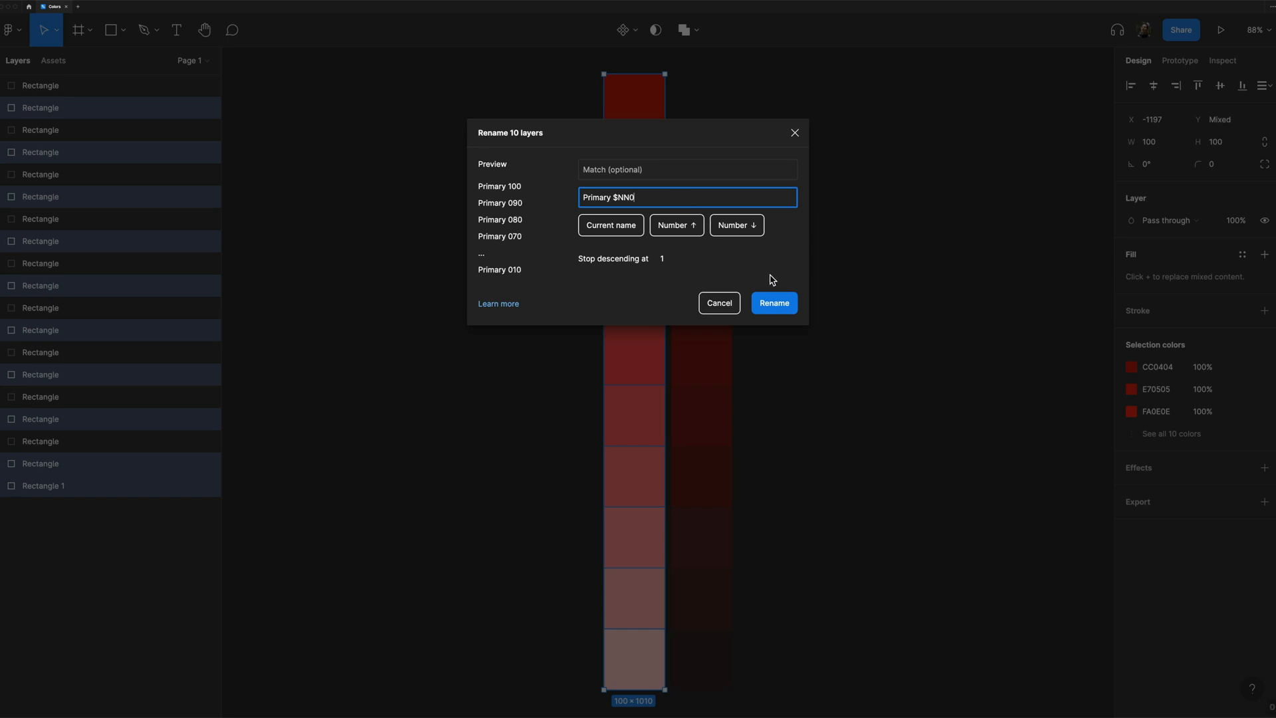
pyautogui.click(772, 303)
pyautogui.write('Styles')
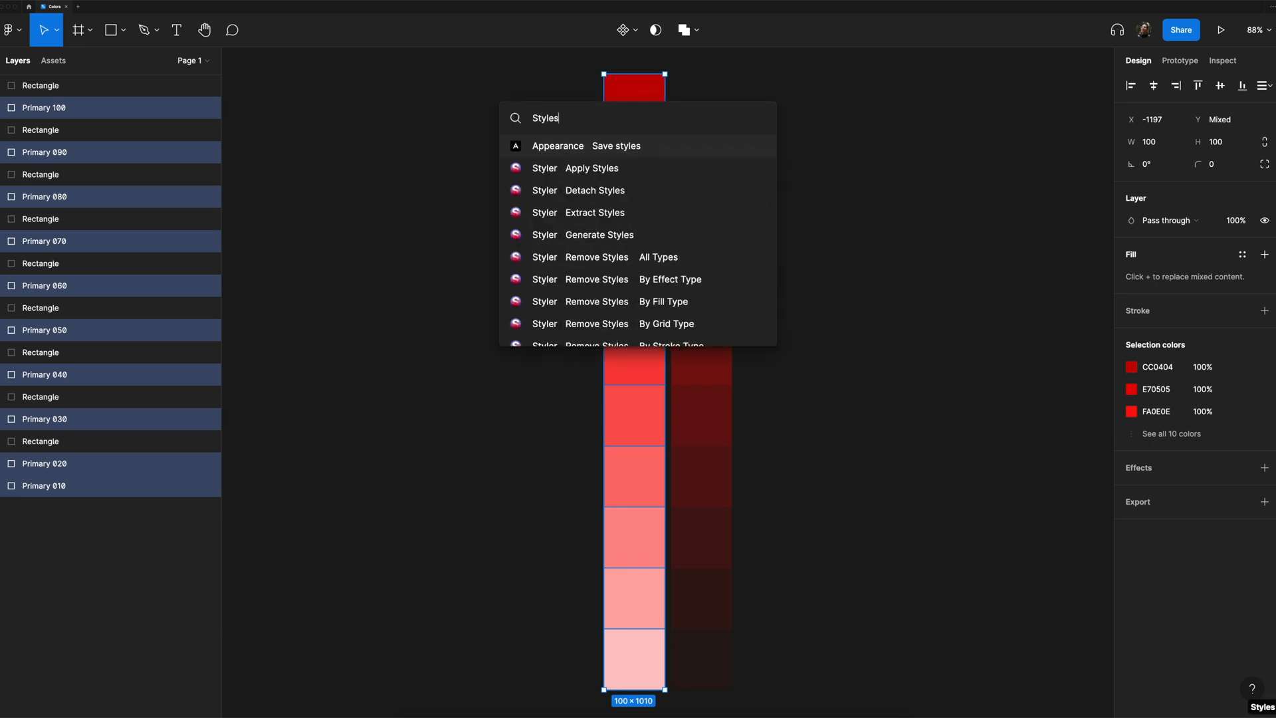
# Step: Generate color styles Primary 010–100 from the selected swatches using Styler
pyautogui.click(599, 234)
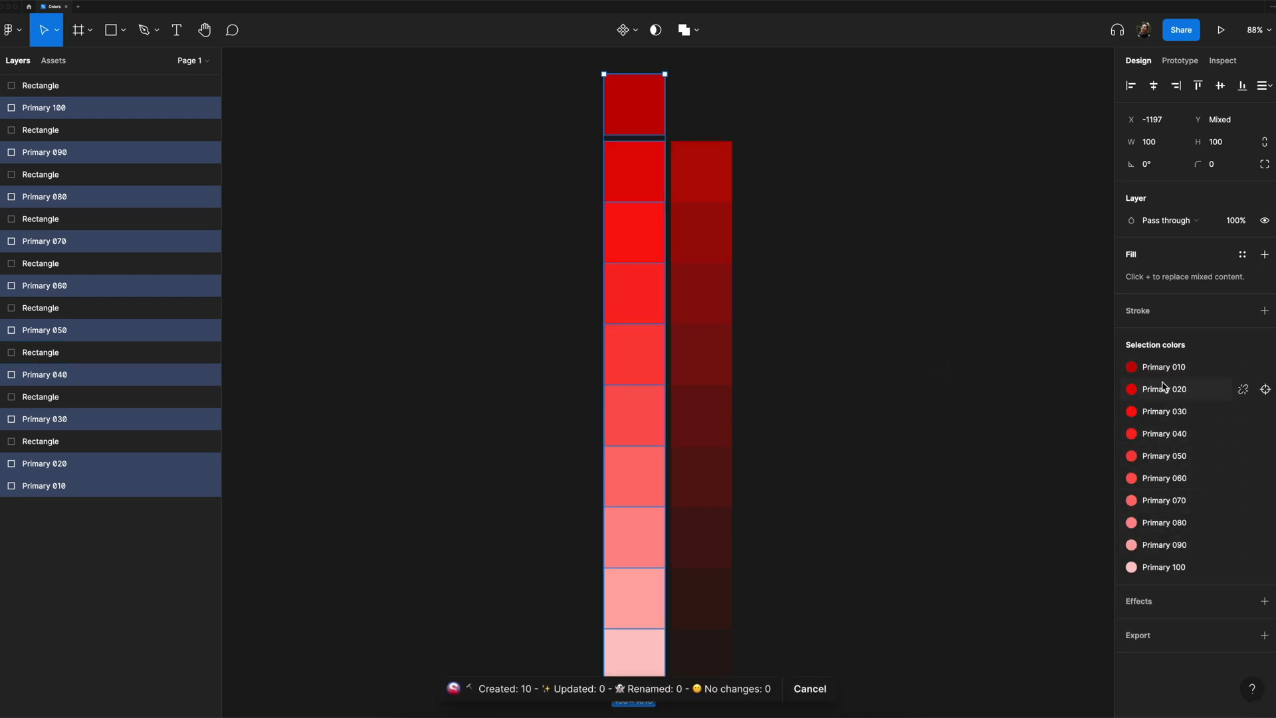
pyautogui.moveTo(877, 291)
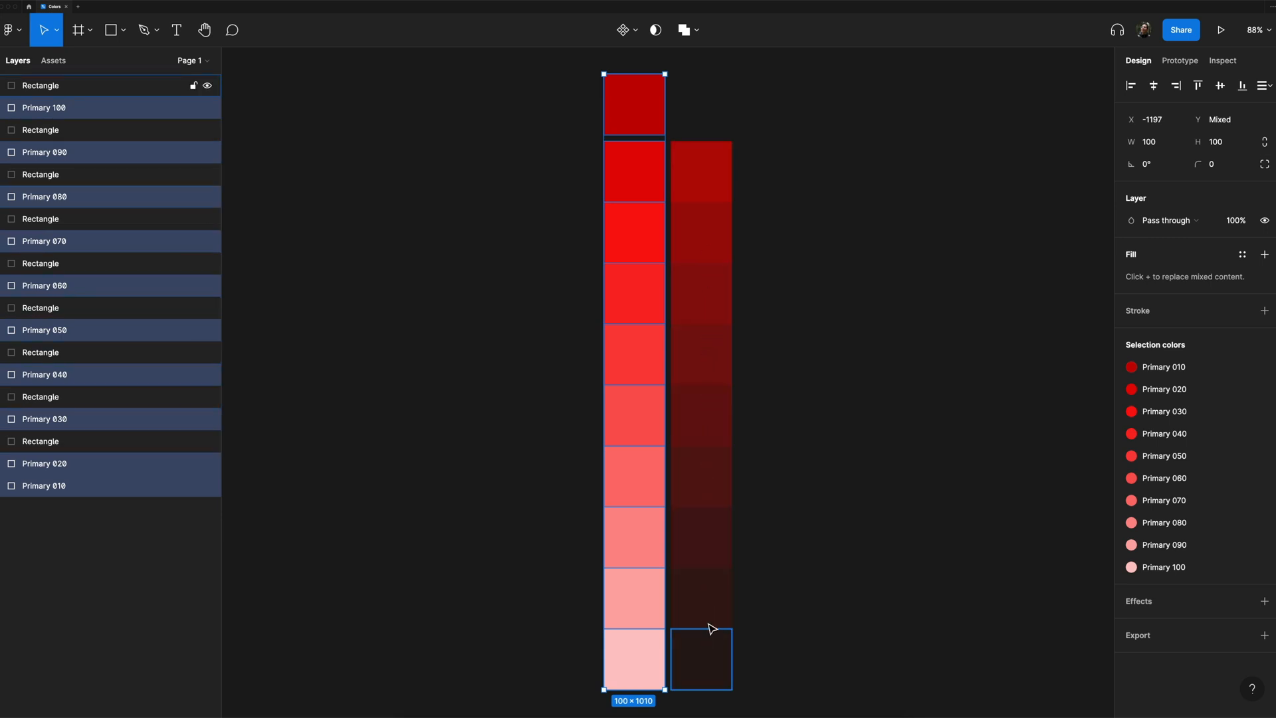
pyautogui.click(913, 345)
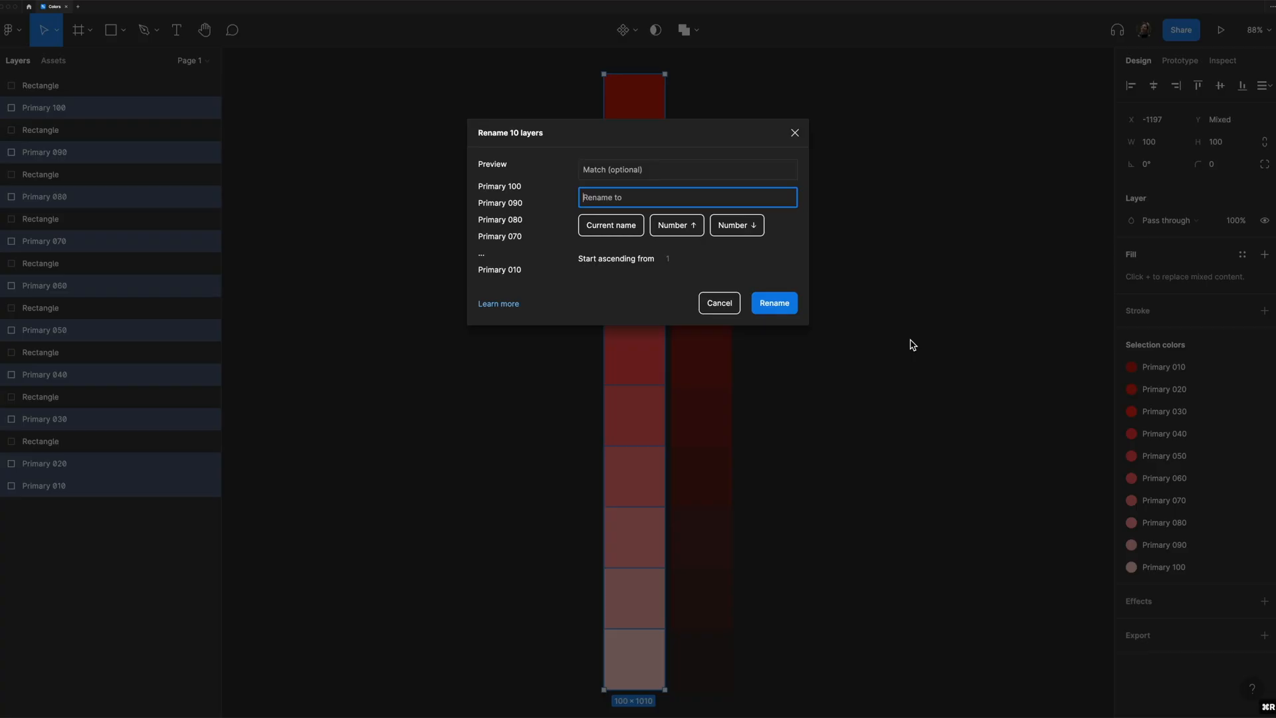
# Step: Rename the swatches 'Light / Primary $NN0' in descending order and check the Light style group
pyautogui.write('Light /')
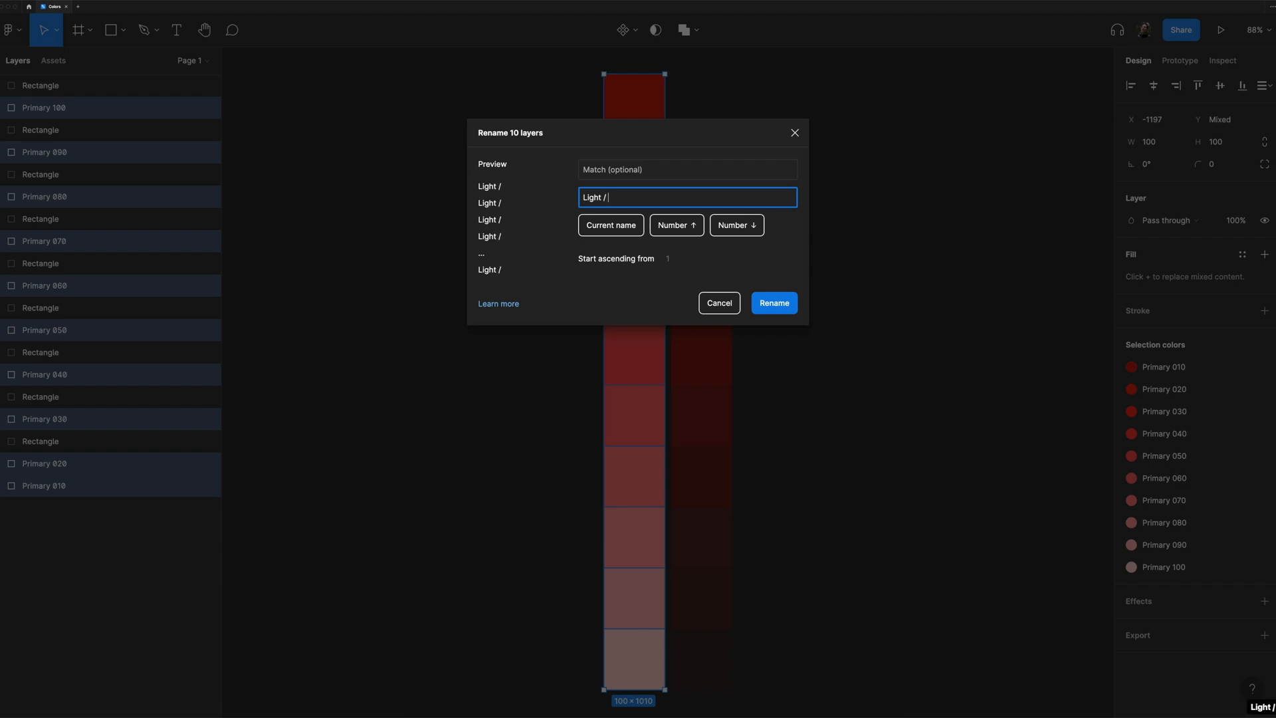
pyautogui.write('Primary')
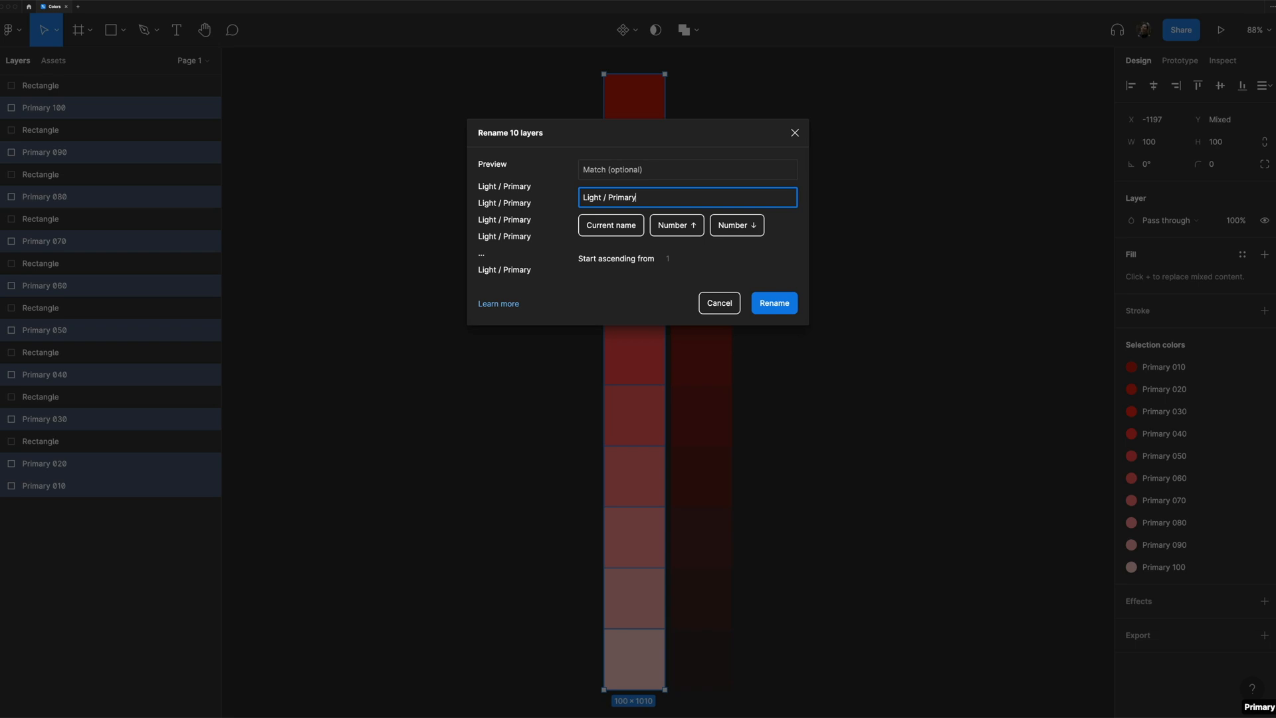
pyautogui.click(735, 225)
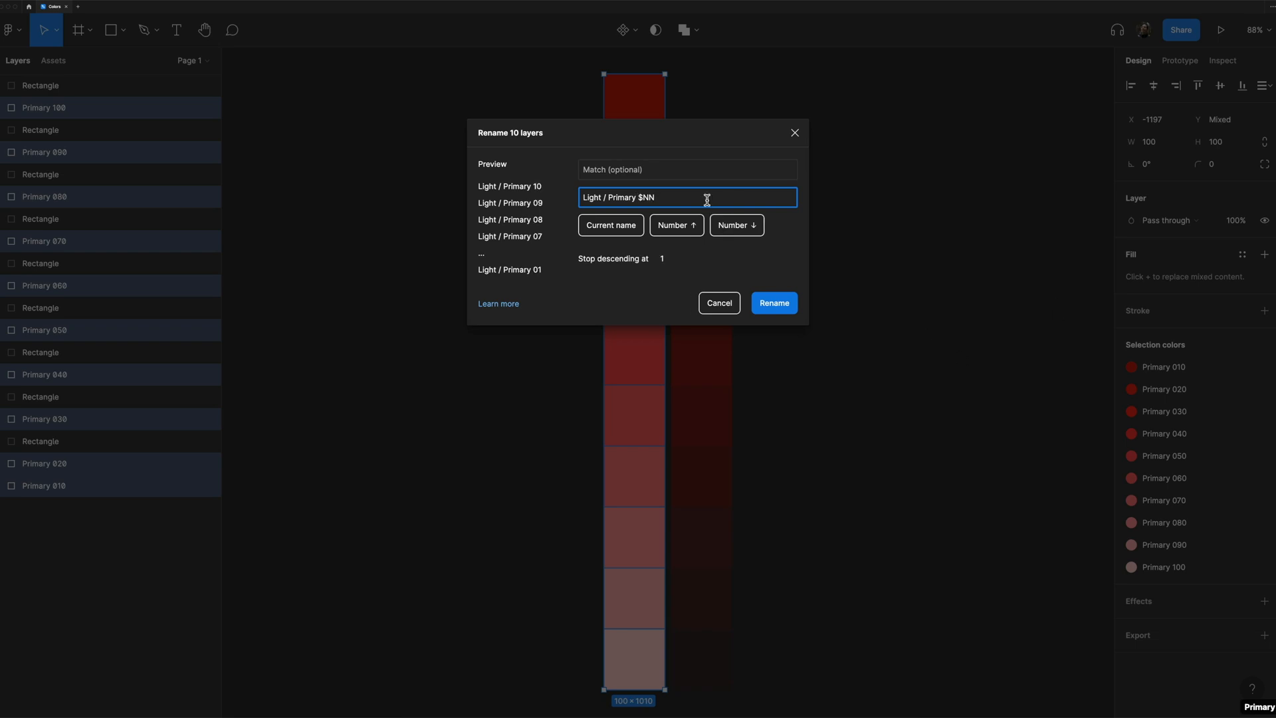
pyautogui.write('0')
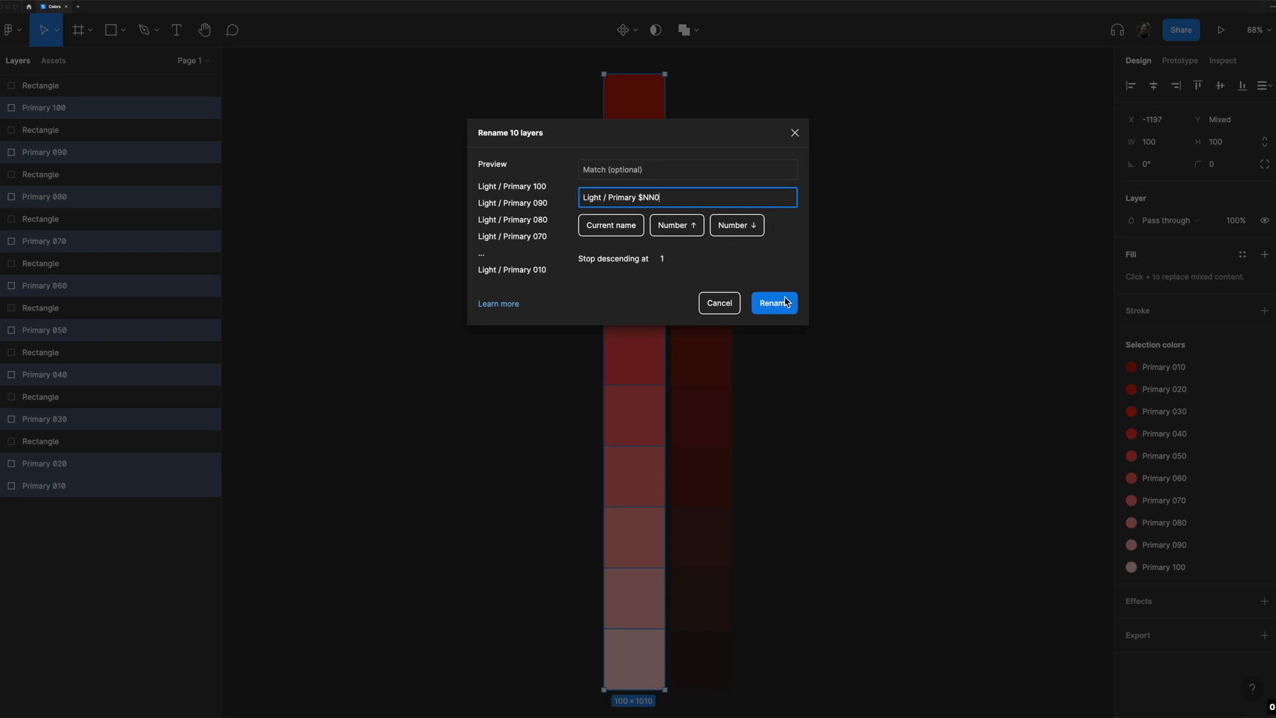
pyautogui.click(773, 301)
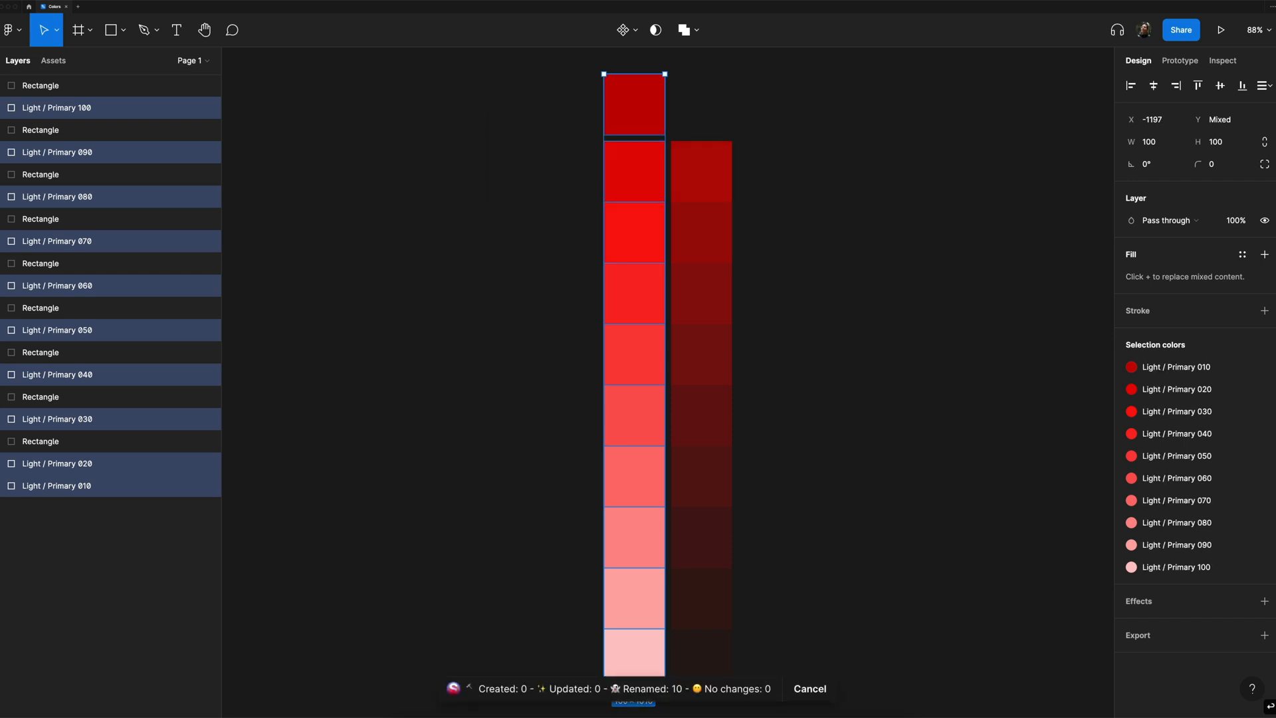
pyautogui.moveTo(1175, 456)
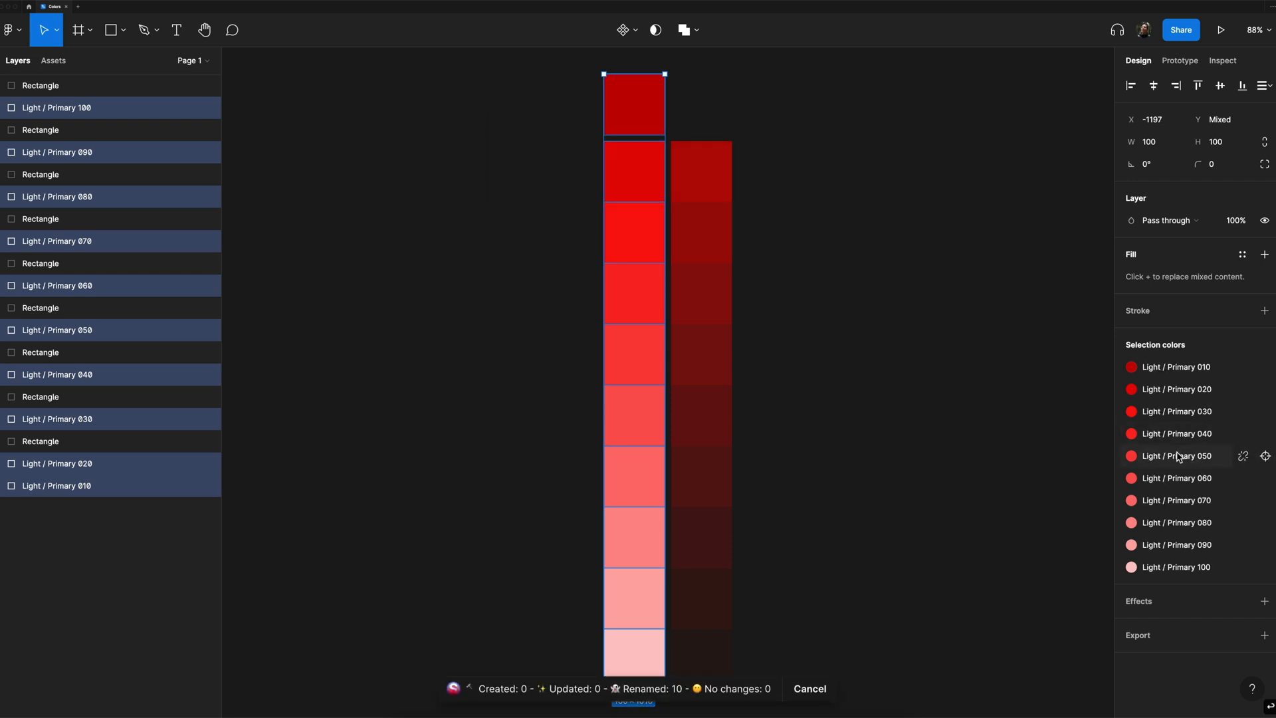
pyautogui.moveTo(1062, 363)
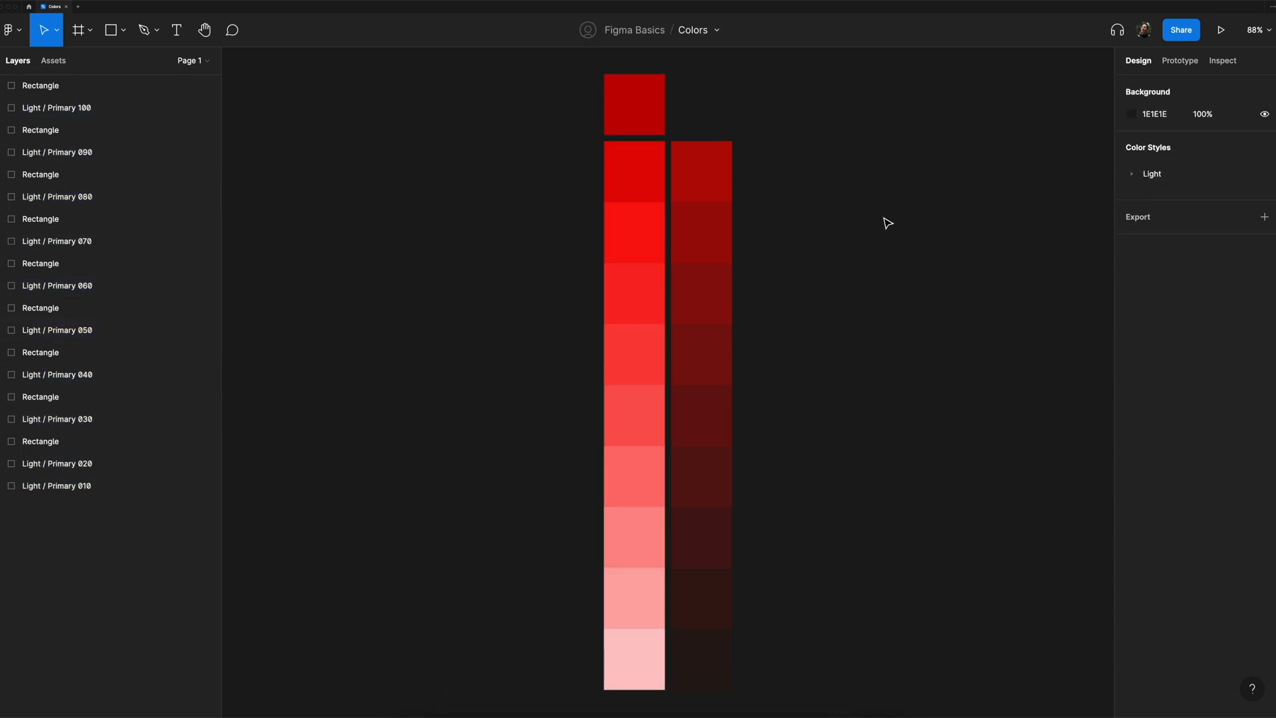
pyautogui.click(1131, 173)
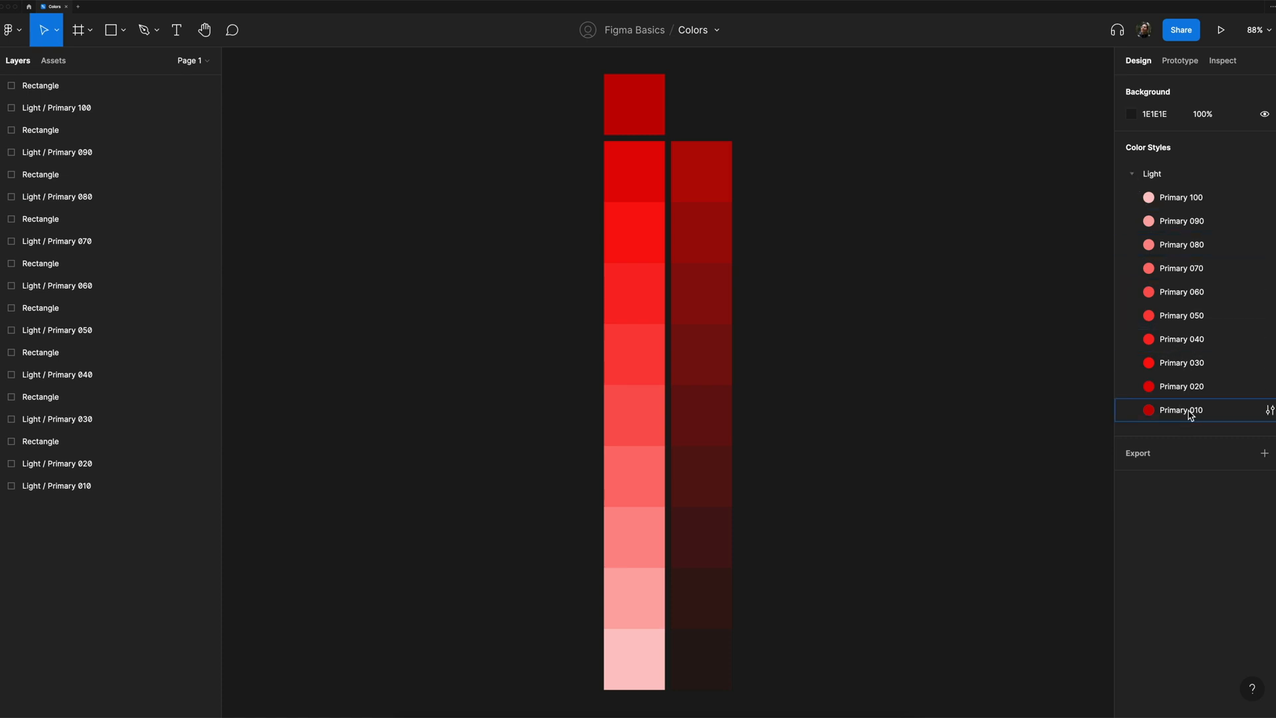
pyautogui.click(1131, 174)
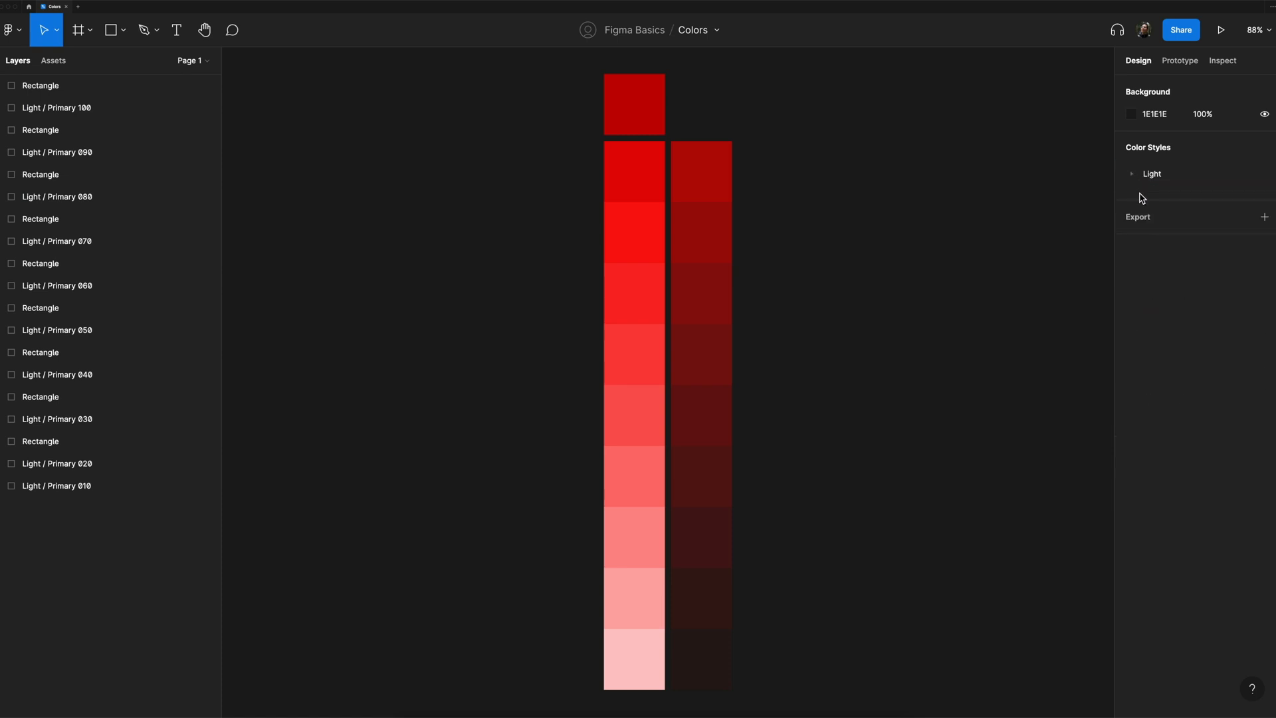
pyautogui.moveTo(1166, 201)
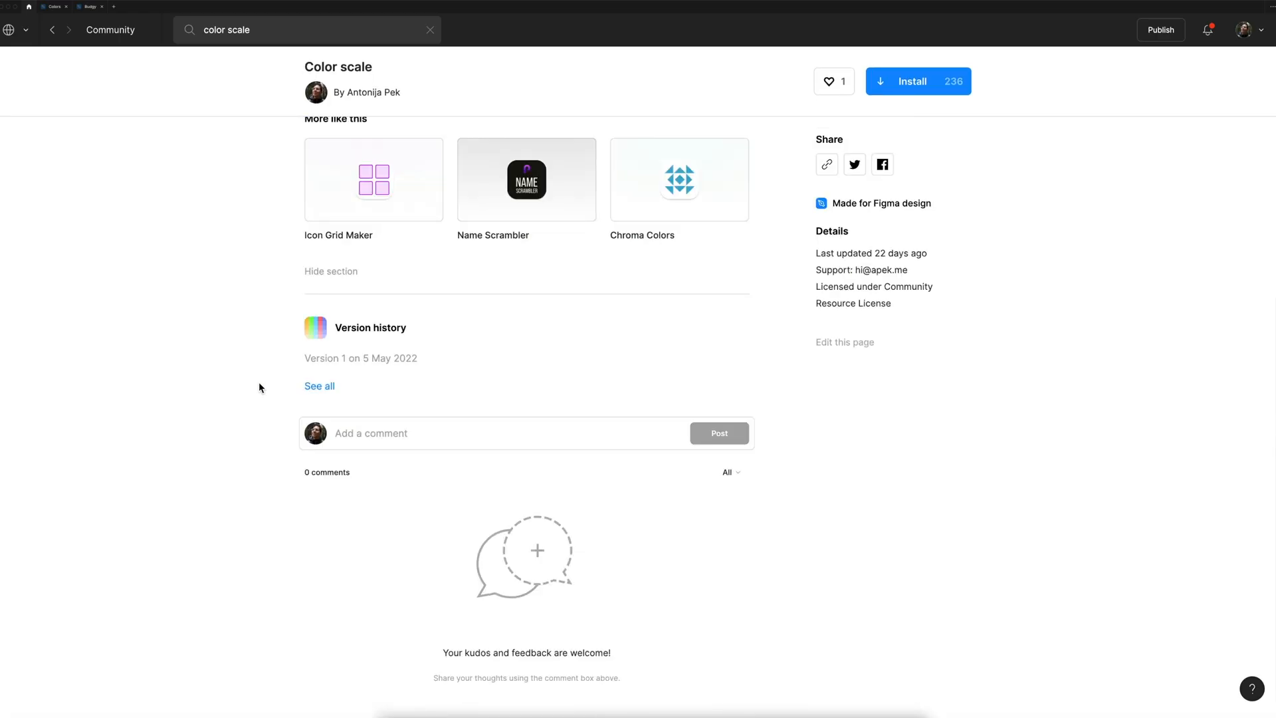
# Step: Type a comment beginning 'Hey this is g' on the Color scale plugin page
pyautogui.write('H')
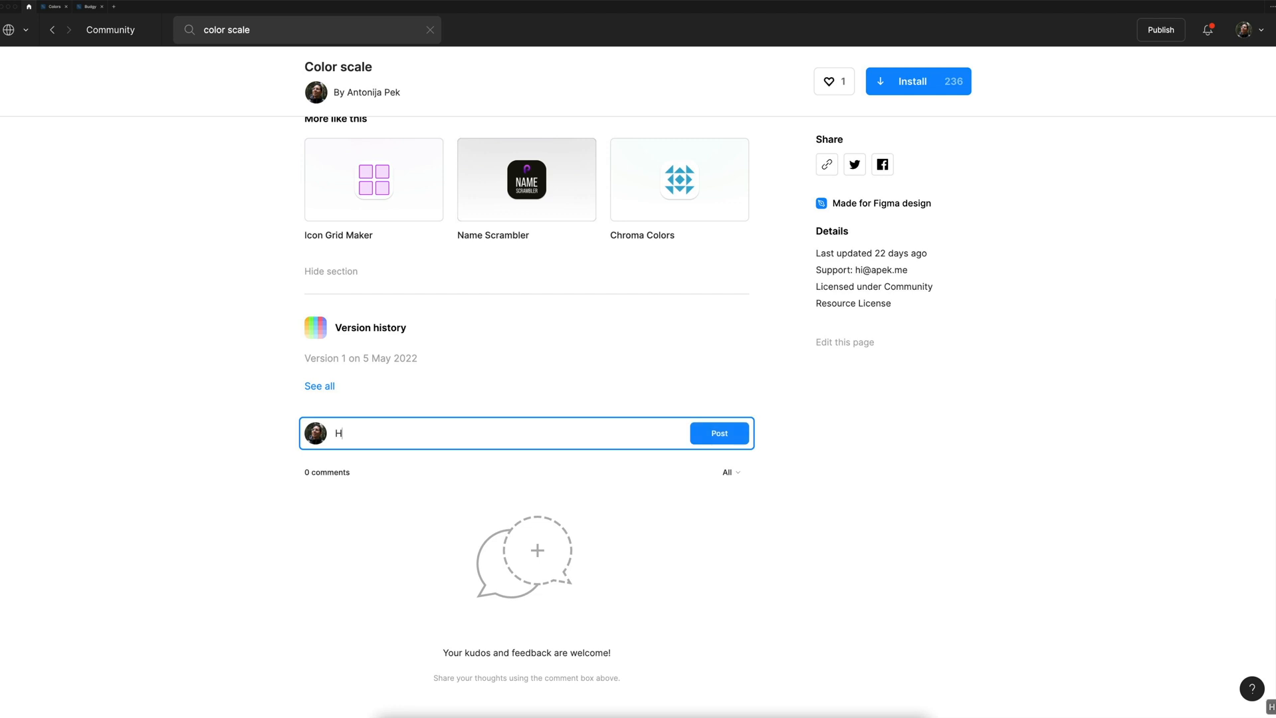
pyautogui.write('ey this is g')
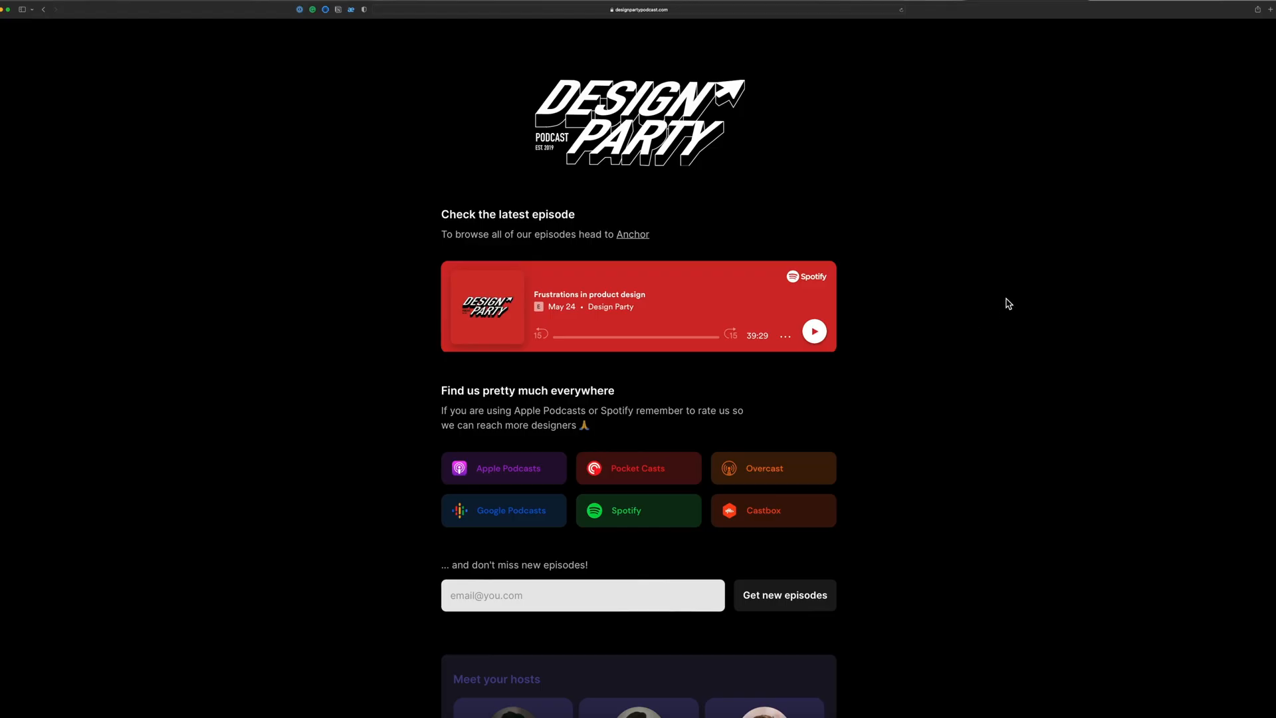
pyautogui.scroll(-3)
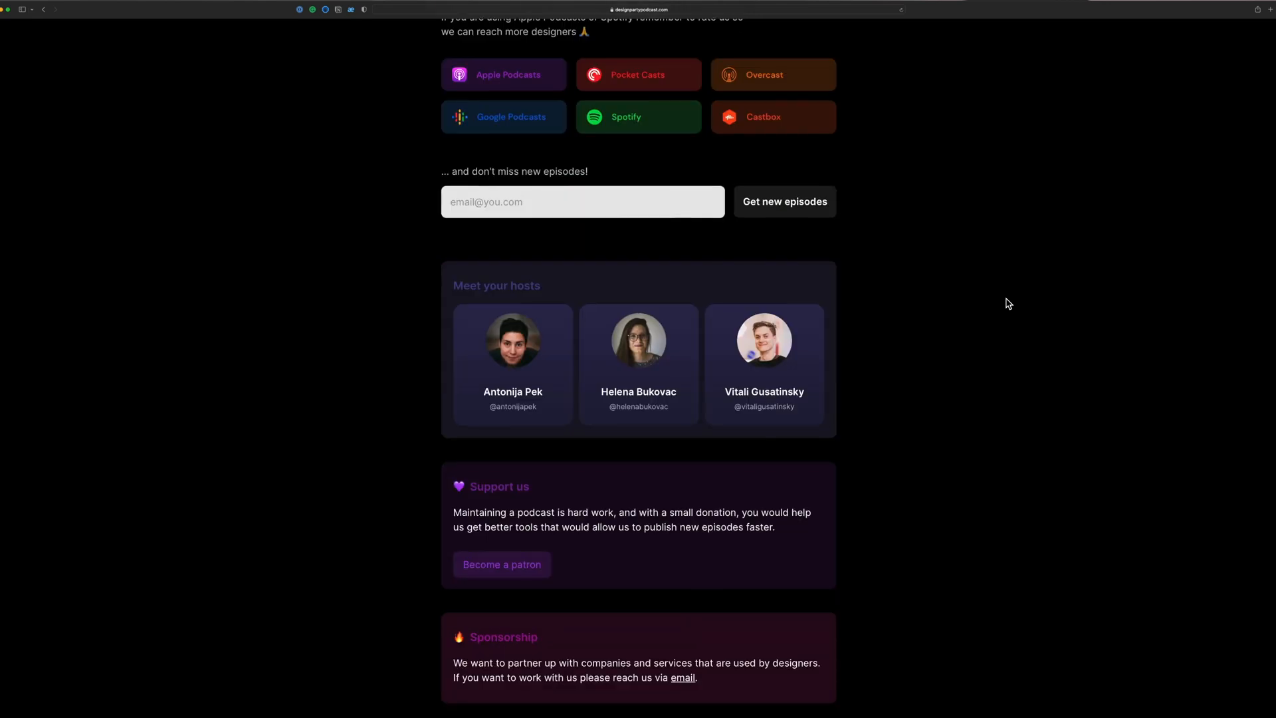
pyautogui.scroll(3)
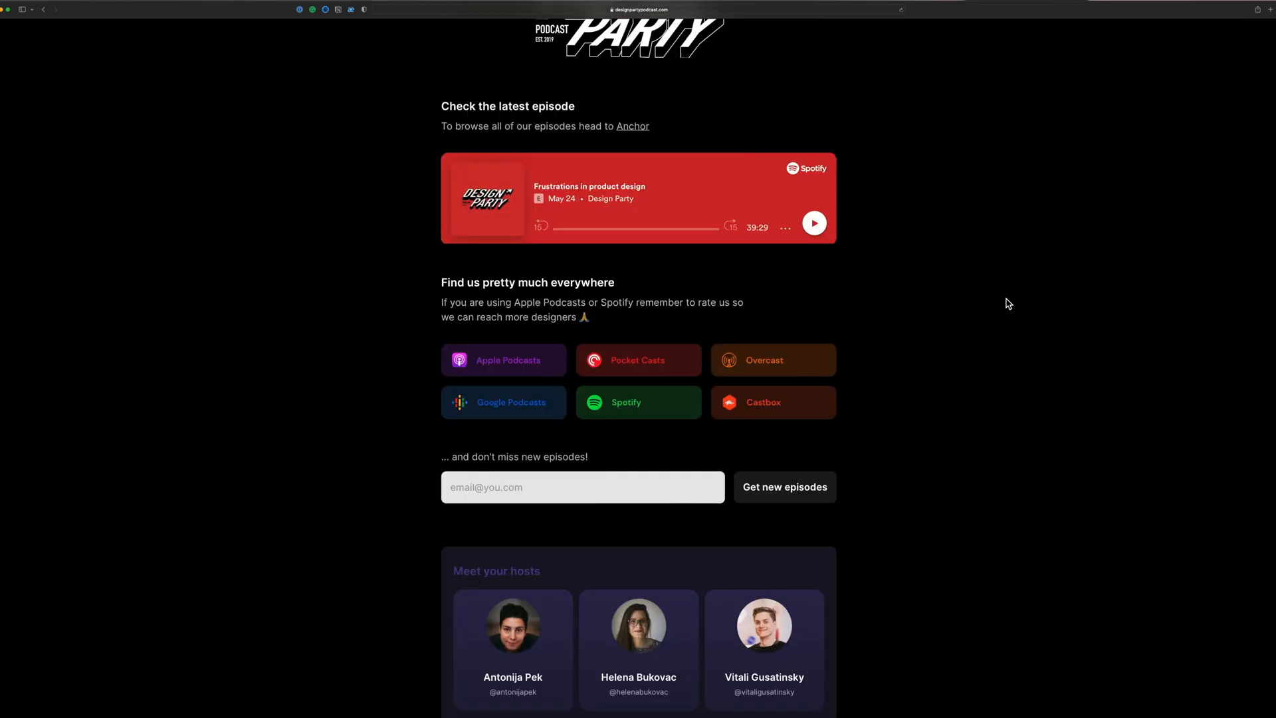